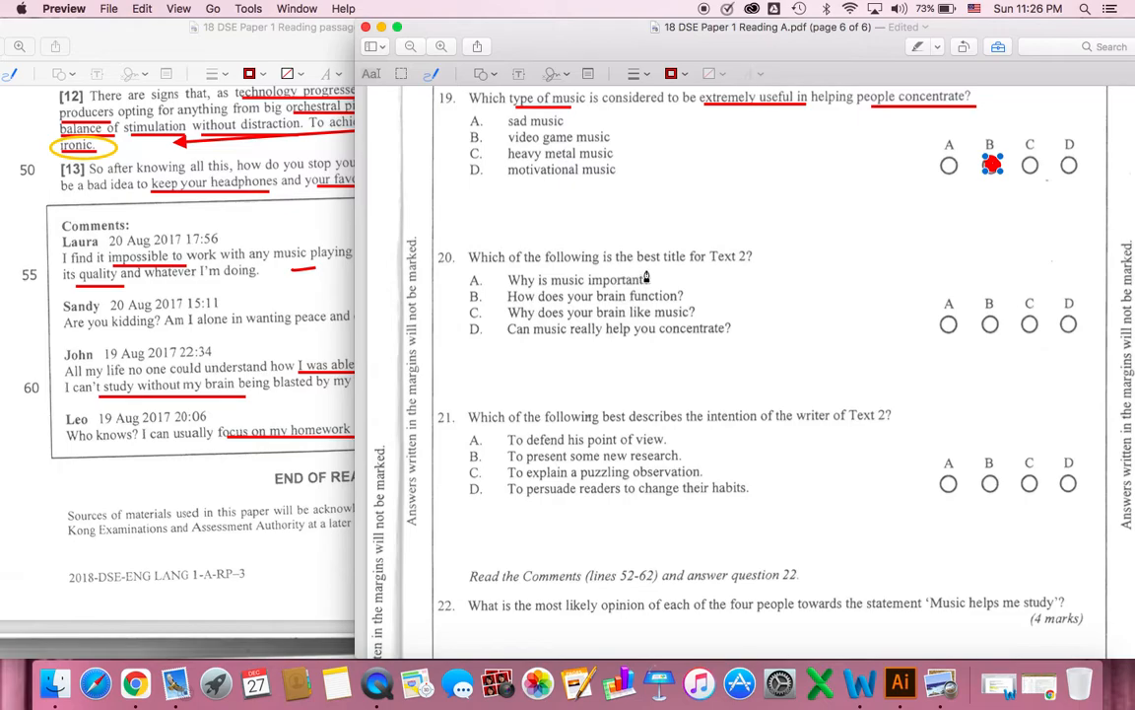
{"action": "mouse_move", "coordinate": [715, 272]}
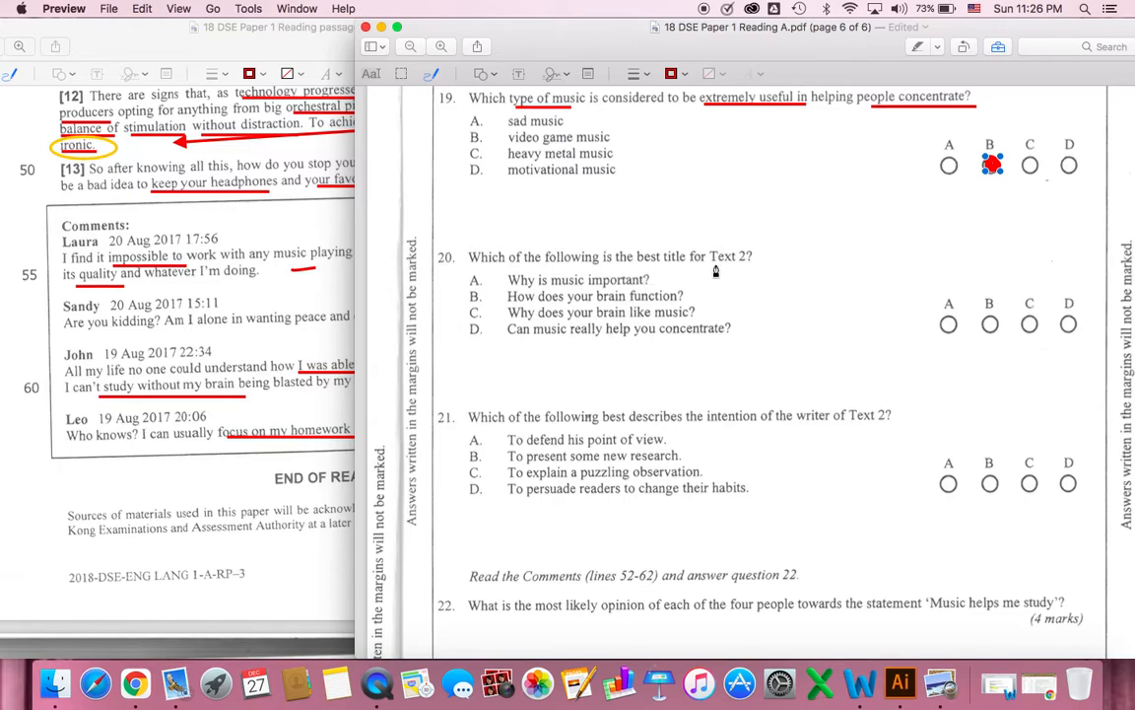
{"action": "mouse_move", "coordinate": [625, 276]}
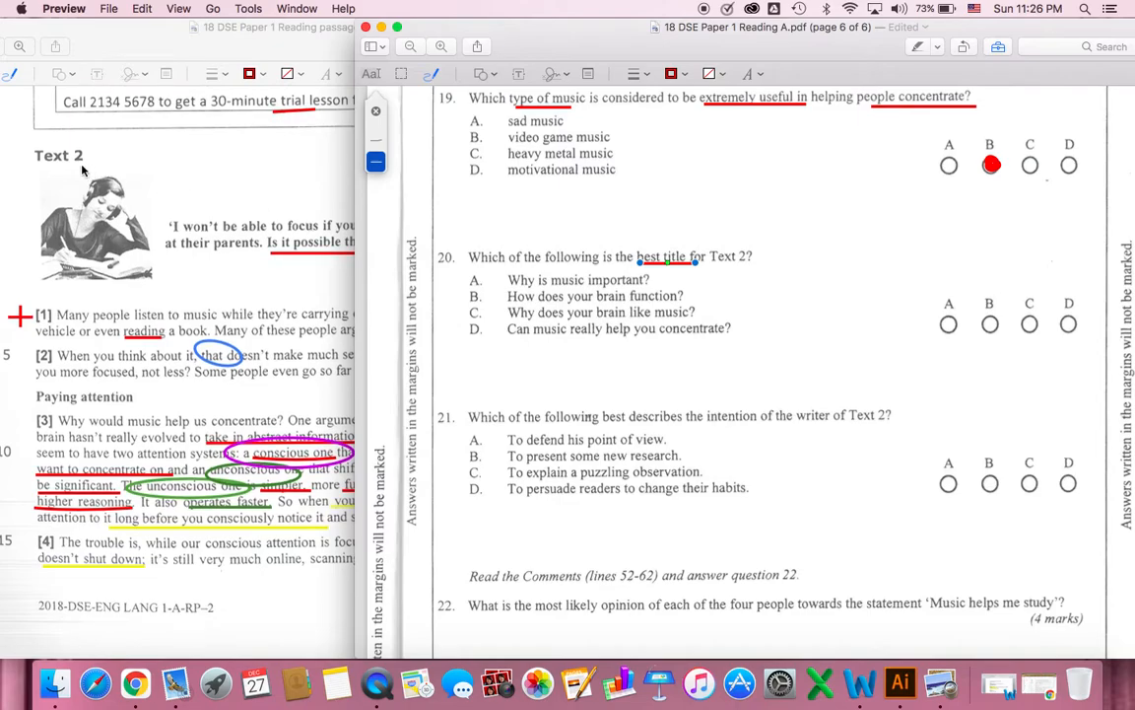
{"action": "mouse_move", "coordinate": [438, 268]}
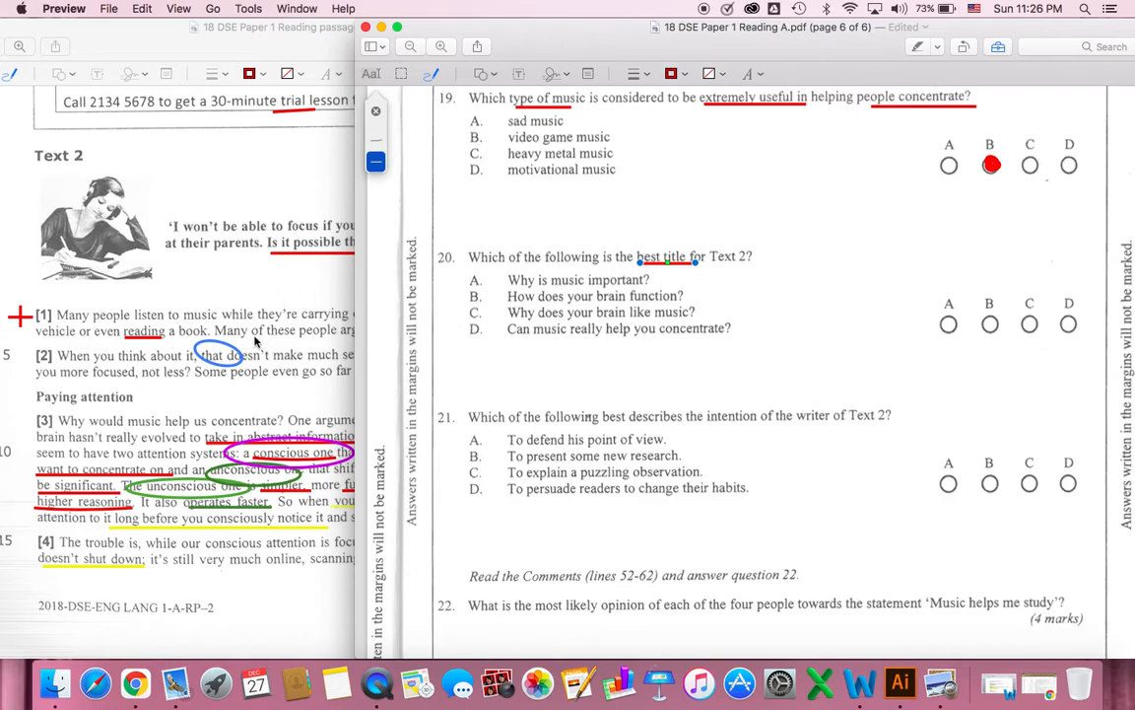
{"action": "mouse_move", "coordinate": [544, 290]}
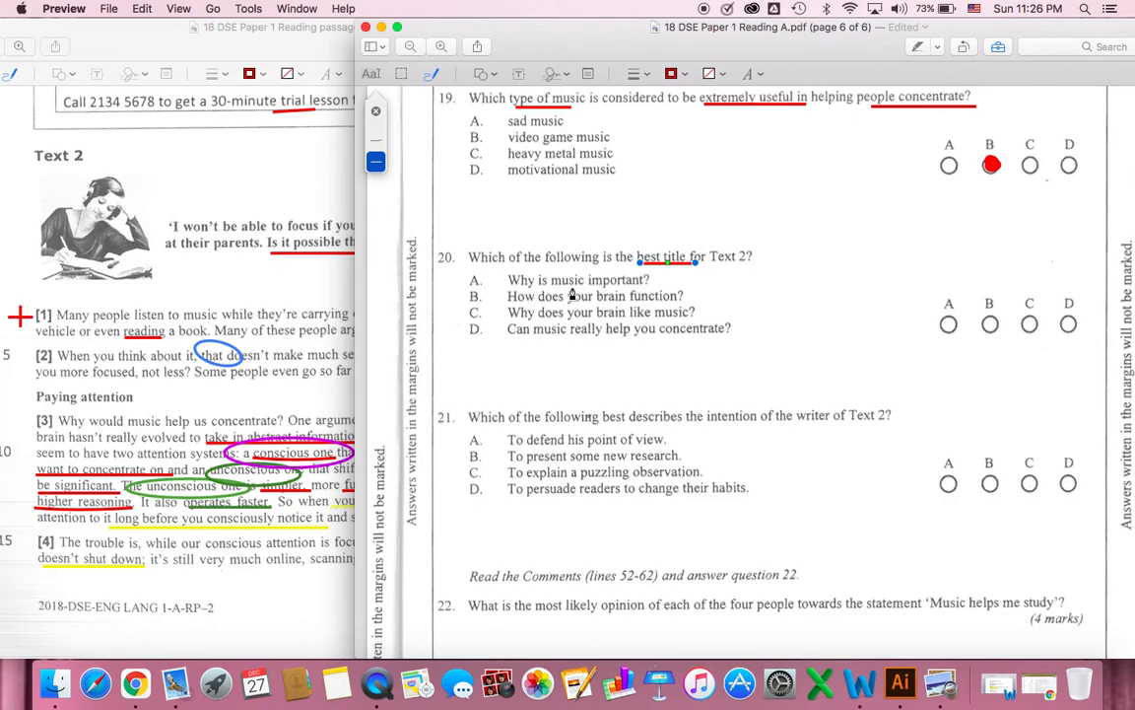
{"action": "mouse_move", "coordinate": [587, 295]}
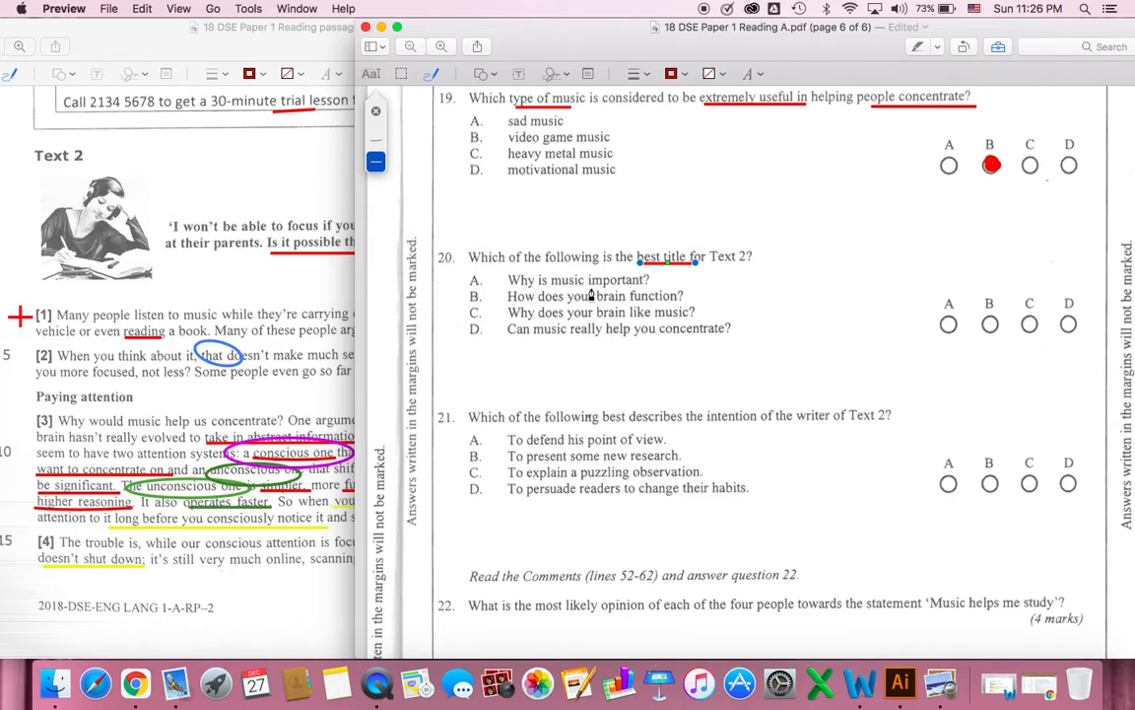
{"action": "mouse_move", "coordinate": [682, 286]}
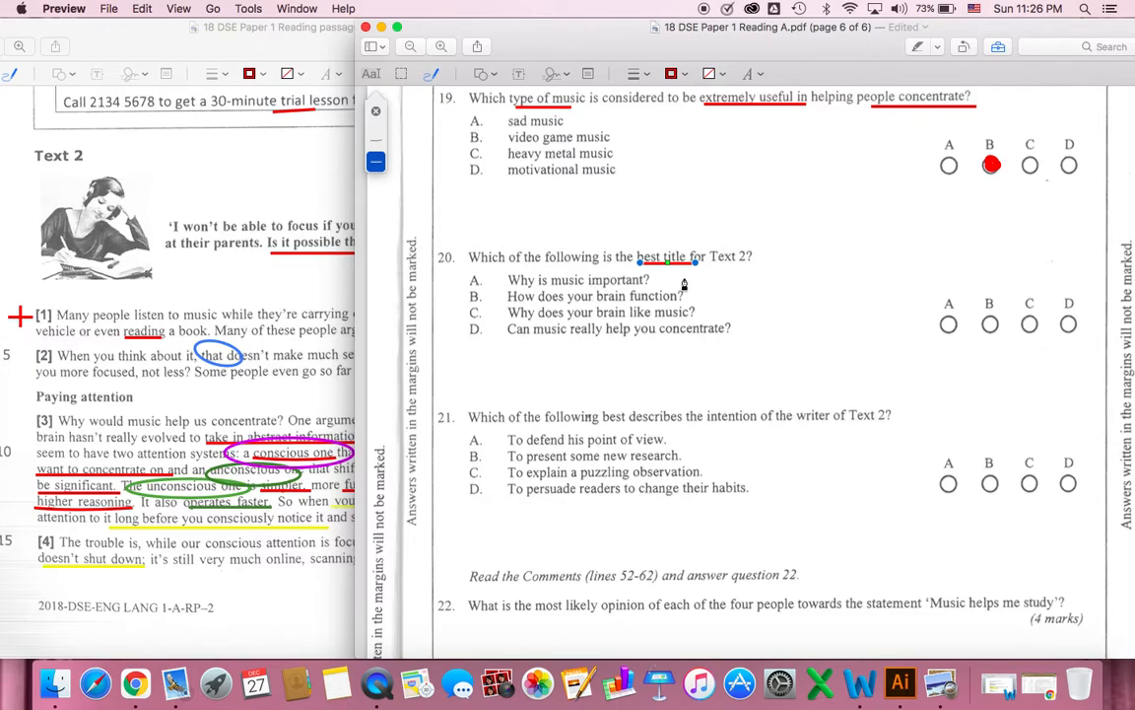
{"action": "mouse_move", "coordinate": [710, 279]}
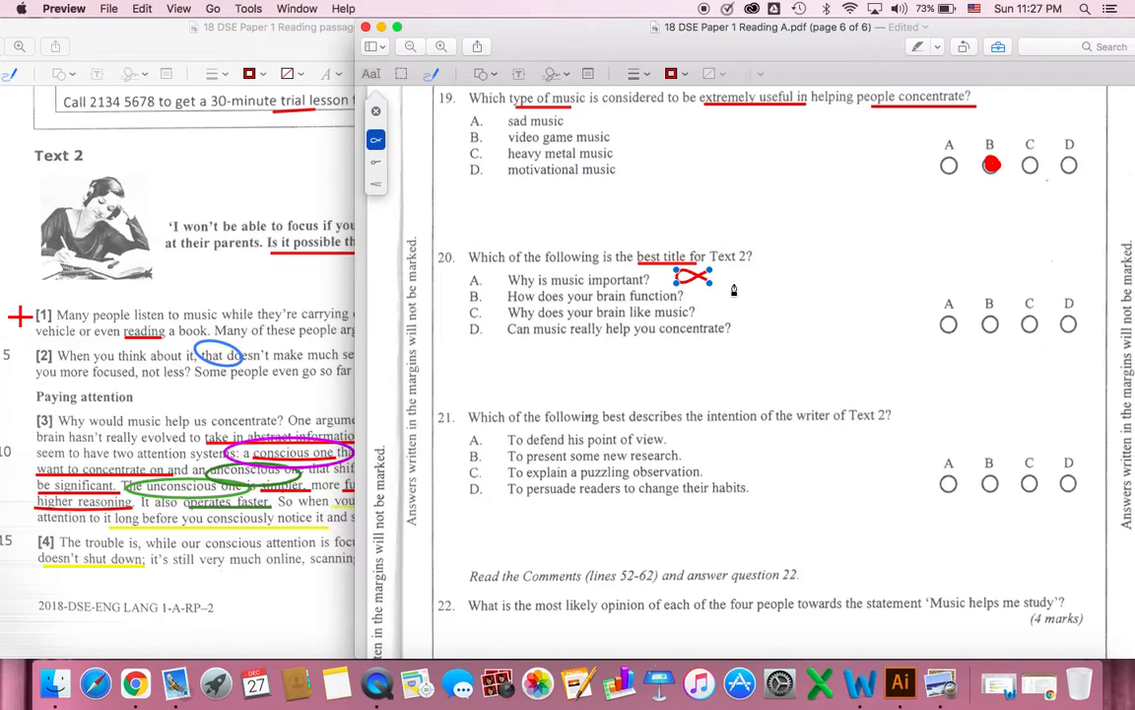
{"action": "mouse_move", "coordinate": [347, 386]}
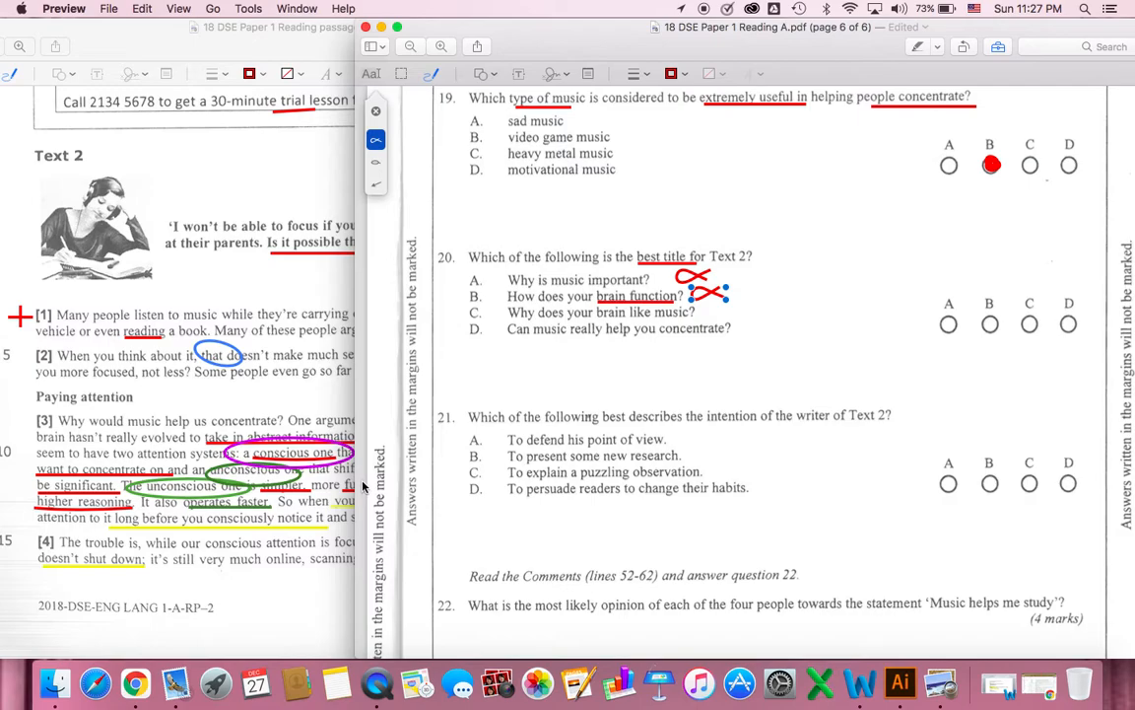
Scroll the passage to paragraphs 4–11 and draw a red cross beside option C of question 20
{"action": "scroll", "scroll_direction": "down", "scroll_amount": 3}
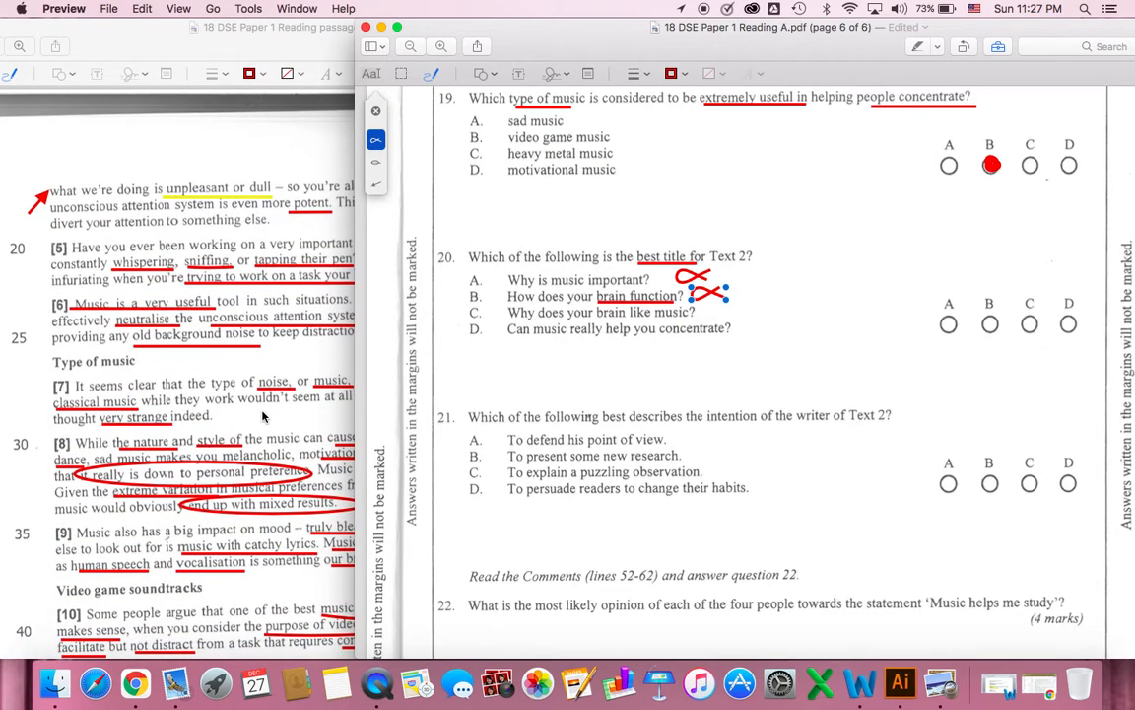
{"action": "scroll", "scroll_direction": "down", "scroll_amount": 3}
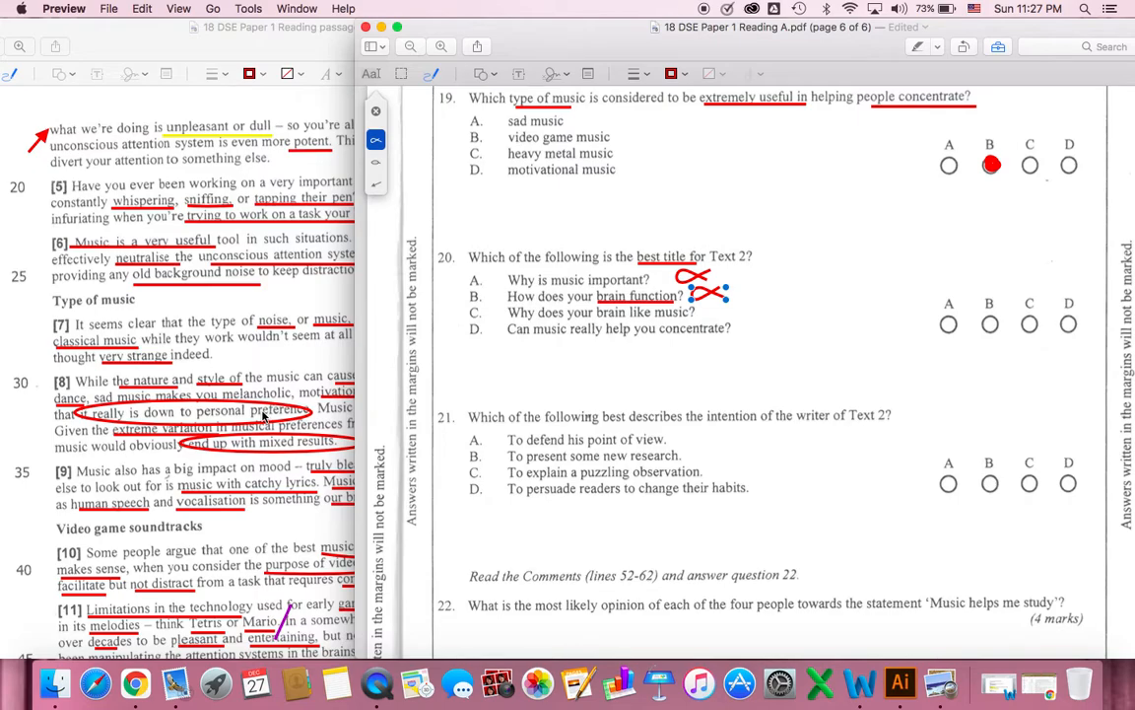
{"action": "mouse_move", "coordinate": [725, 307]}
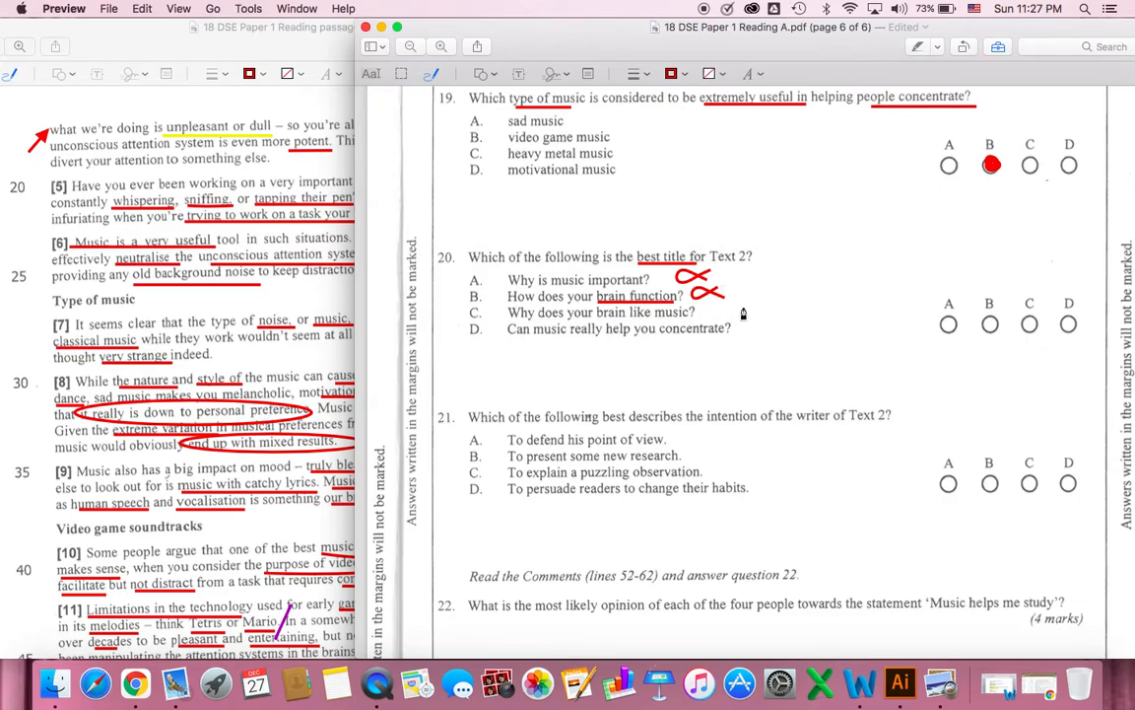
{"action": "left_click_drag", "start_coordinate": [710, 312], "coordinate": [734, 315]}
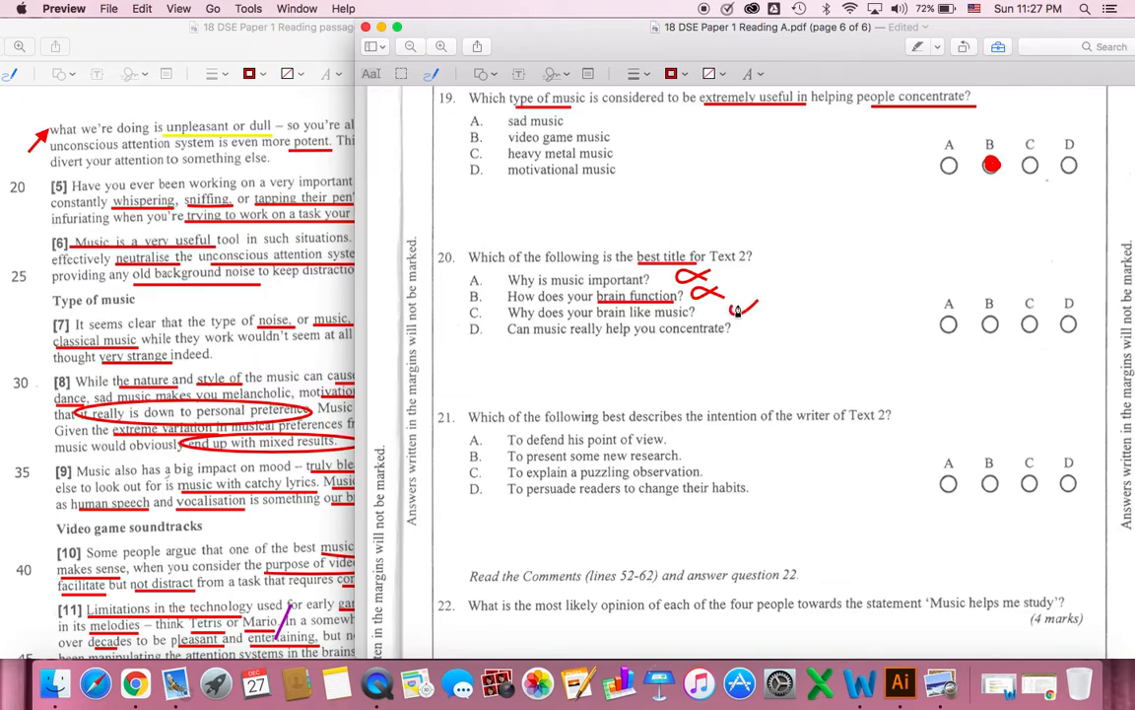
{"action": "left_click_drag", "start_coordinate": [729, 300], "coordinate": [769, 315]}
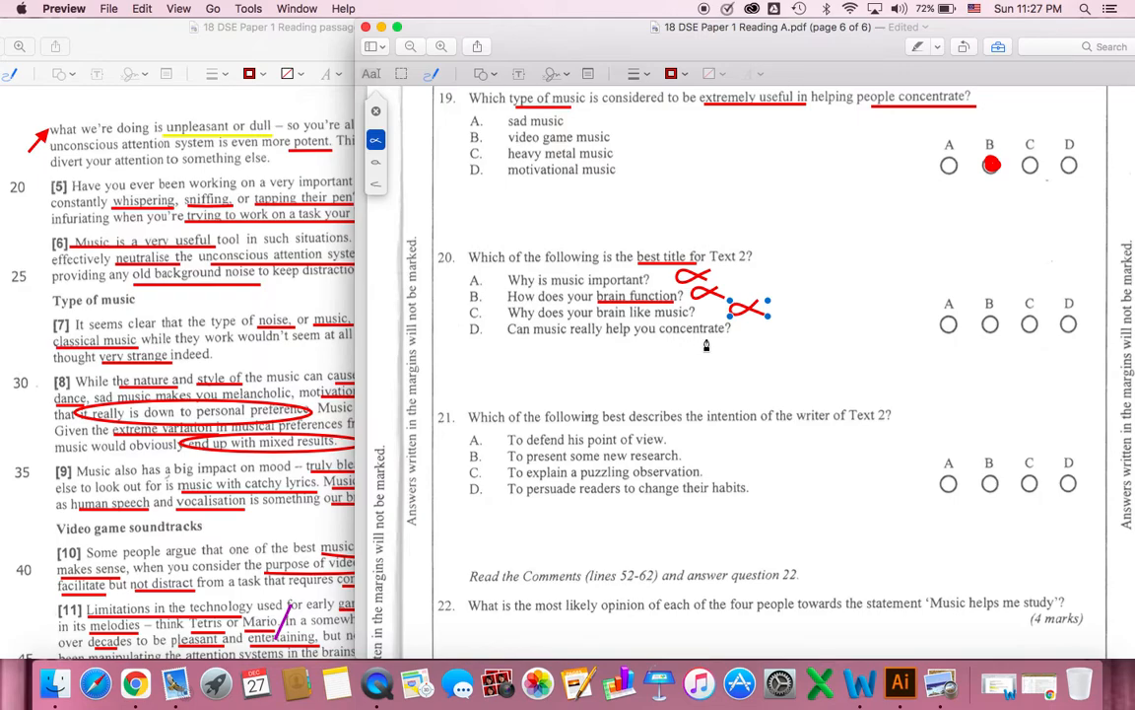
{"action": "mouse_move", "coordinate": [647, 343]}
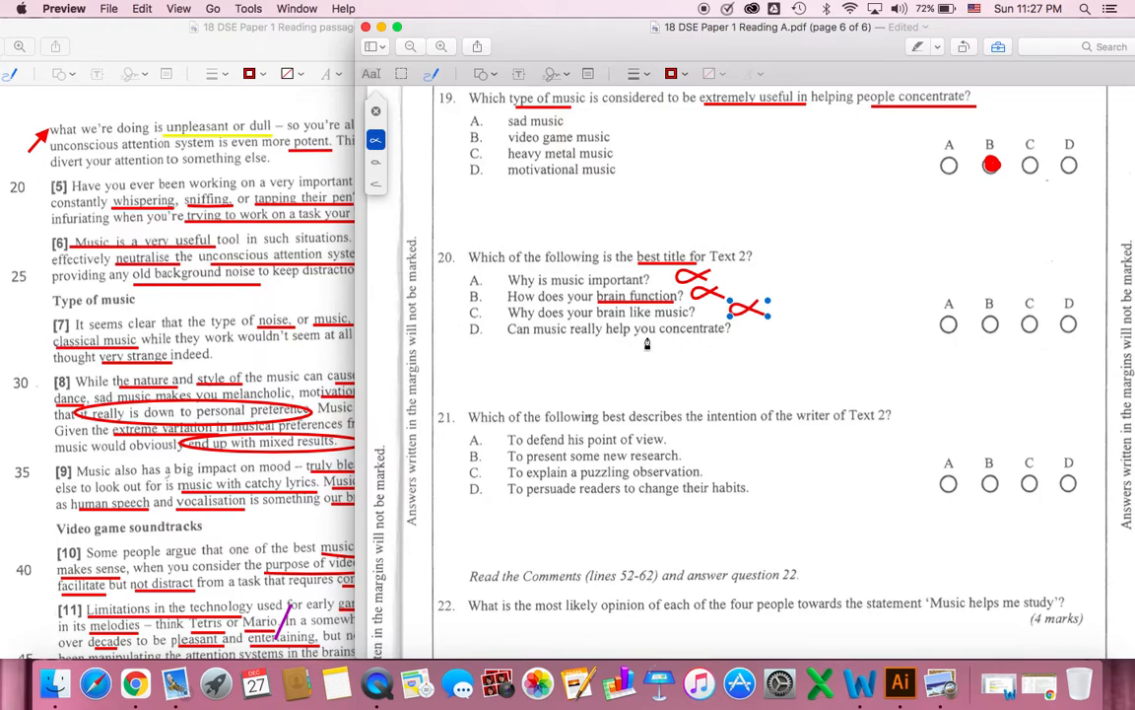
{"action": "mouse_move", "coordinate": [686, 343]}
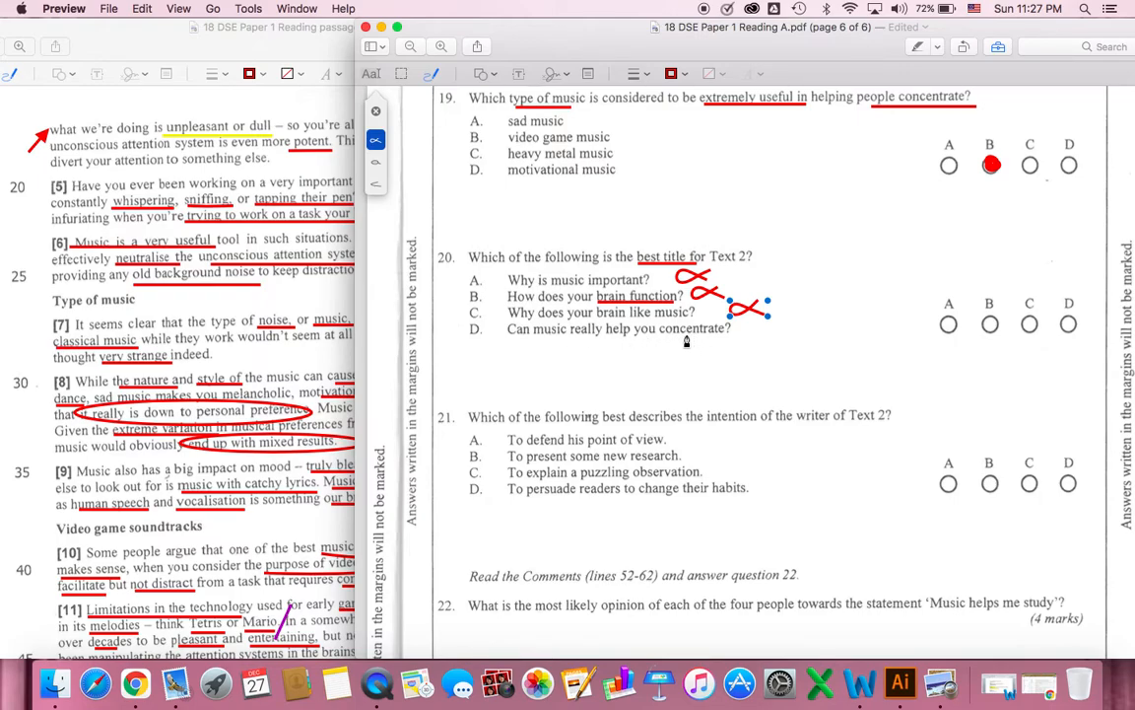
{"action": "mouse_move", "coordinate": [691, 343]}
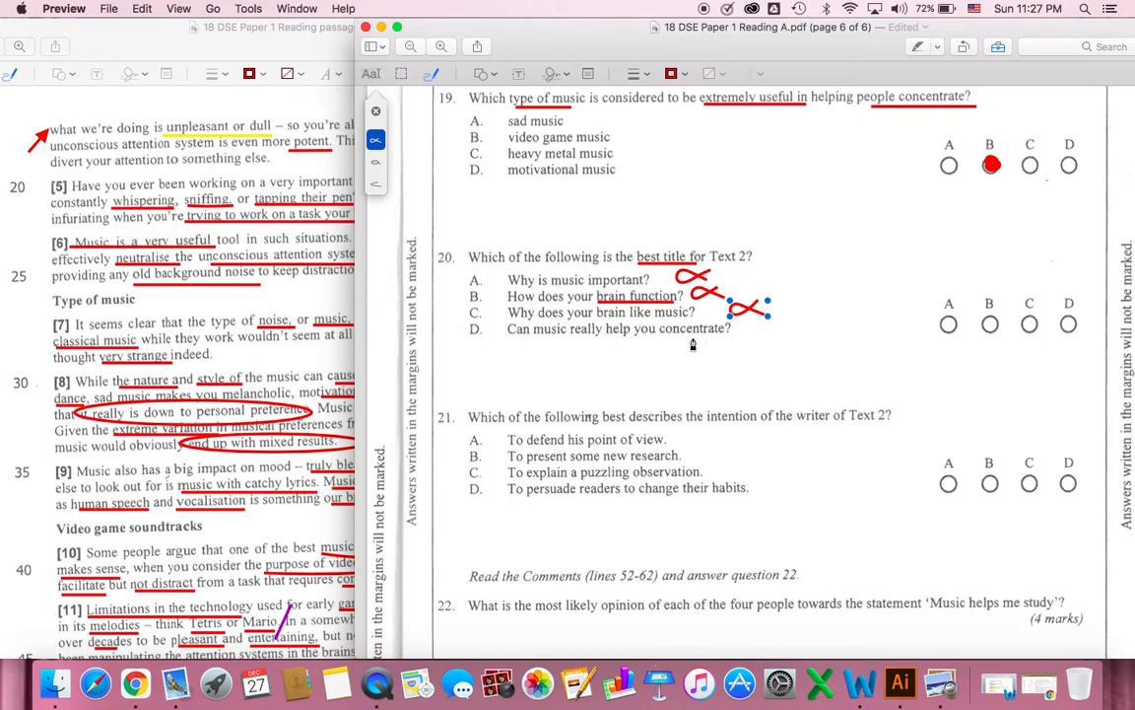
{"action": "mouse_move", "coordinate": [591, 347]}
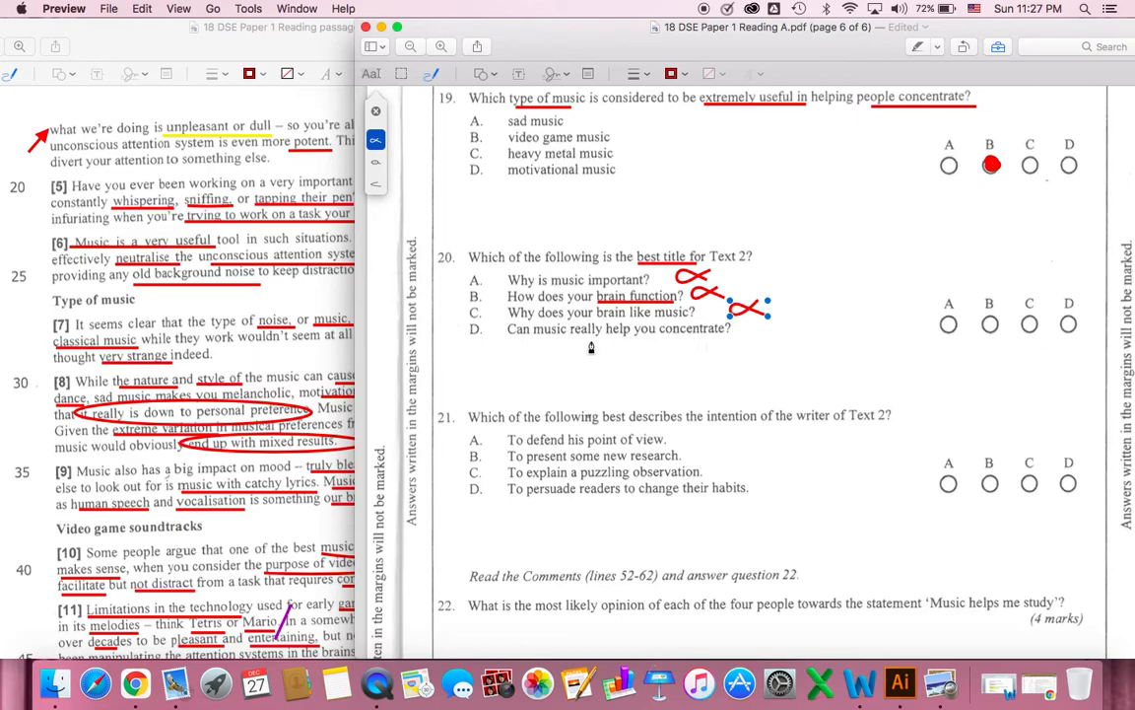
{"action": "mouse_move", "coordinate": [686, 333]}
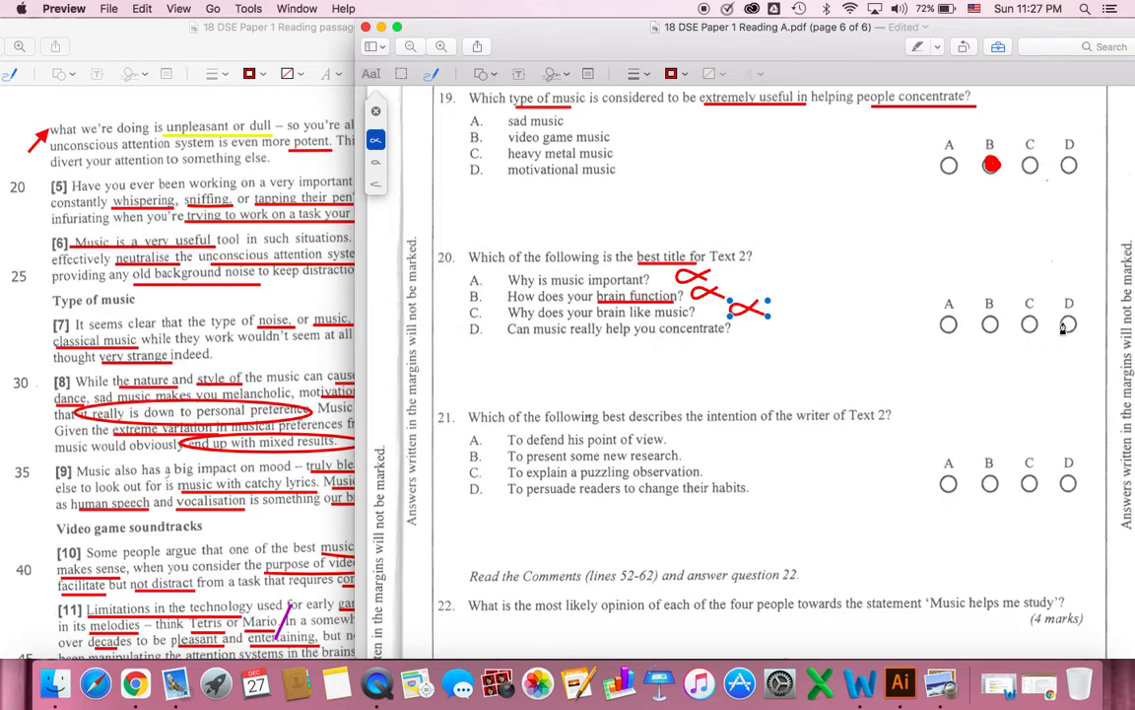
Place a filled red dot in the D bubble as the answer to question 20
{"action": "left_click", "coordinate": [1069, 324]}
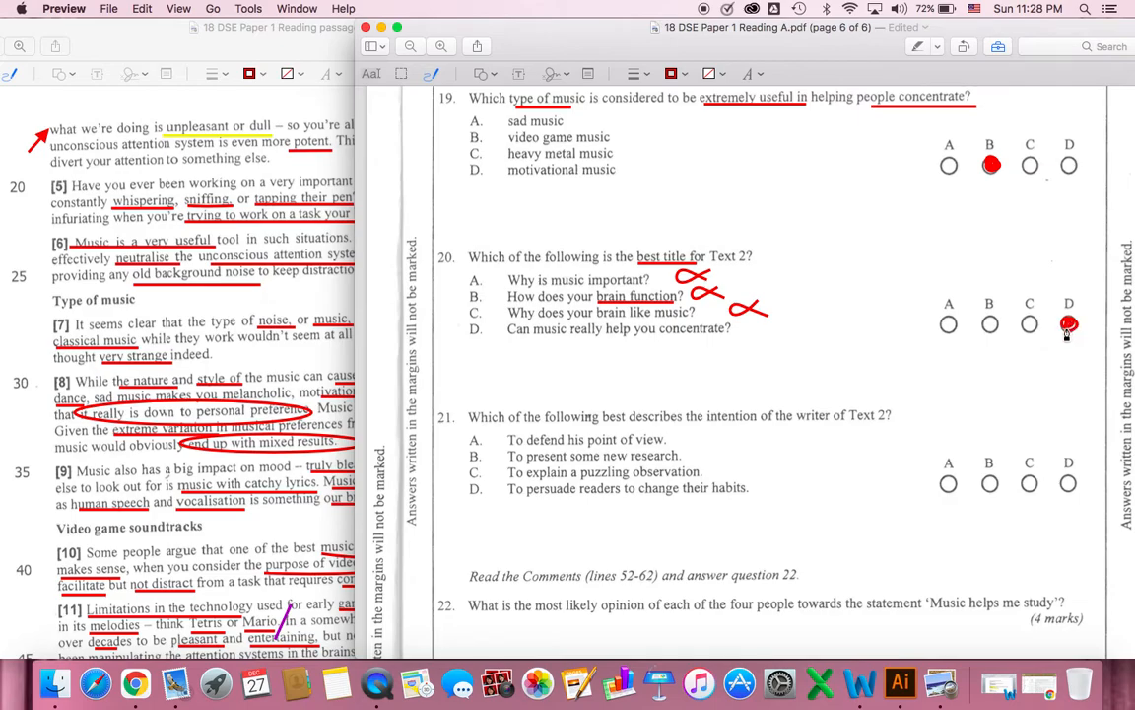
{"action": "left_click", "coordinate": [1069, 323]}
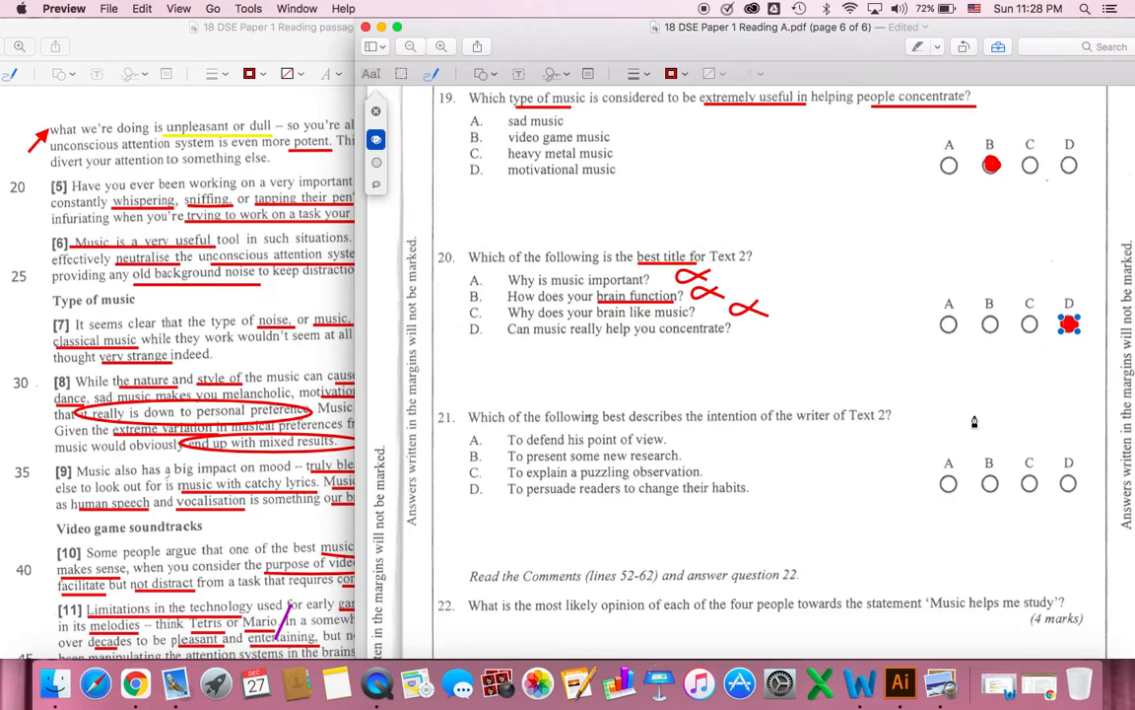
Scroll the answer sheet down so question 21 and the start of question 22's table show
{"action": "scroll", "scroll_direction": "down", "scroll_amount": 3}
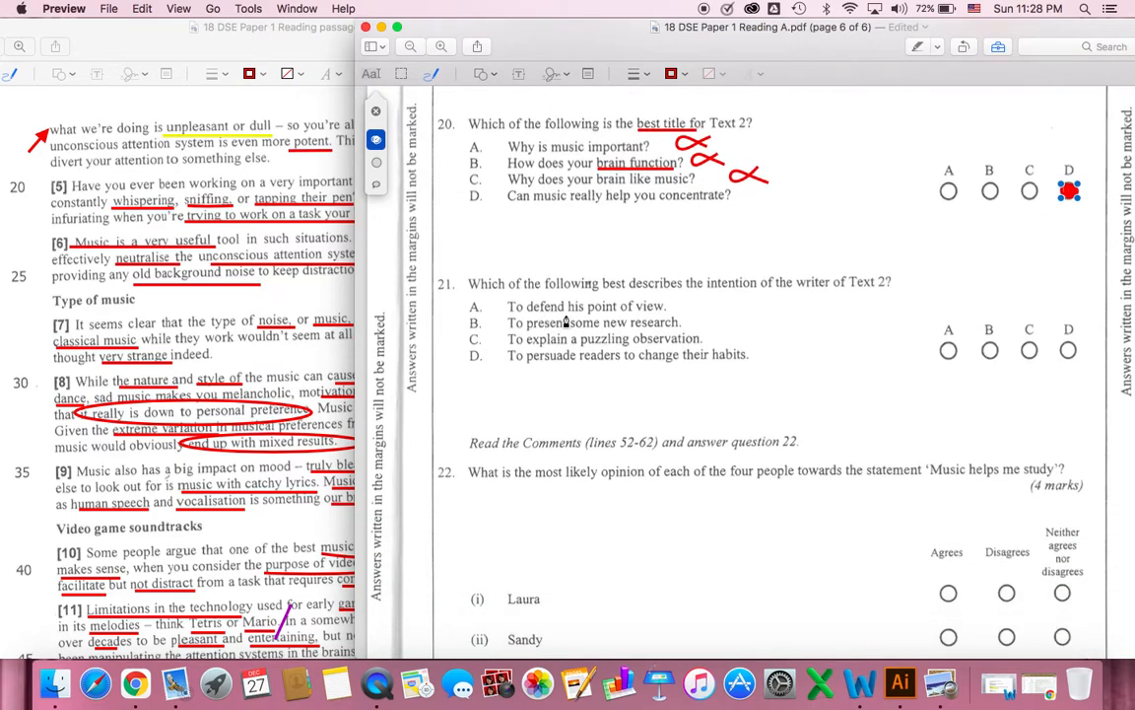
{"action": "mouse_move", "coordinate": [840, 308]}
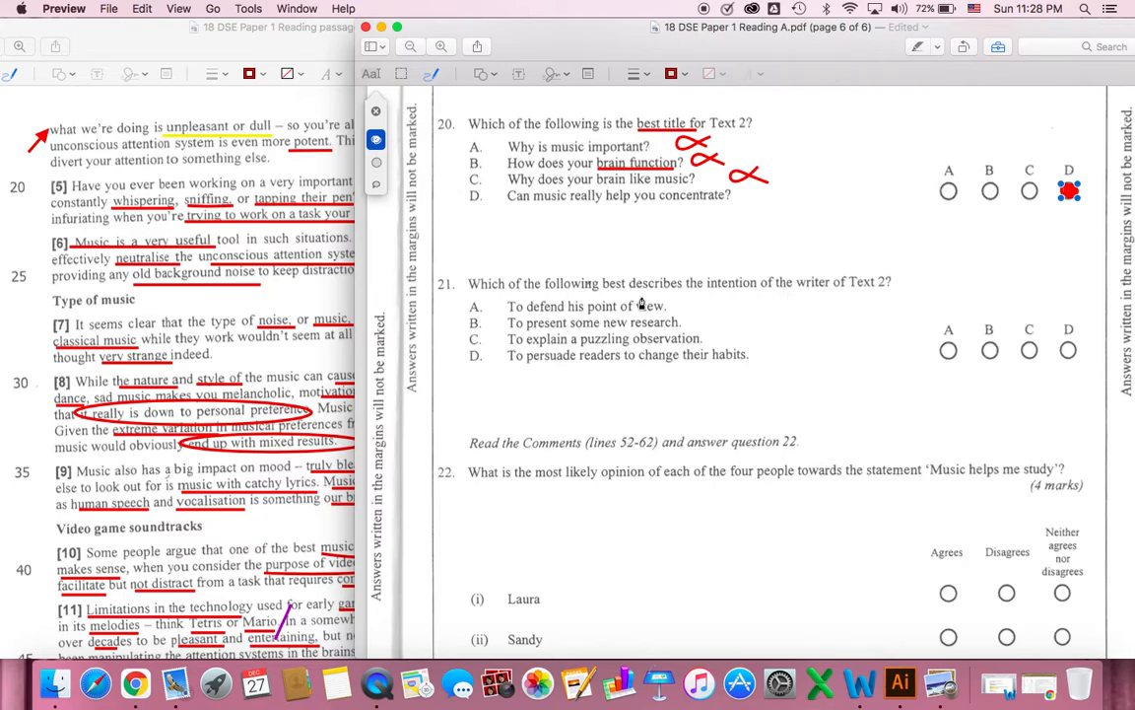
{"action": "mouse_move", "coordinate": [710, 300]}
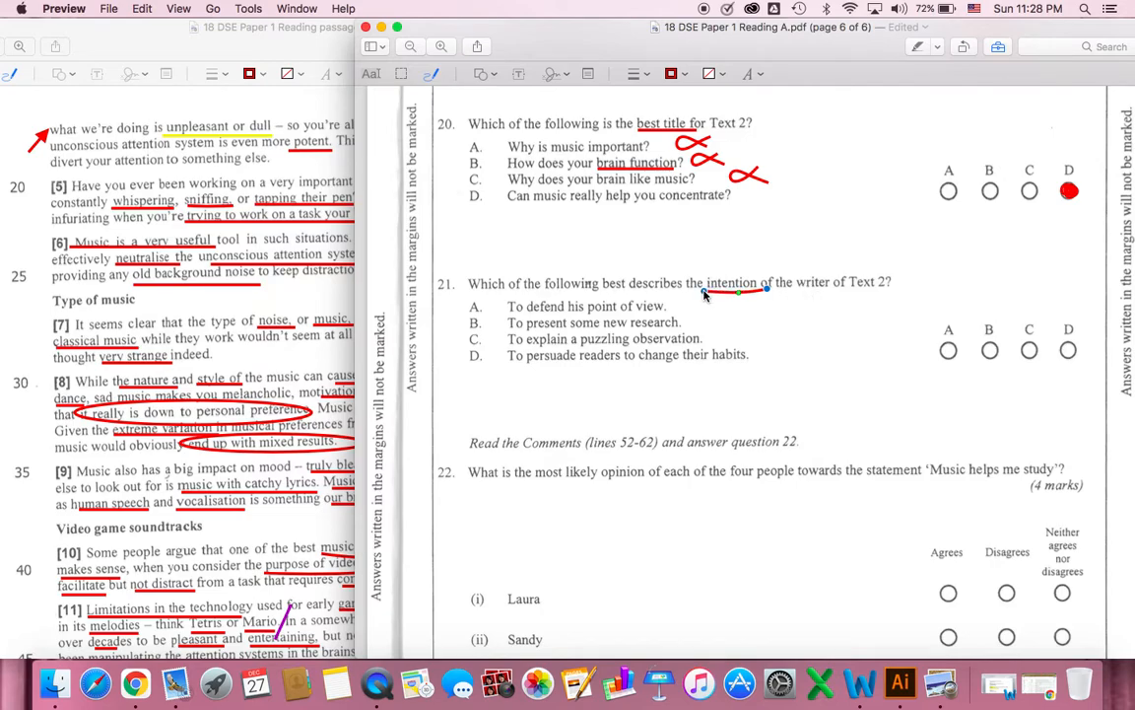
{"action": "mouse_move", "coordinate": [552, 327]}
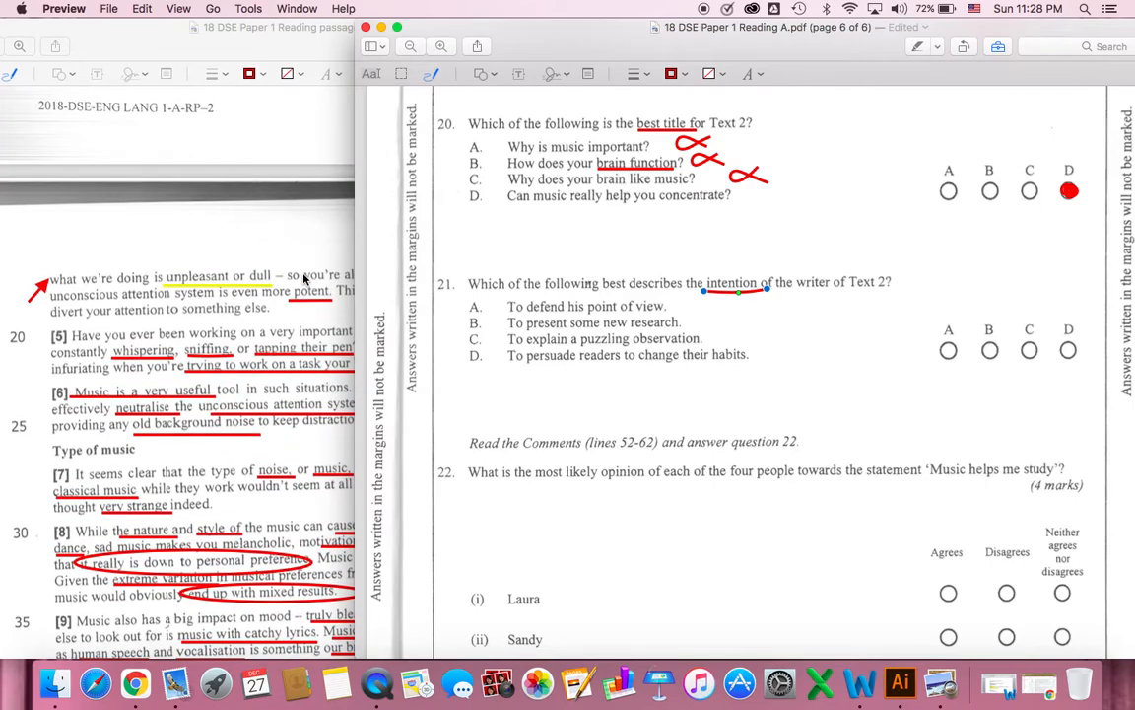
{"action": "mouse_move", "coordinate": [410, 308]}
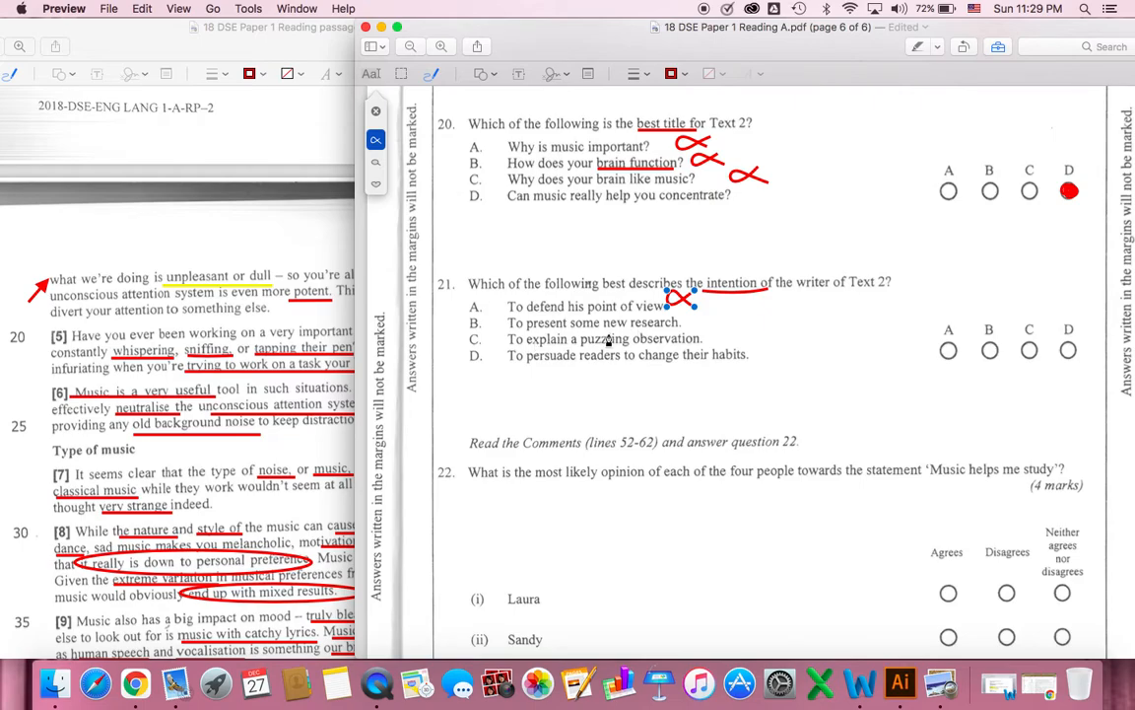
{"action": "mouse_move", "coordinate": [615, 339]}
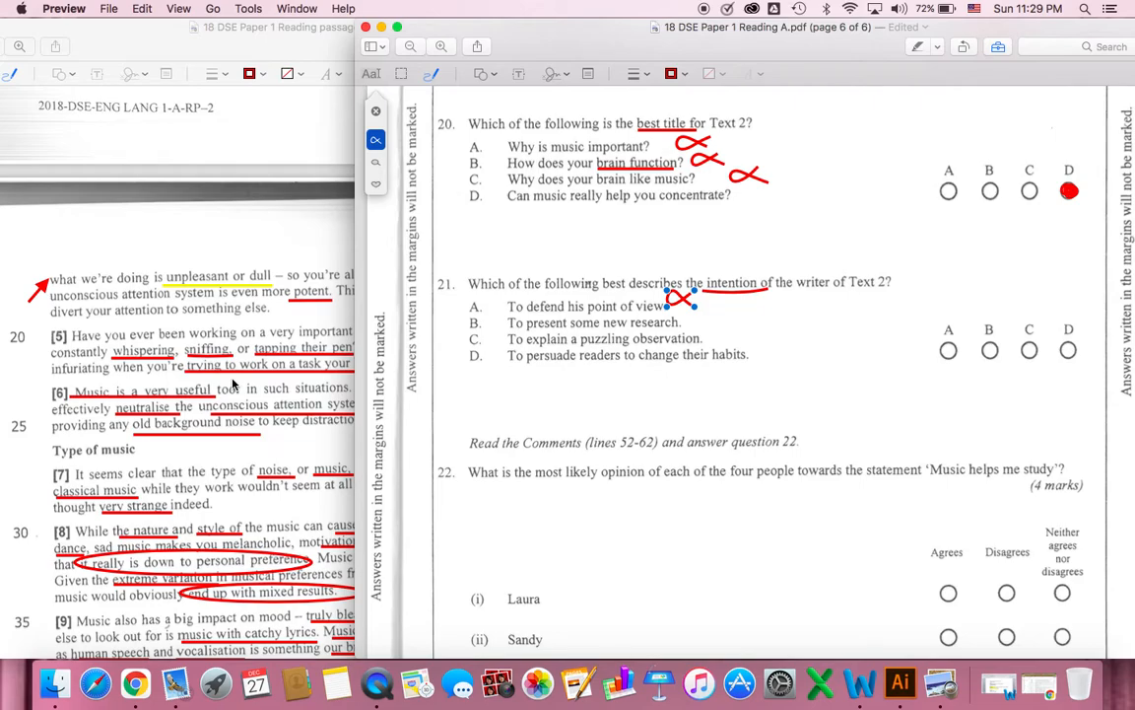
{"action": "scroll", "scroll_direction": "down", "scroll_amount": 3}
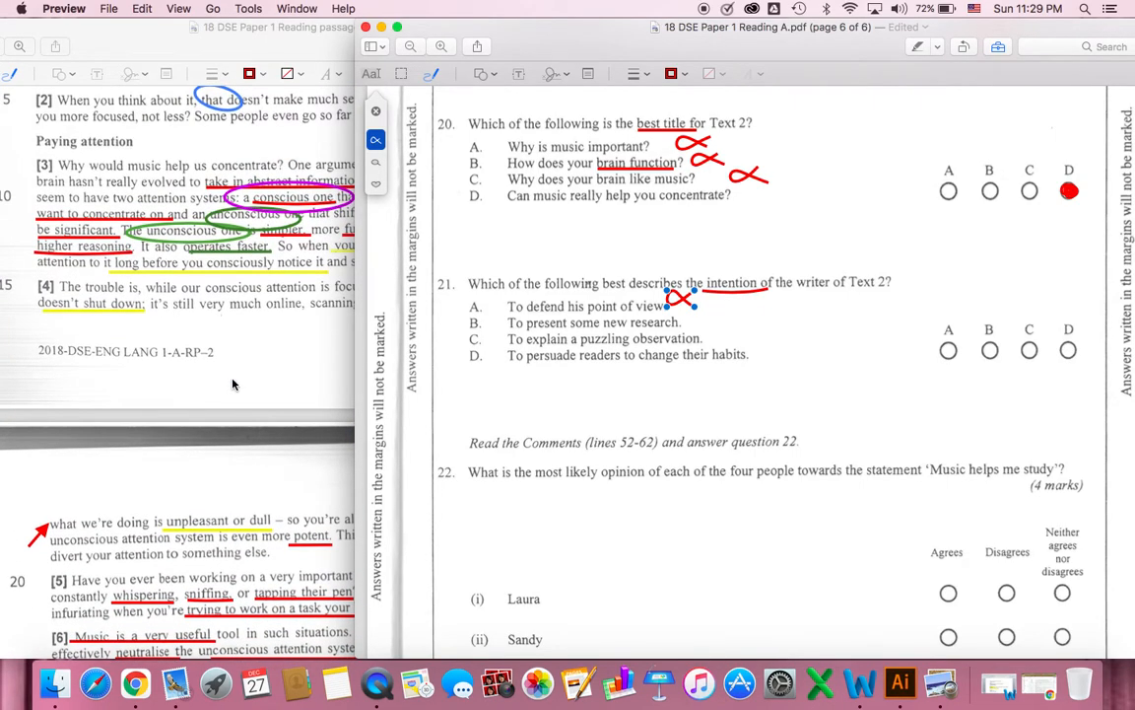
{"action": "scroll", "scroll_direction": "down", "scroll_amount": 3}
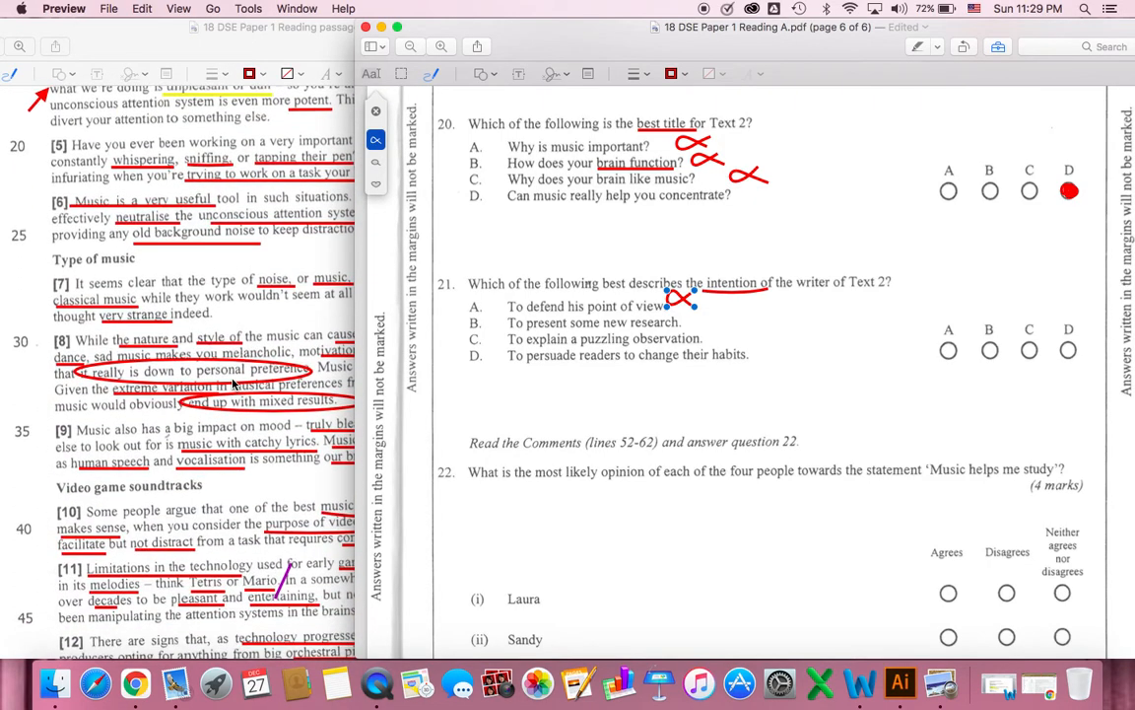
{"action": "mouse_move", "coordinate": [723, 318]}
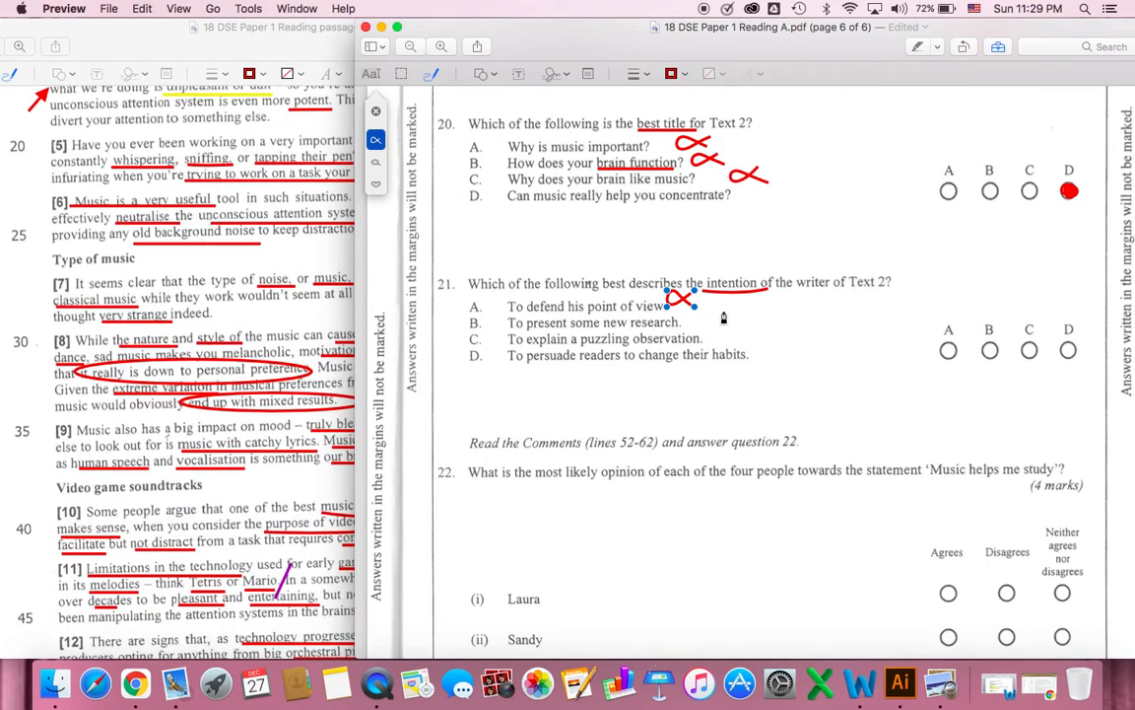
Draw a red cross beside option A of question 21
{"action": "left_click_drag", "start_coordinate": [700, 300], "coordinate": [726, 315]}
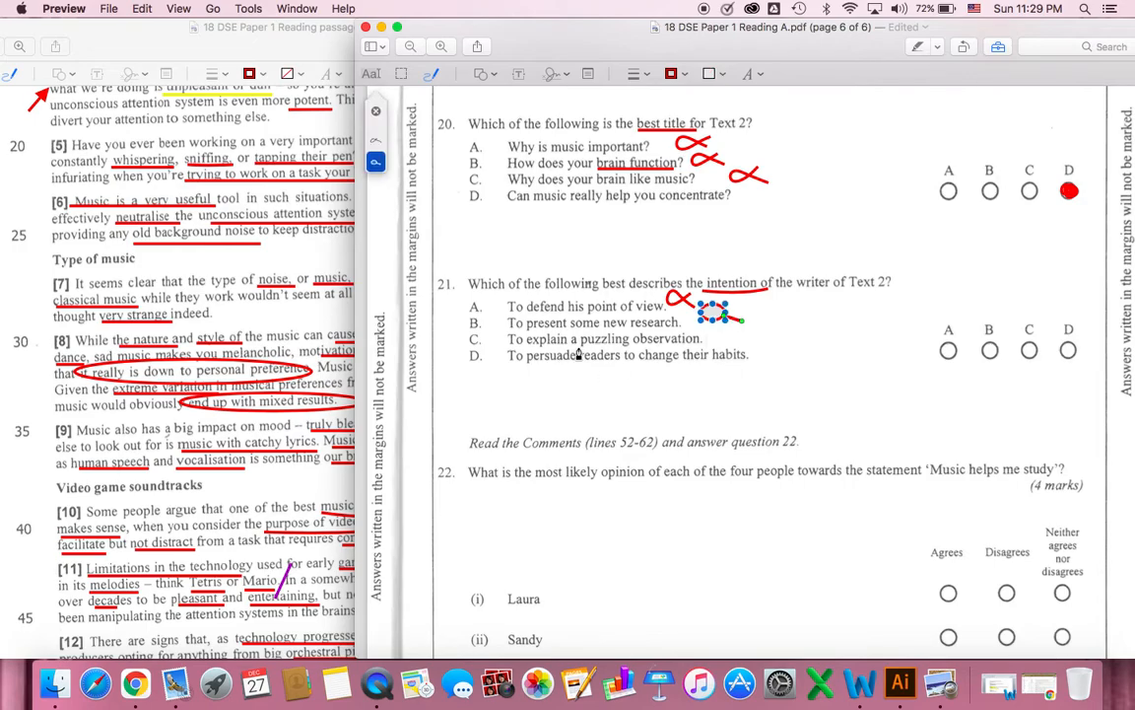
{"action": "mouse_move", "coordinate": [586, 354]}
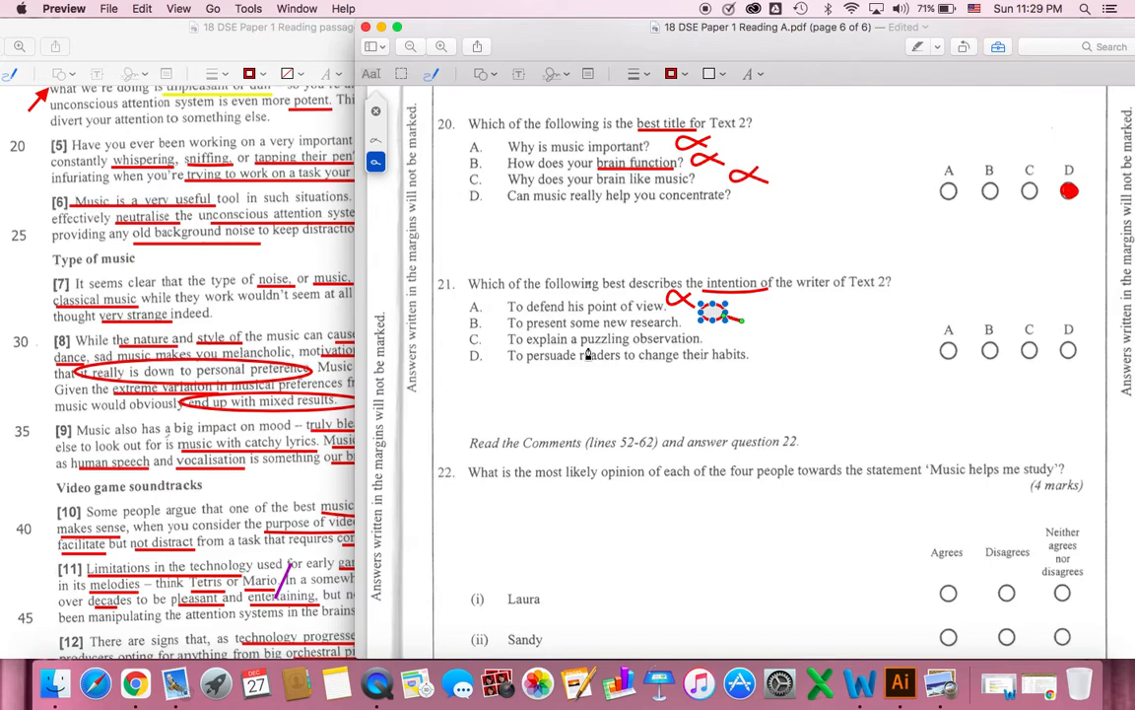
{"action": "mouse_move", "coordinate": [780, 316]}
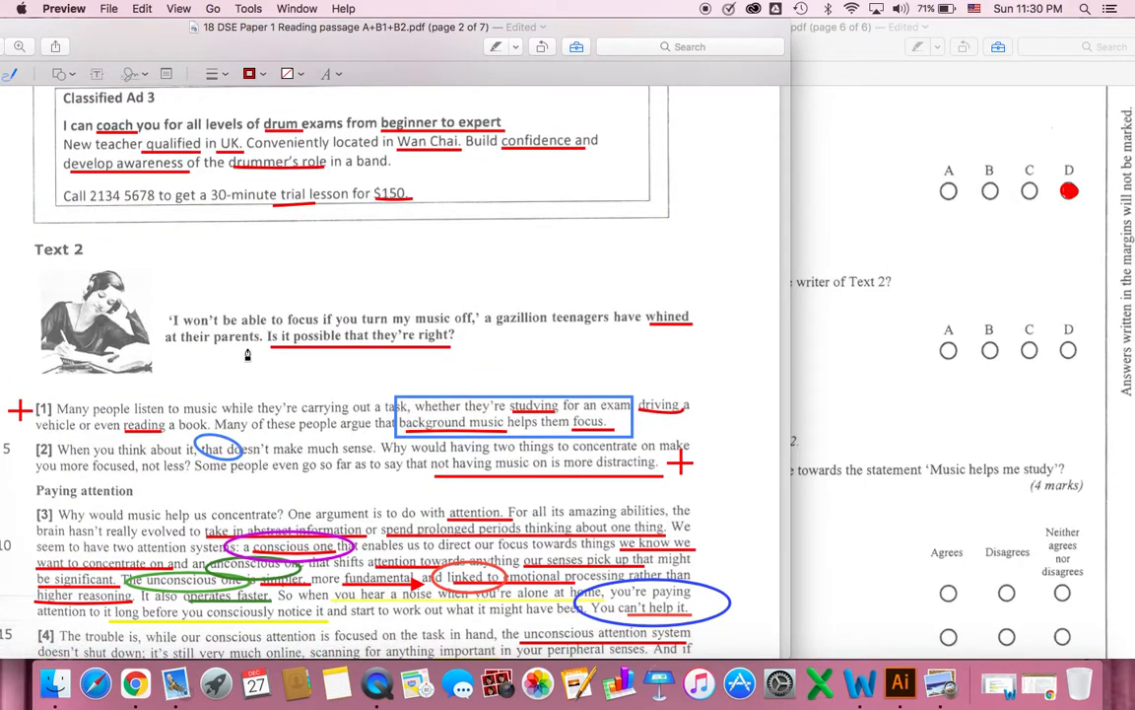
{"action": "mouse_move", "coordinate": [292, 335]}
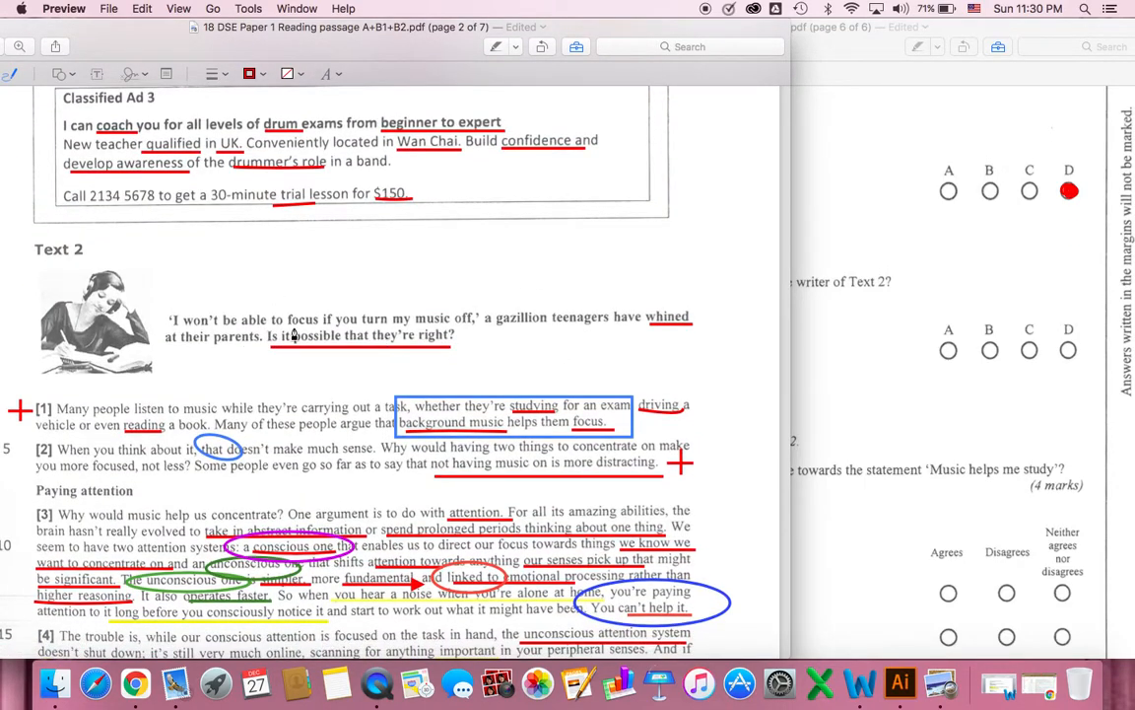
{"action": "mouse_move", "coordinate": [449, 363]}
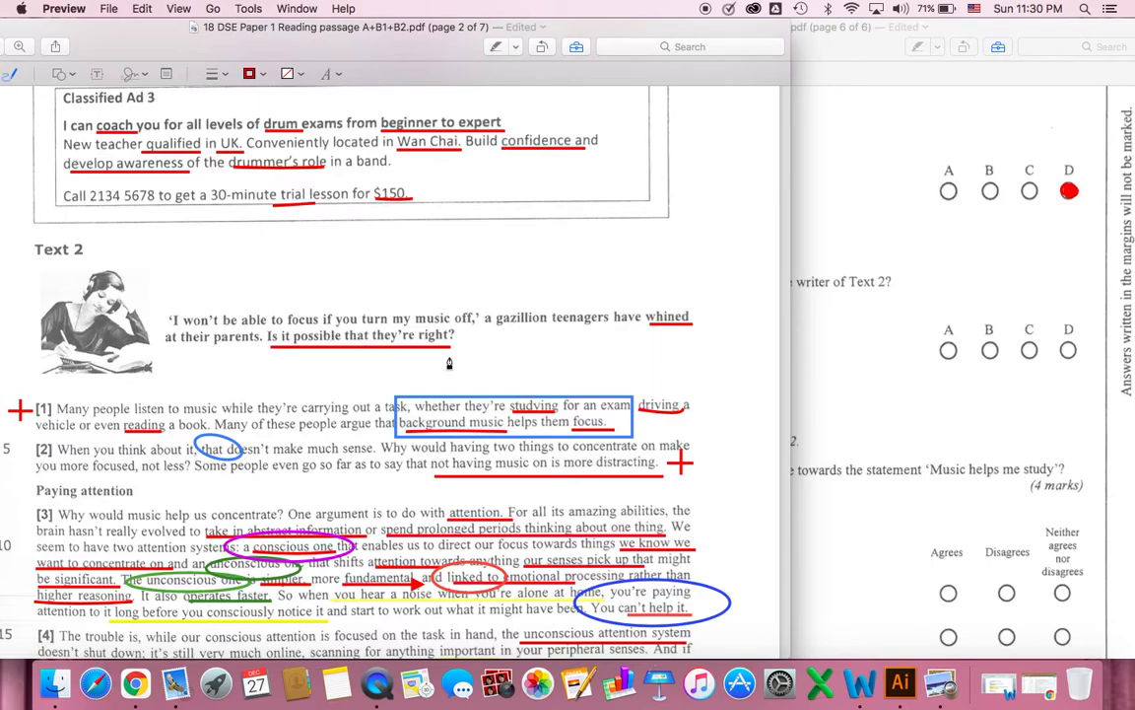
Scroll the Text 2 passage down onto page 3, reaching paragraphs 5 to 7
{"action": "scroll", "scroll_direction": "down", "scroll_amount": 3}
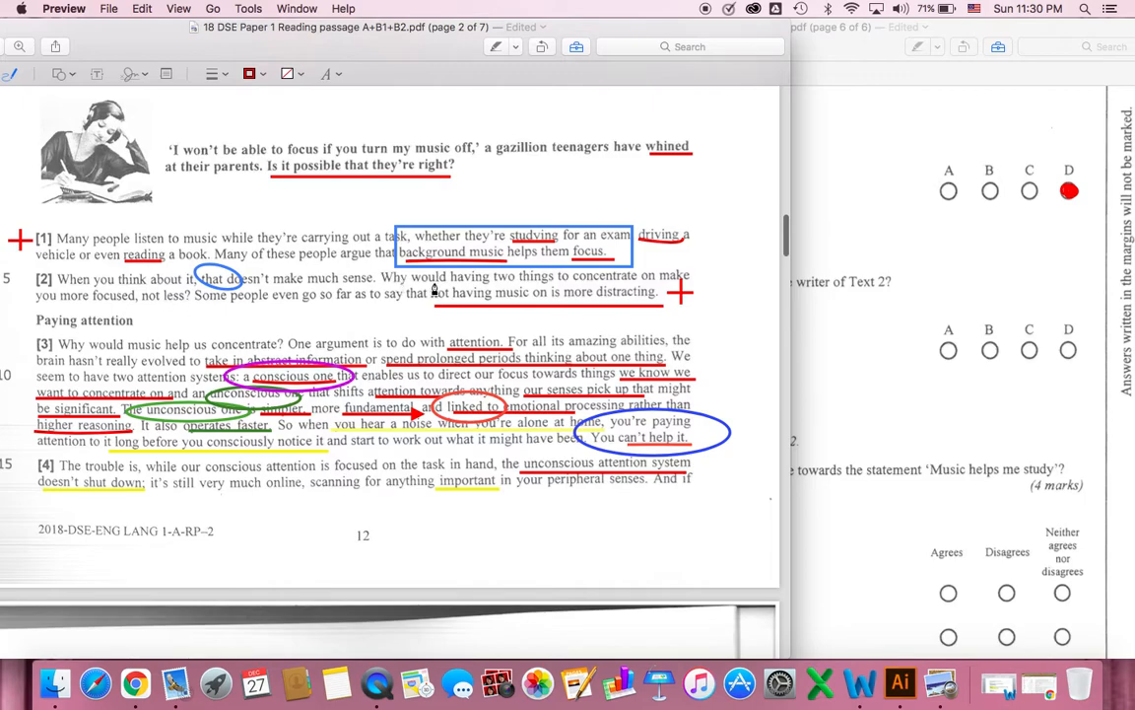
{"action": "mouse_move", "coordinate": [582, 296]}
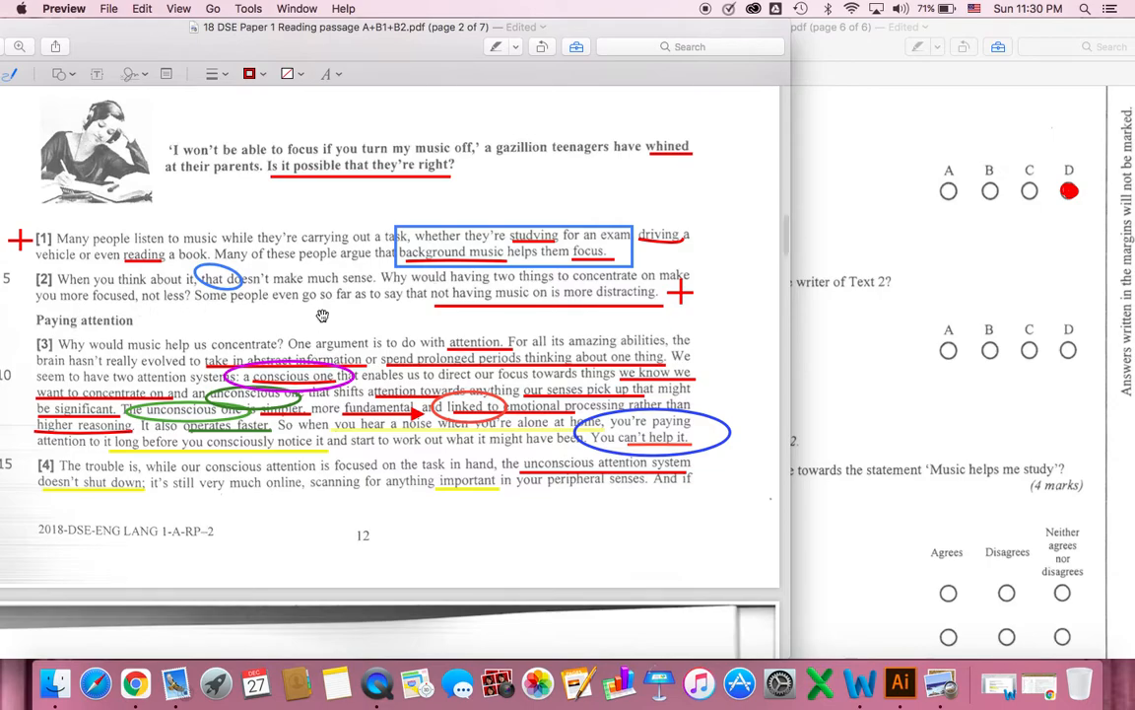
{"action": "scroll", "scroll_direction": "down", "scroll_amount": 3}
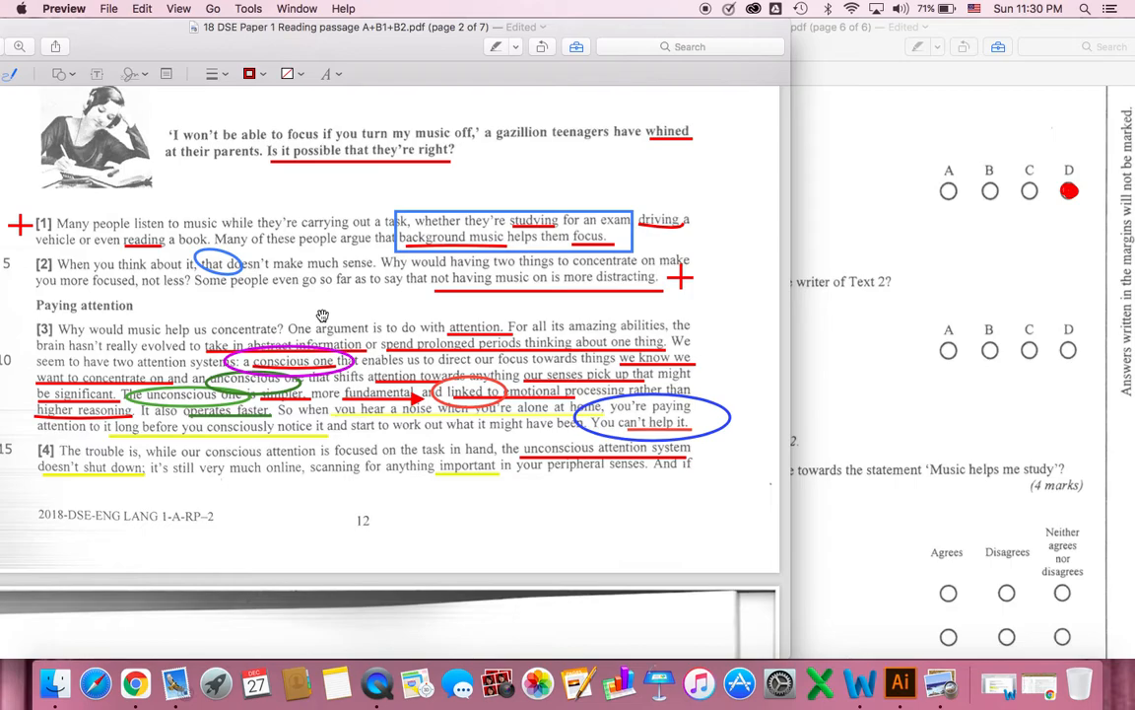
{"action": "mouse_move", "coordinate": [591, 298]}
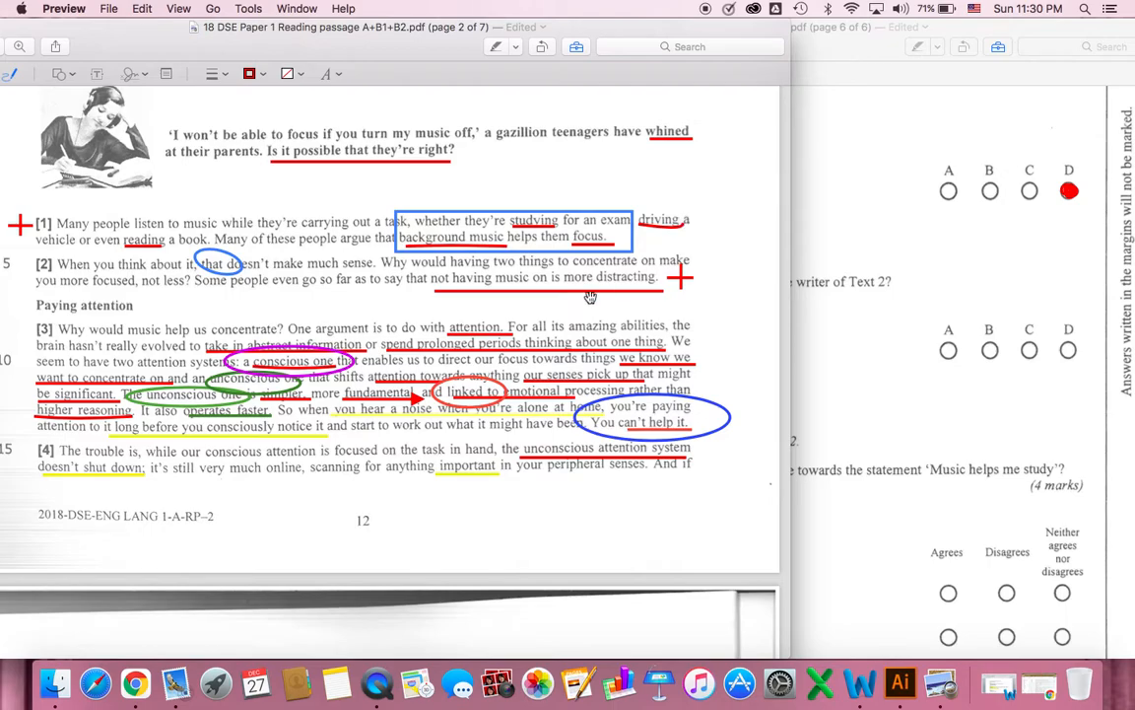
{"action": "mouse_move", "coordinate": [604, 328]}
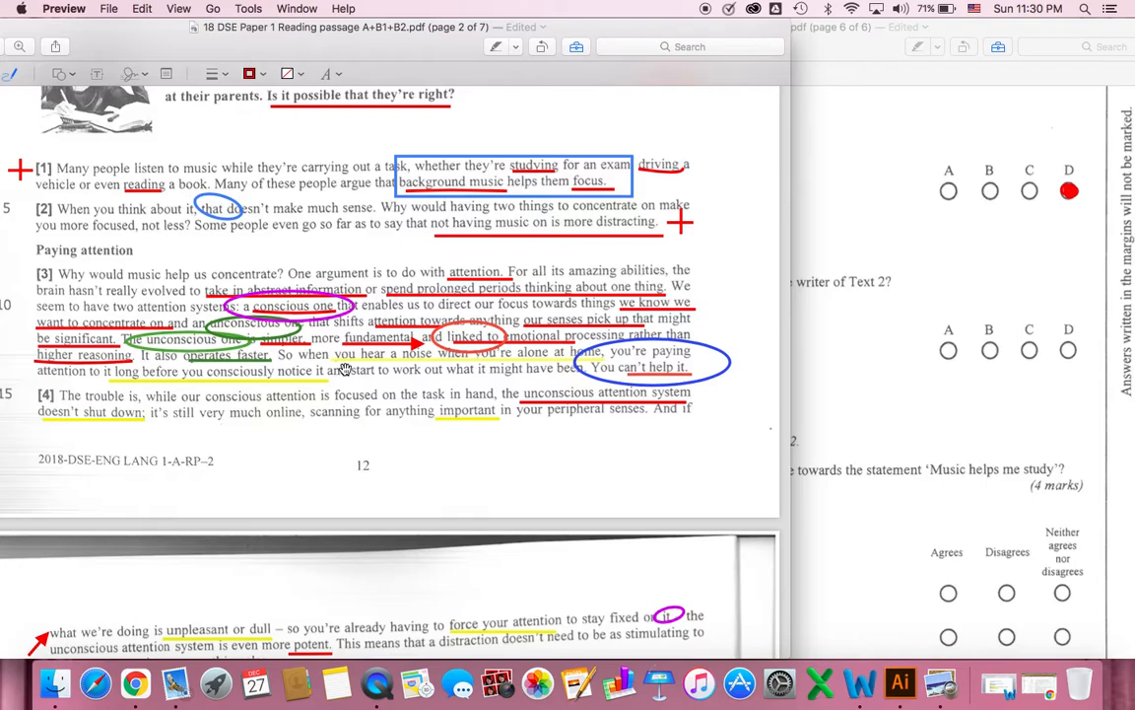
{"action": "scroll", "scroll_direction": "down", "scroll_amount": 3}
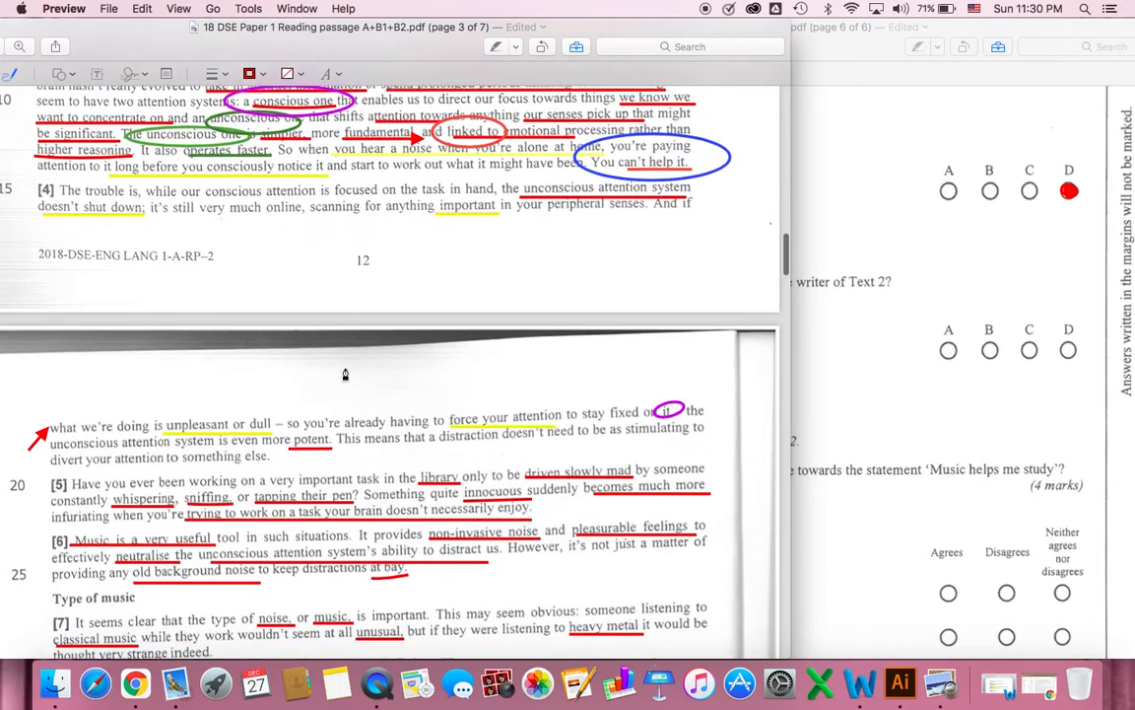
Scroll the passage further into page 3 to paragraphs 8 and 9 under Type of music
{"action": "scroll", "scroll_direction": "down", "scroll_amount": 3}
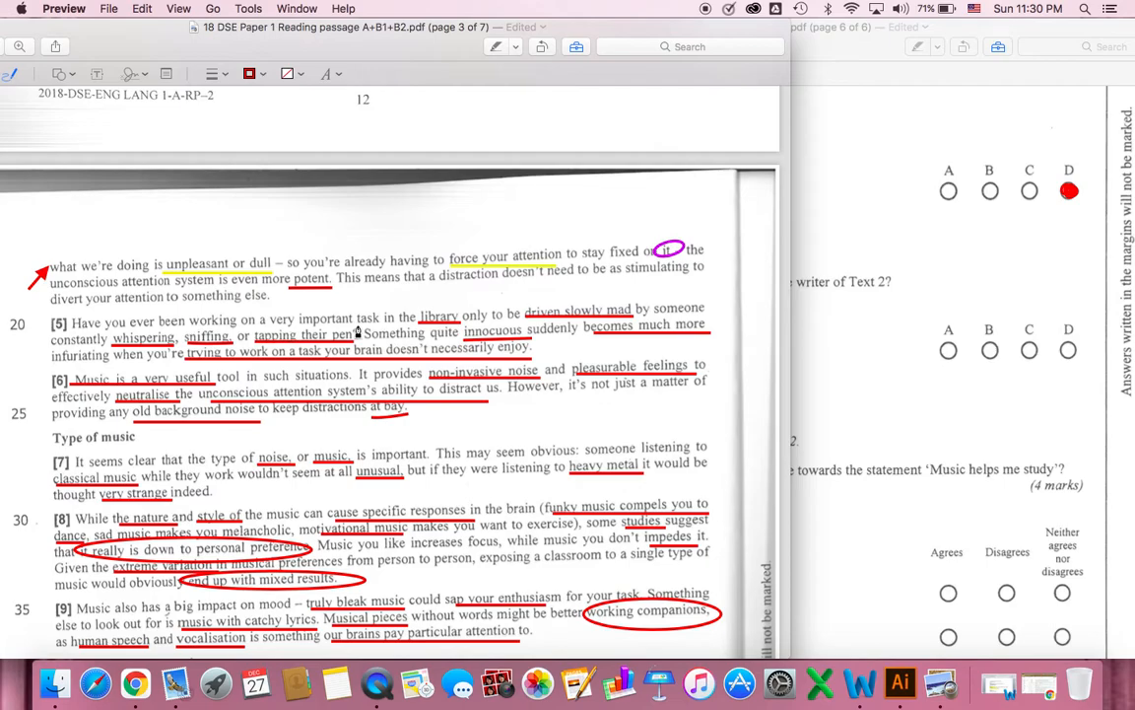
{"action": "mouse_move", "coordinate": [465, 337]}
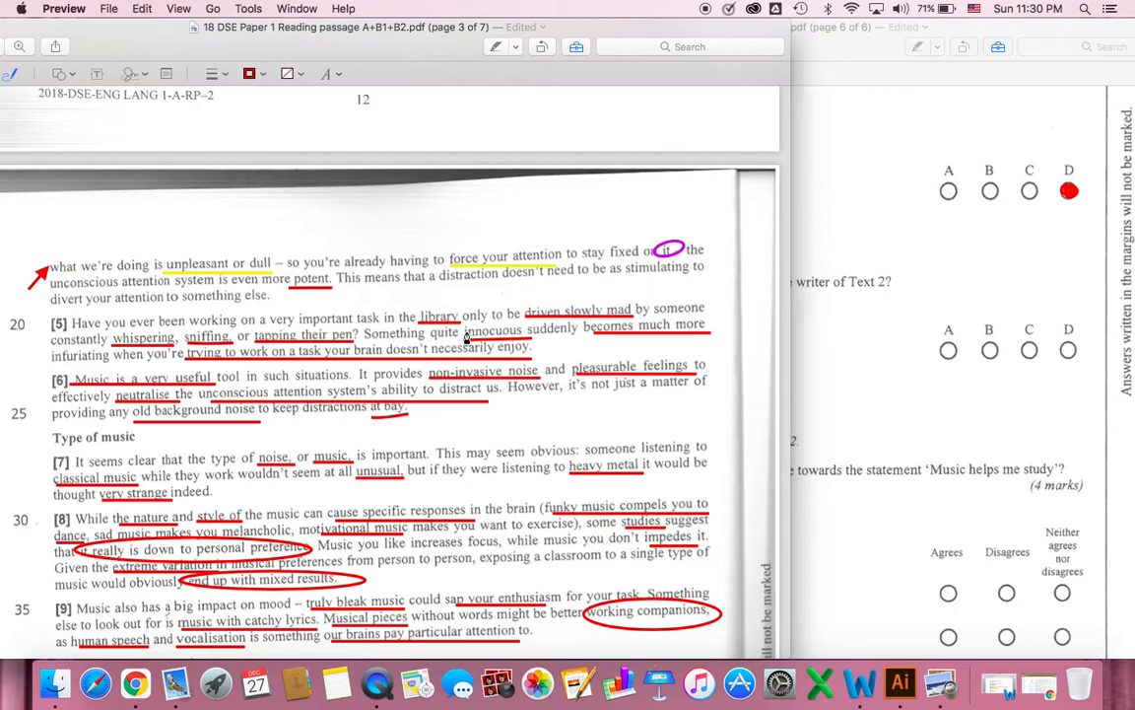
{"action": "mouse_move", "coordinate": [369, 325]}
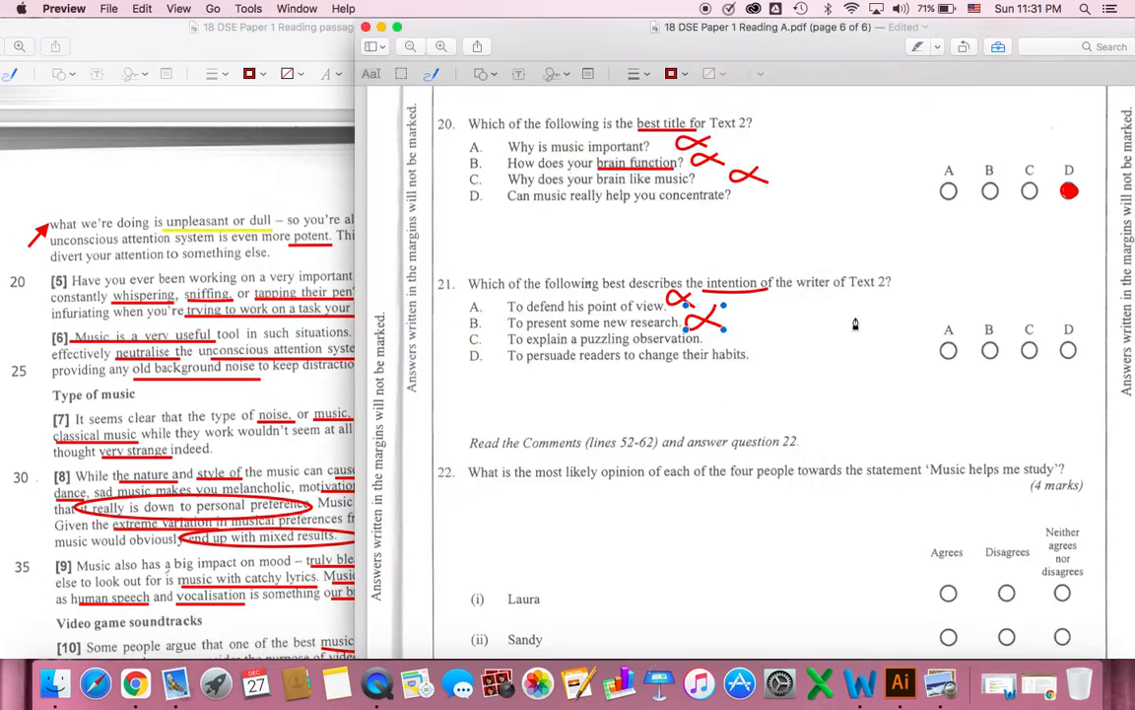
{"action": "mouse_move", "coordinate": [265, 296]}
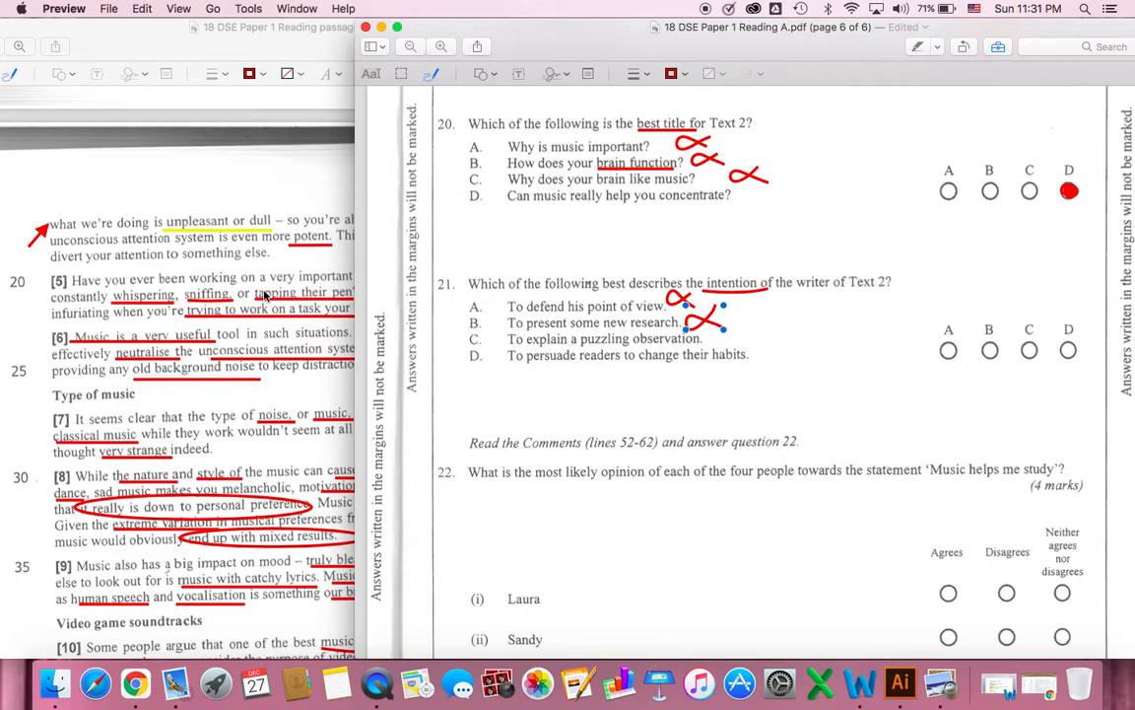
{"action": "mouse_move", "coordinate": [581, 376]}
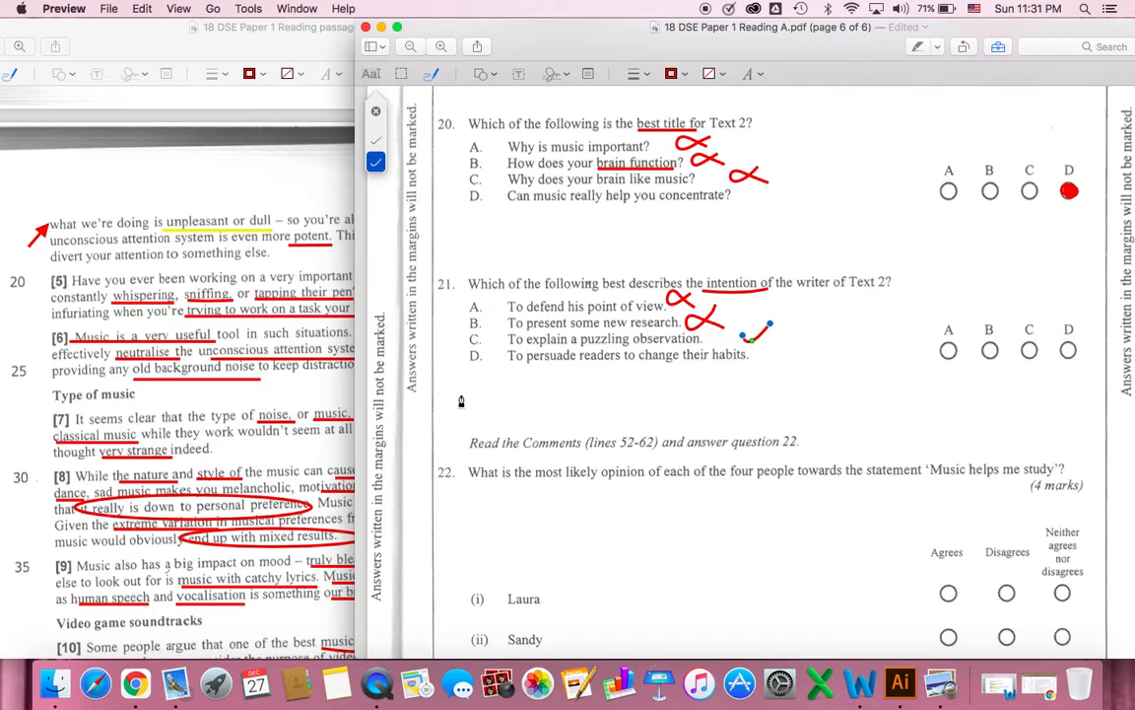
Draw a red mark beside 'new research' in option B of question 21
{"action": "left_click_drag", "start_coordinate": [536, 362], "coordinate": [621, 362]}
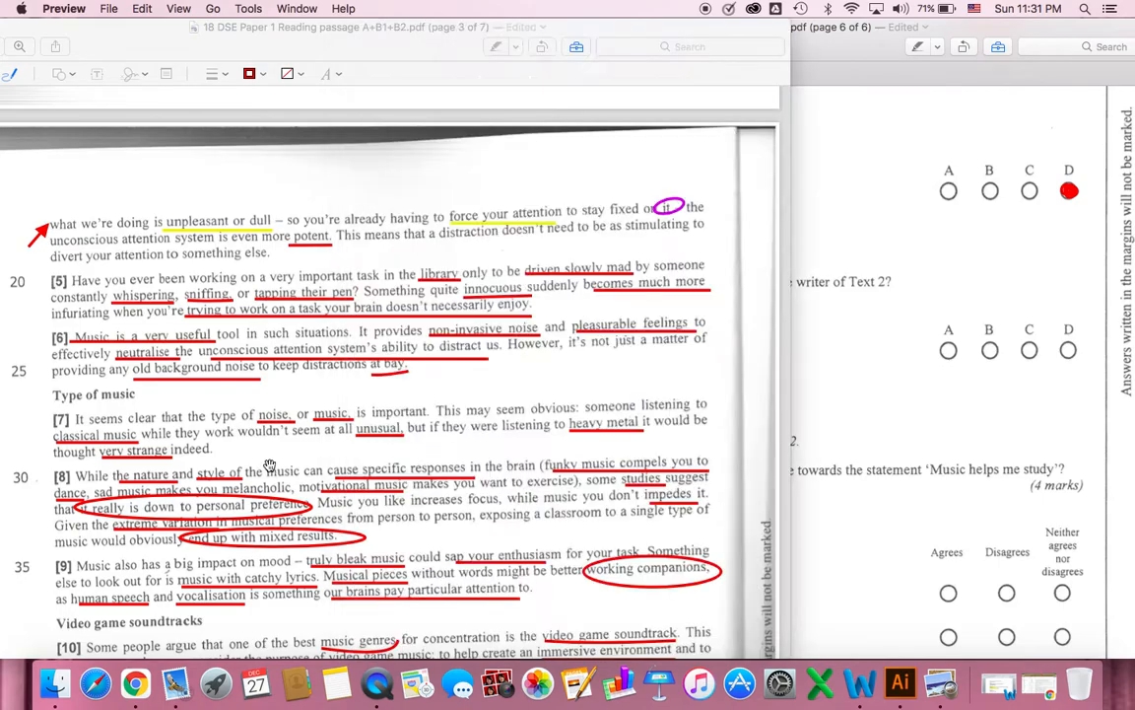
Scroll the passage down to paragraphs 11–13 and the readers' comments
{"action": "scroll", "scroll_direction": "down", "scroll_amount": 3}
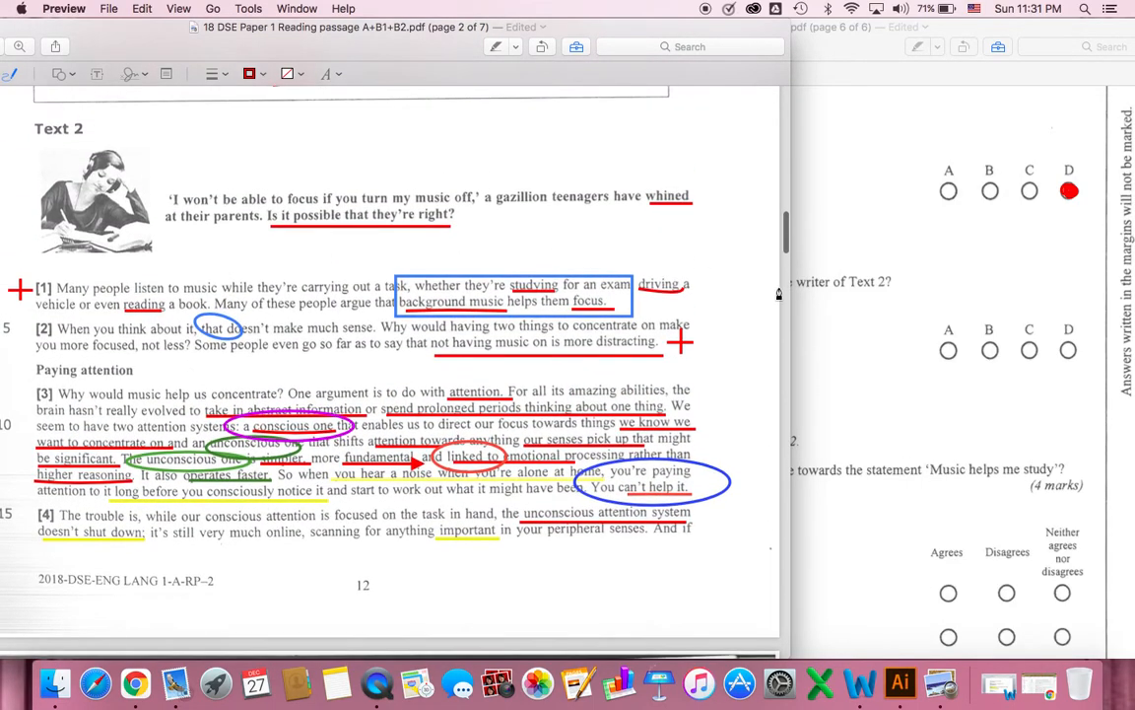
{"action": "mouse_move", "coordinate": [445, 229]}
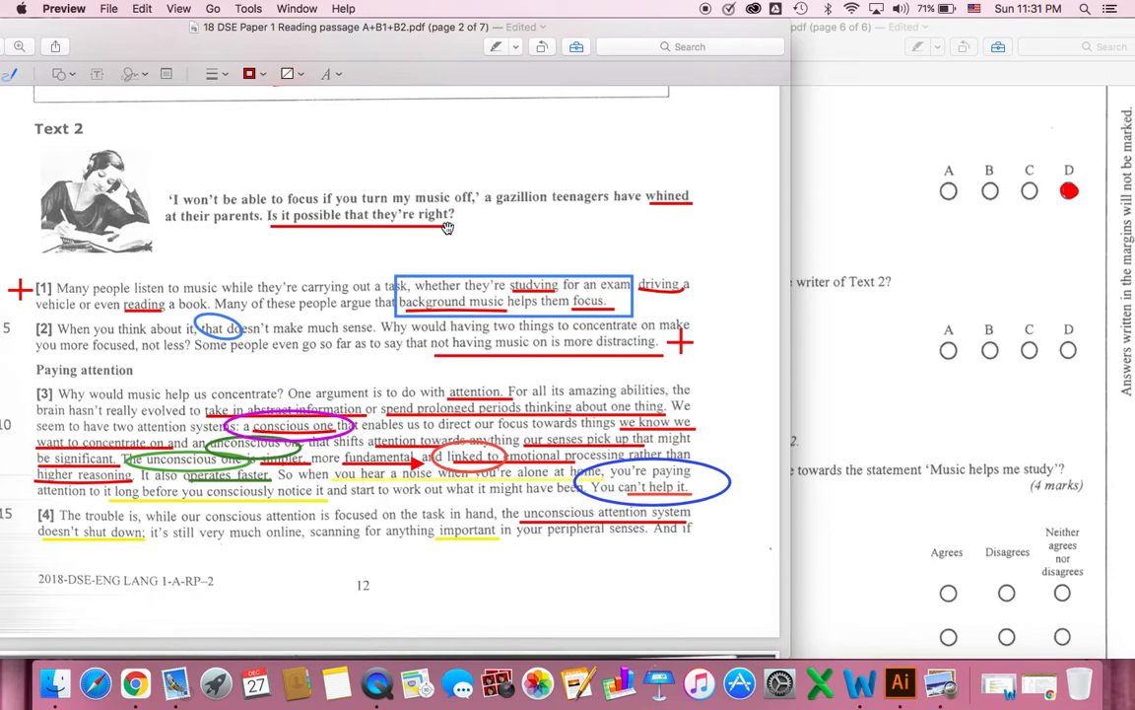
{"action": "mouse_move", "coordinate": [471, 229]}
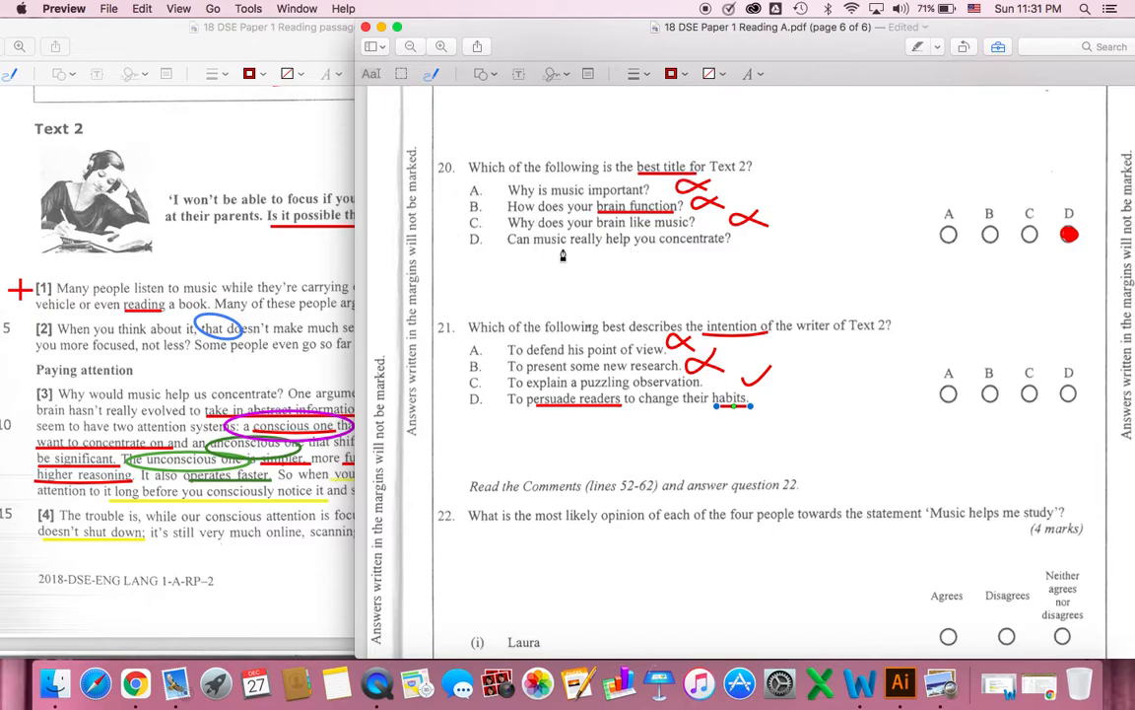
{"action": "mouse_move", "coordinate": [517, 254]}
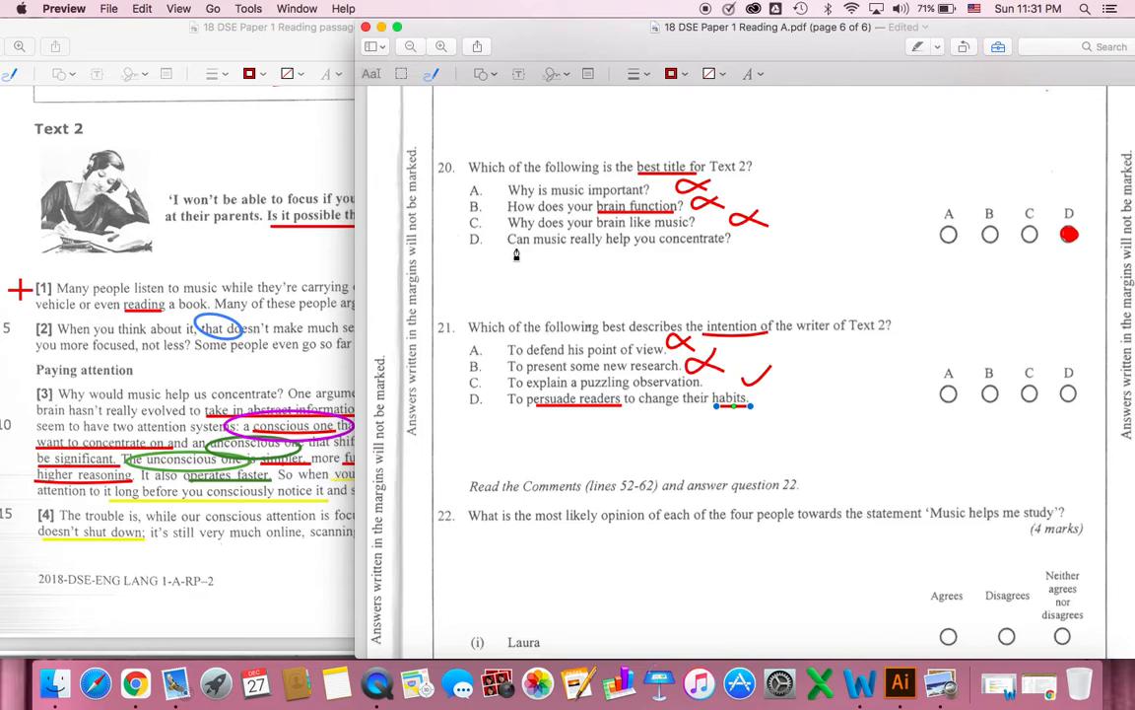
{"action": "mouse_move", "coordinate": [649, 256]}
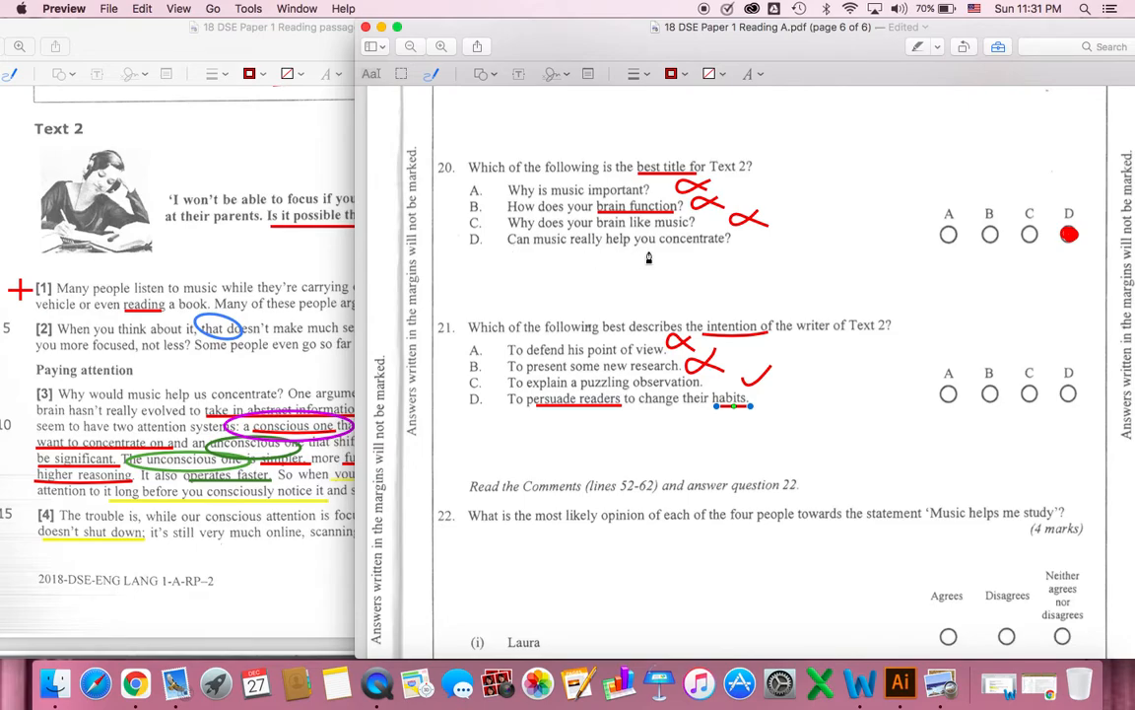
{"action": "mouse_move", "coordinate": [558, 260]}
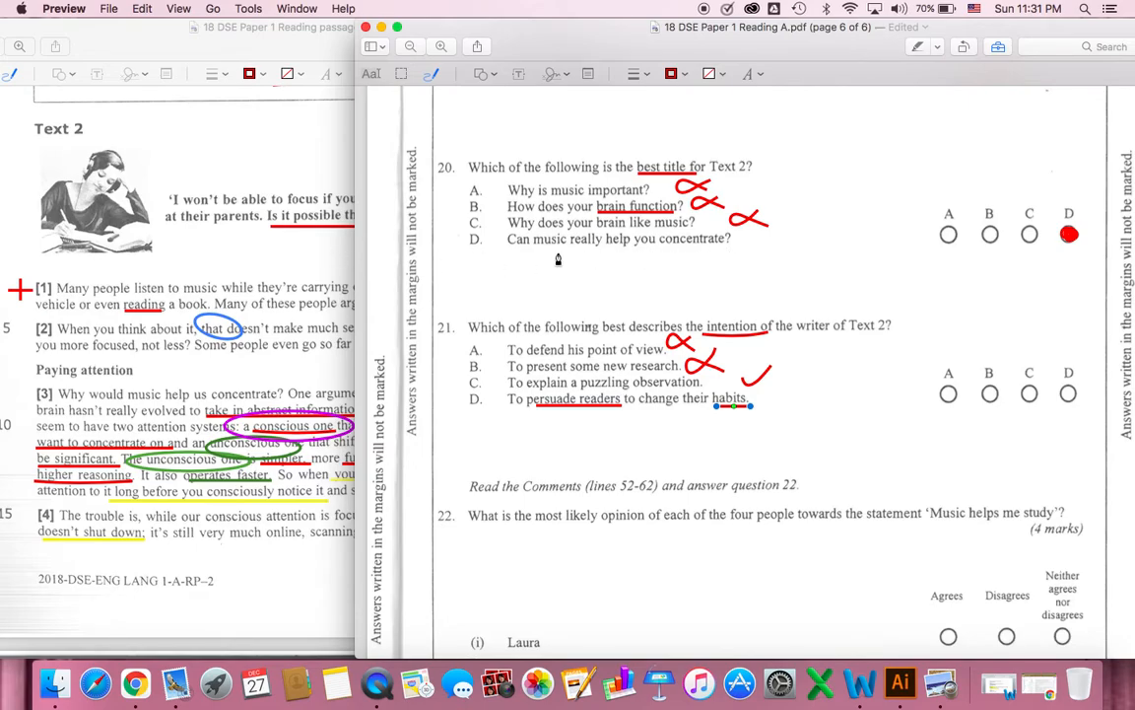
{"action": "mouse_move", "coordinate": [247, 314]}
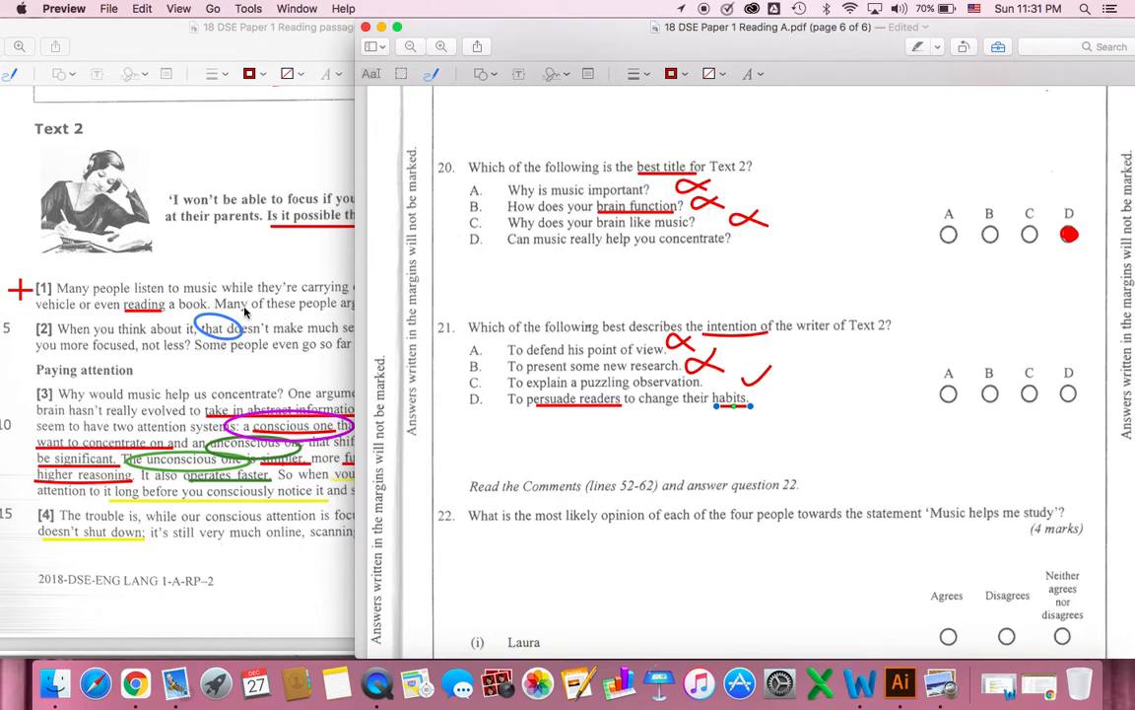
{"action": "scroll", "scroll_direction": "down", "scroll_amount": 3}
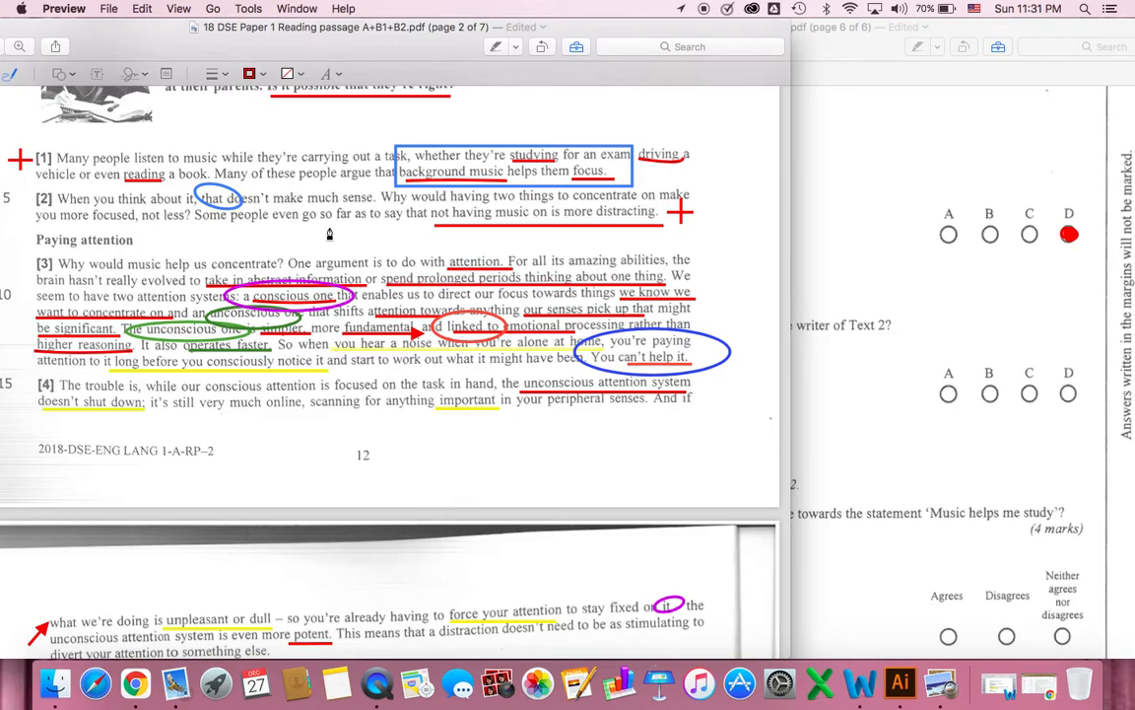
{"action": "mouse_move", "coordinate": [248, 181]}
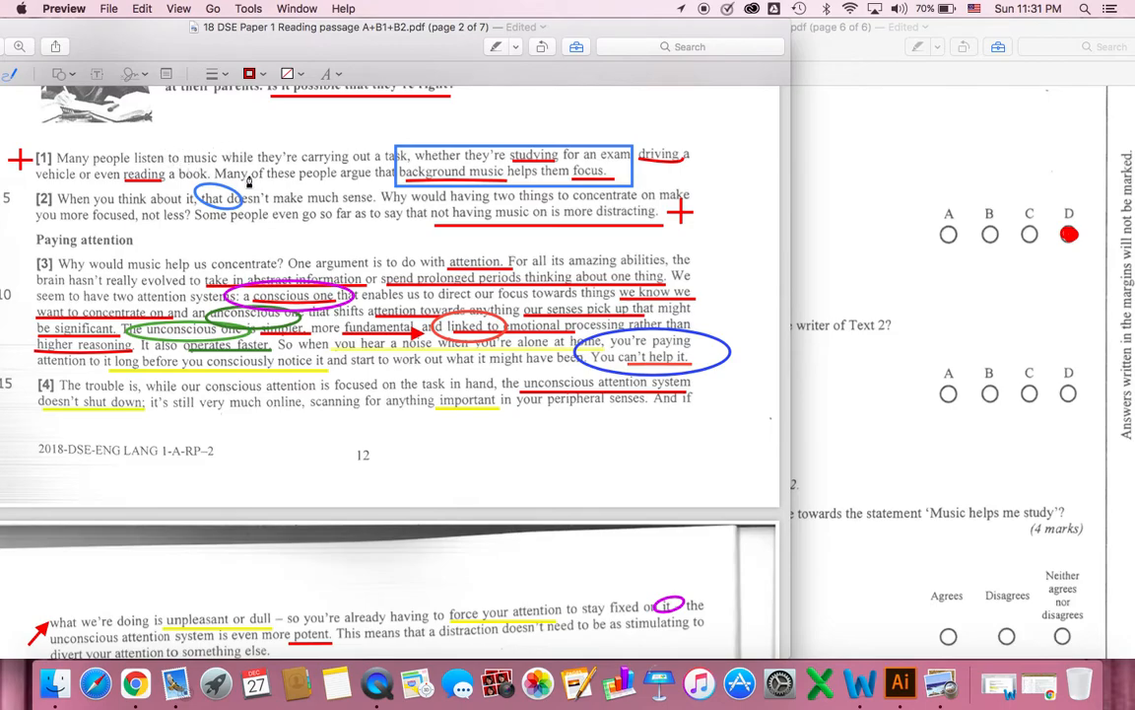
{"action": "mouse_move", "coordinate": [335, 155]}
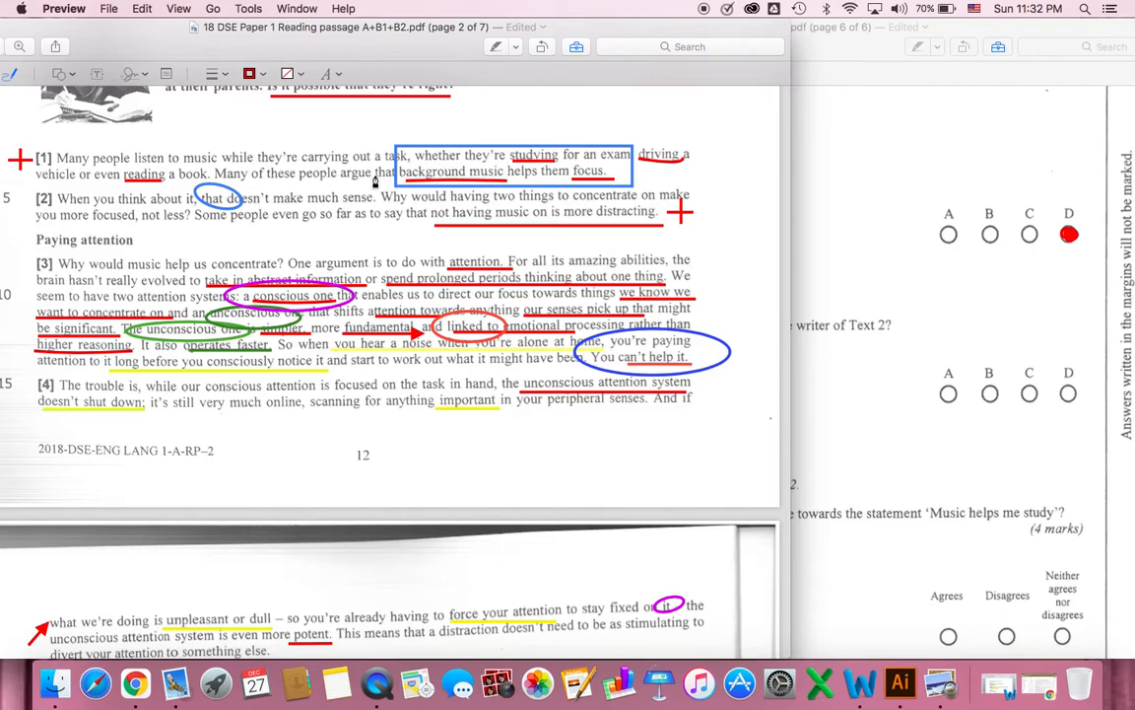
{"action": "scroll", "scroll_direction": "down", "scroll_amount": 3}
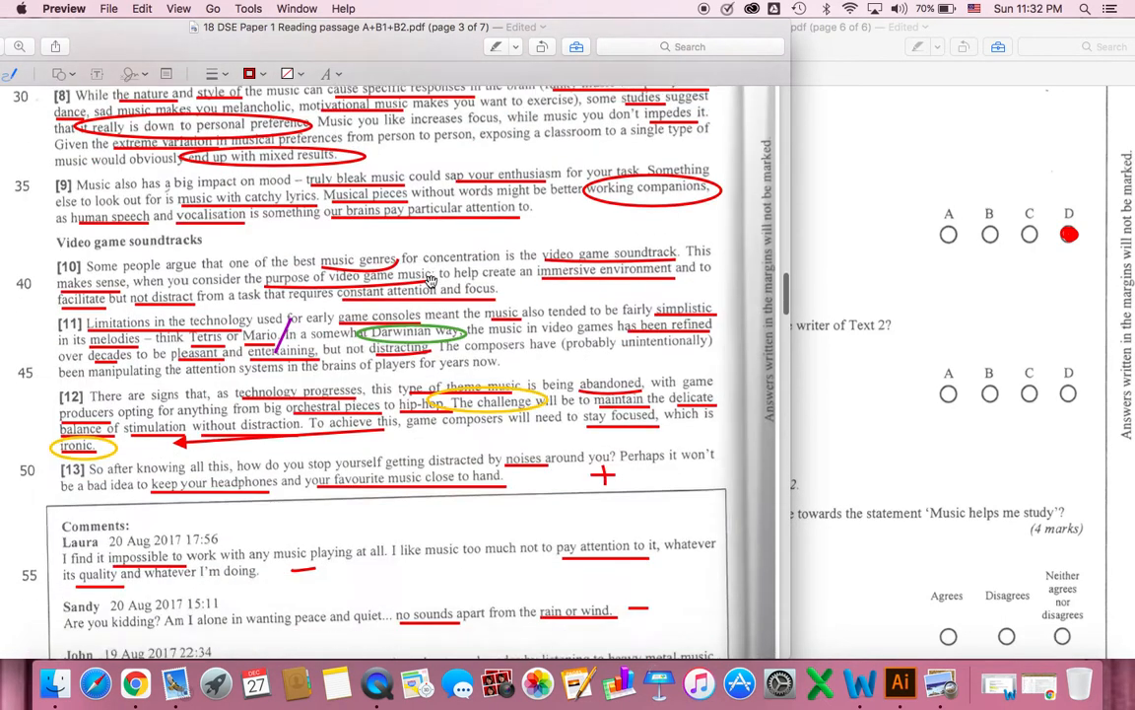
Scroll to show all comments and circle 'Perhaps' in paragraph 13 in blue
{"action": "scroll", "scroll_direction": "down", "scroll_amount": 3}
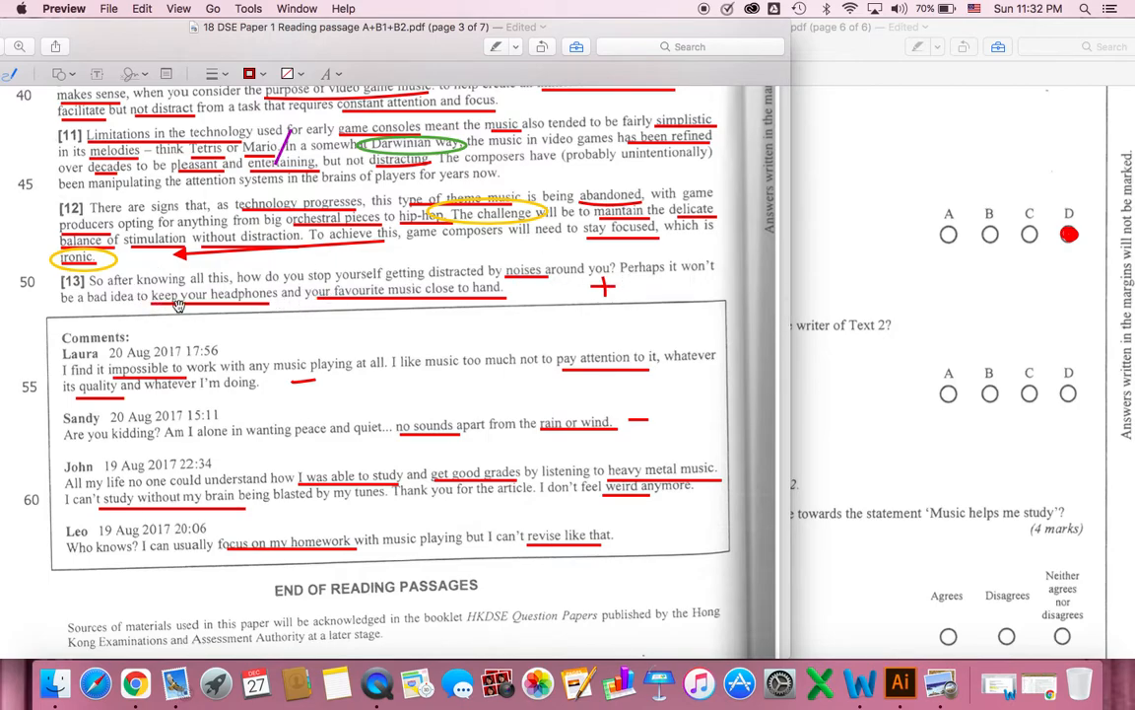
{"action": "mouse_move", "coordinate": [351, 302]}
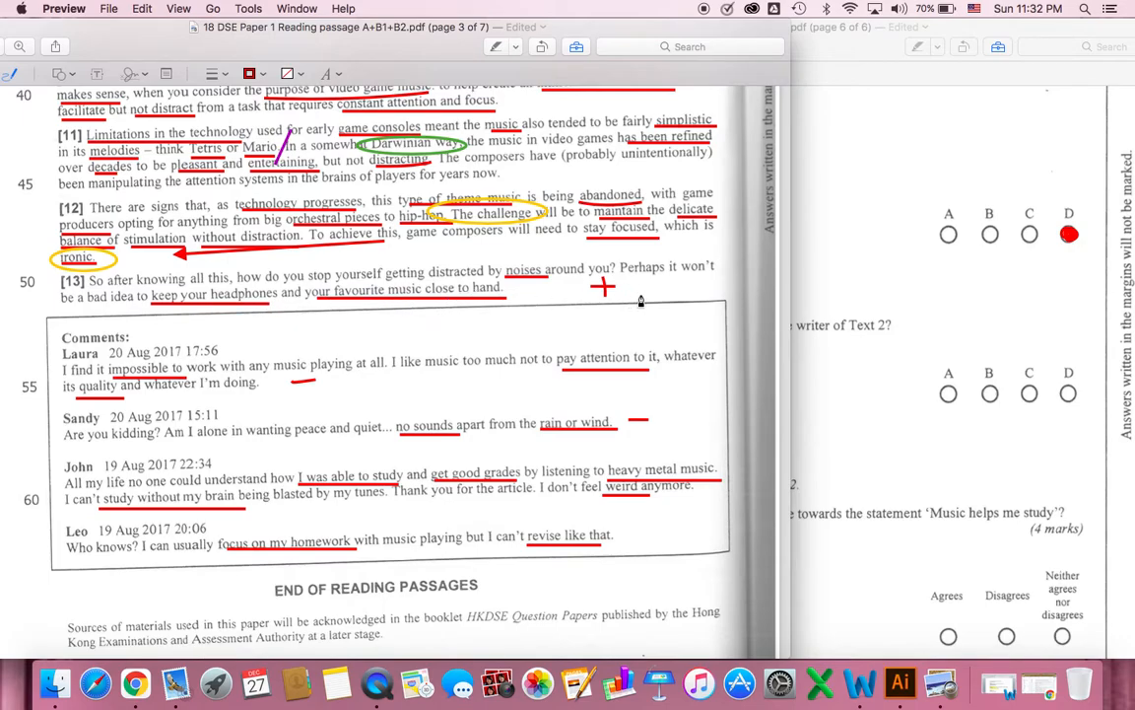
{"action": "left_click_drag", "start_coordinate": [615, 272], "coordinate": [674, 266]}
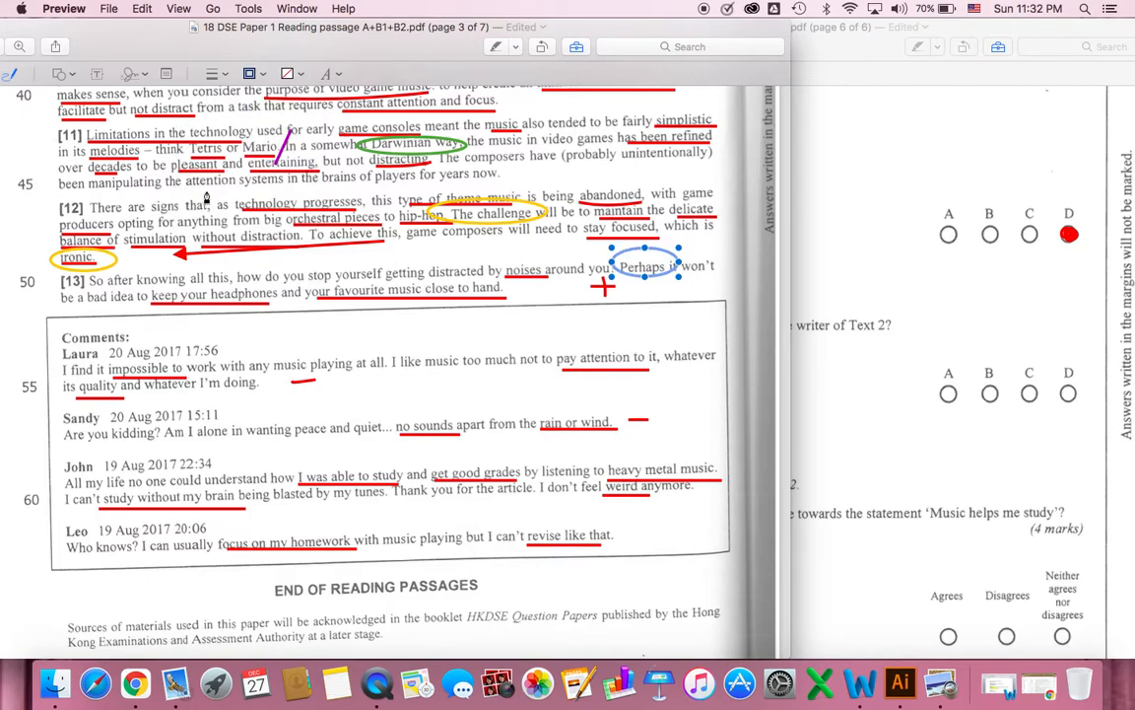
{"action": "mouse_move", "coordinate": [649, 299]}
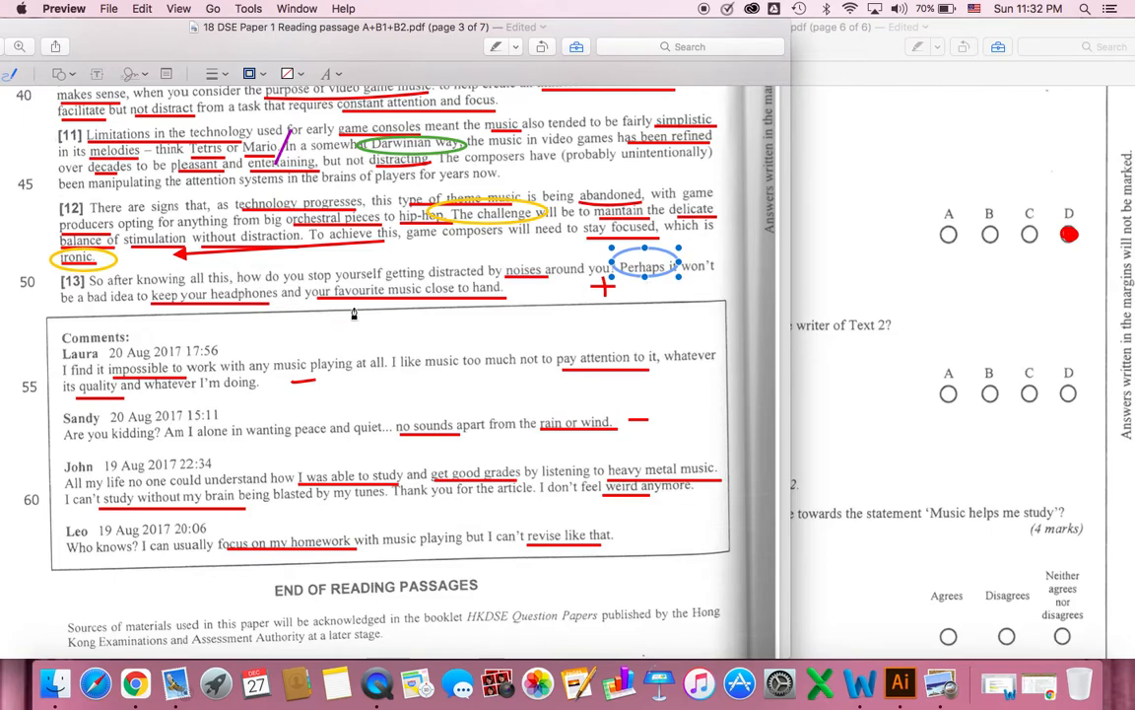
{"action": "mouse_move", "coordinate": [229, 331]}
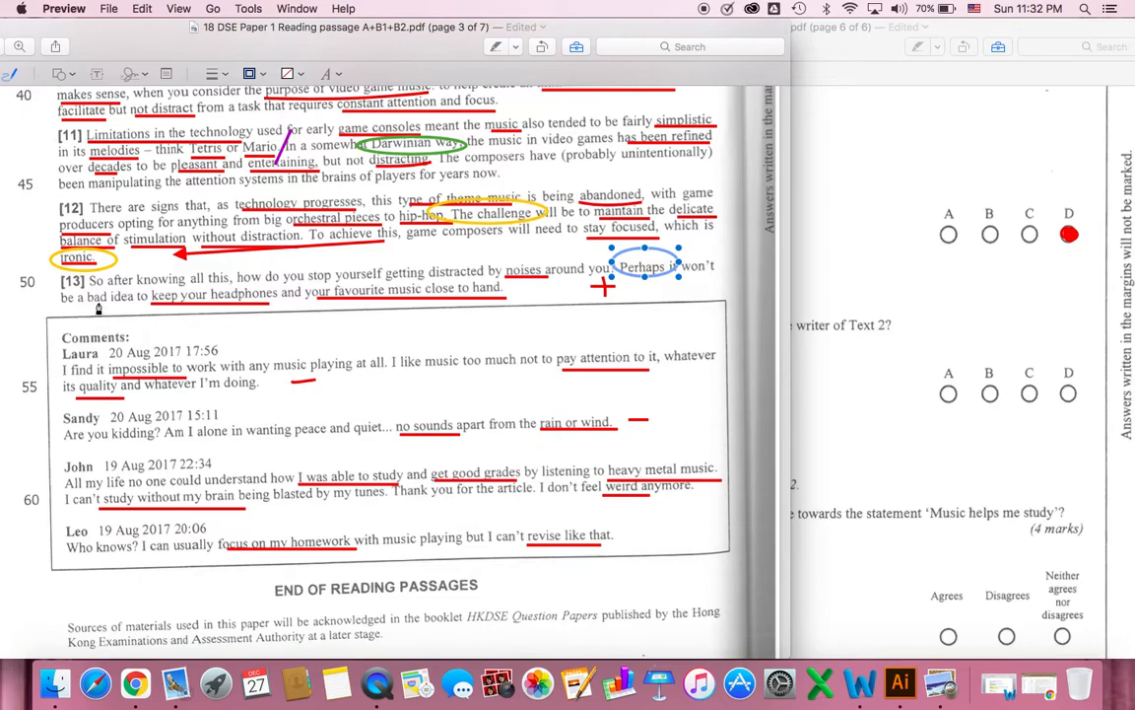
{"action": "mouse_move", "coordinate": [855, 276]}
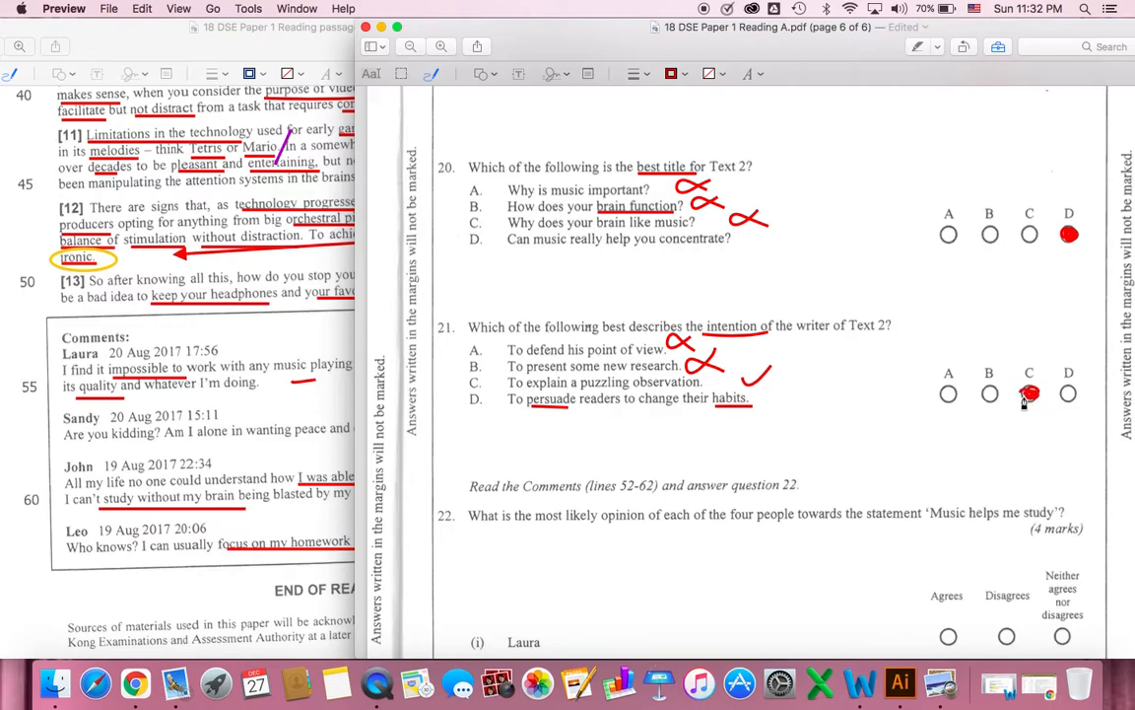
Draw a red ellipse around 'Music helps me study' in question 22
{"action": "scroll", "scroll_direction": "down", "scroll_amount": 3}
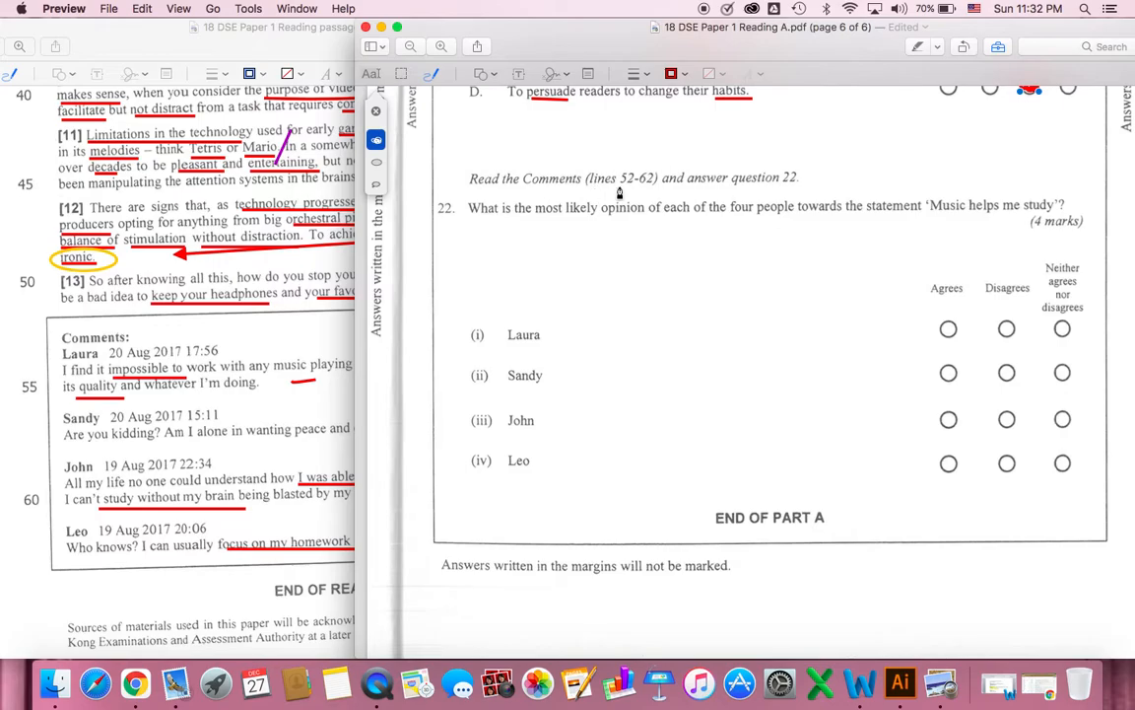
{"action": "mouse_move", "coordinate": [674, 195]}
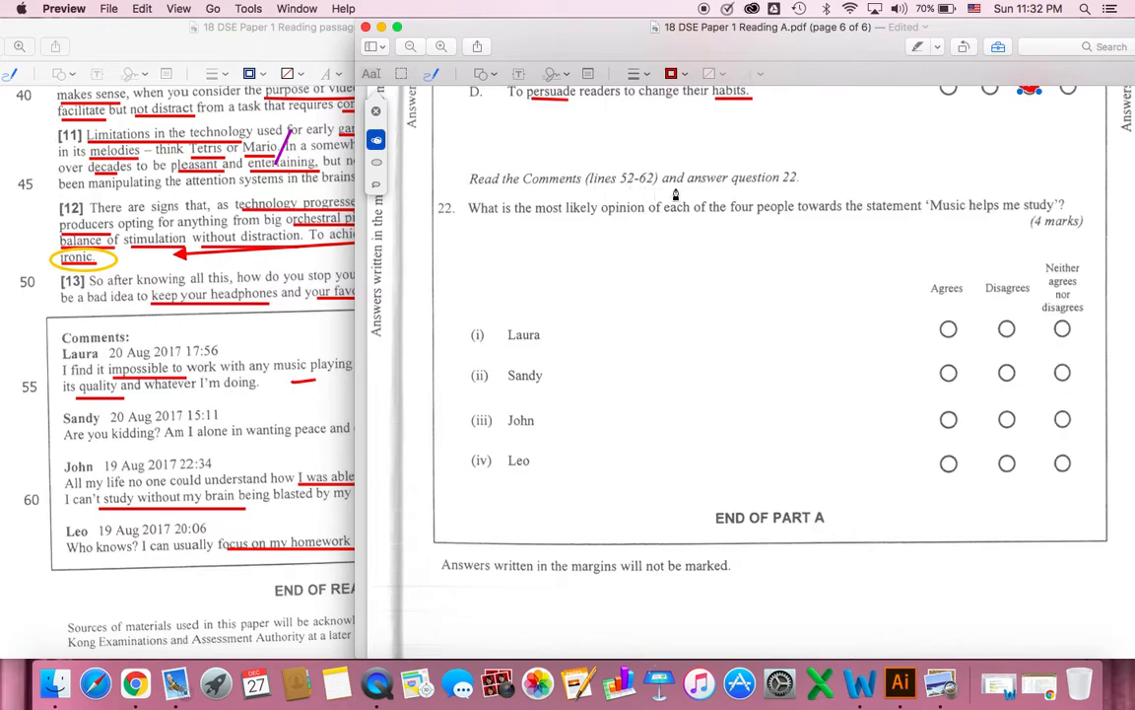
{"action": "mouse_move", "coordinate": [255, 414]}
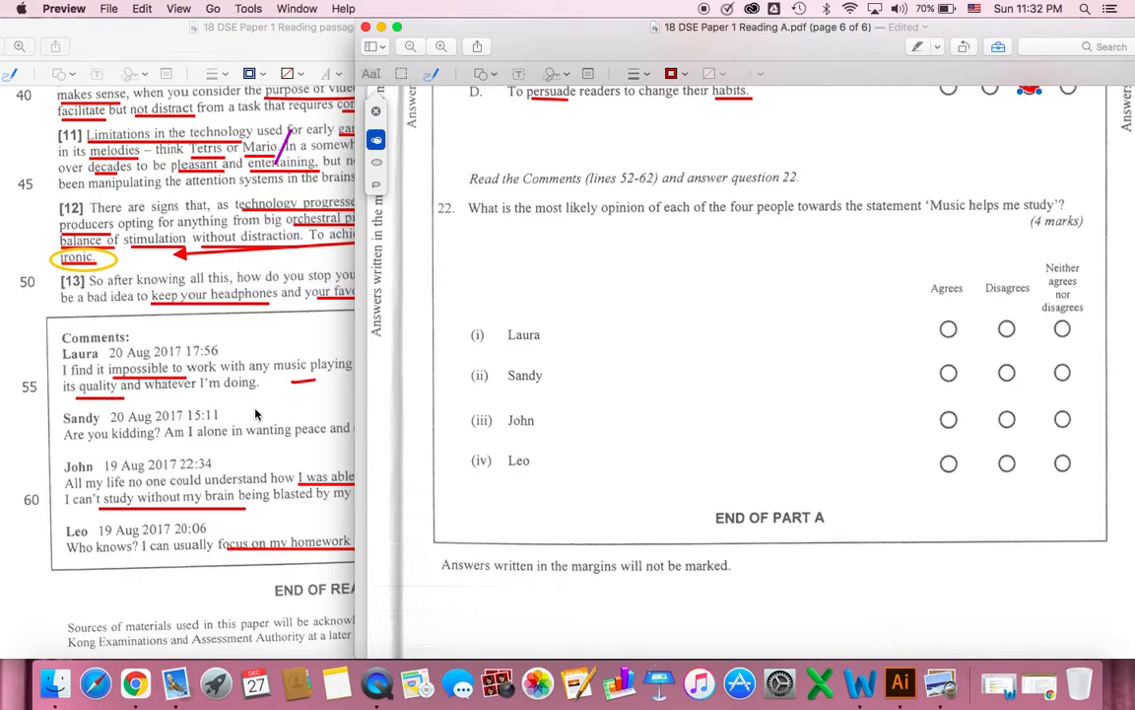
{"action": "mouse_move", "coordinate": [493, 226]}
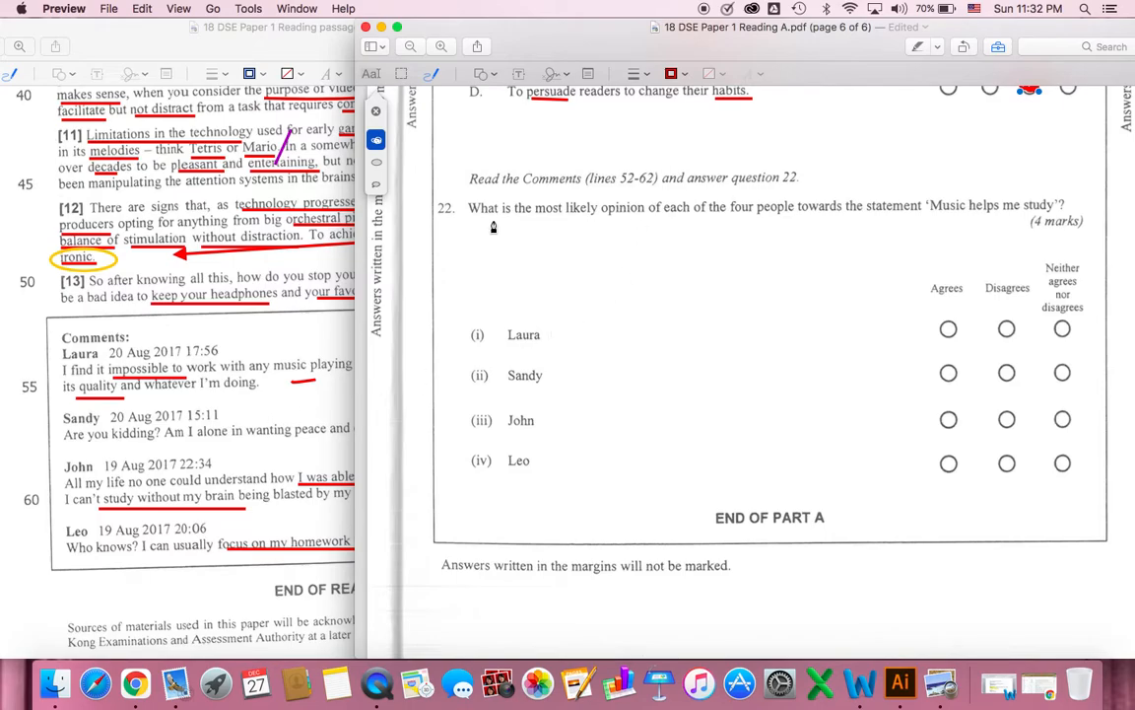
{"action": "mouse_move", "coordinate": [631, 226]}
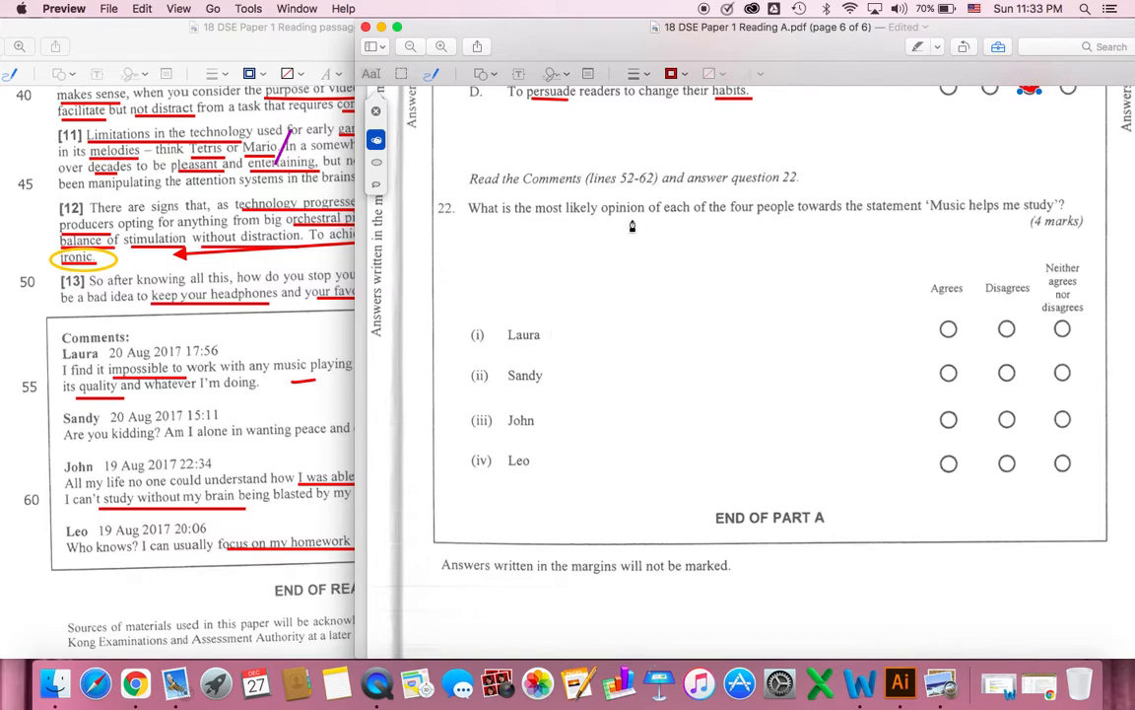
{"action": "mouse_move", "coordinate": [855, 225]}
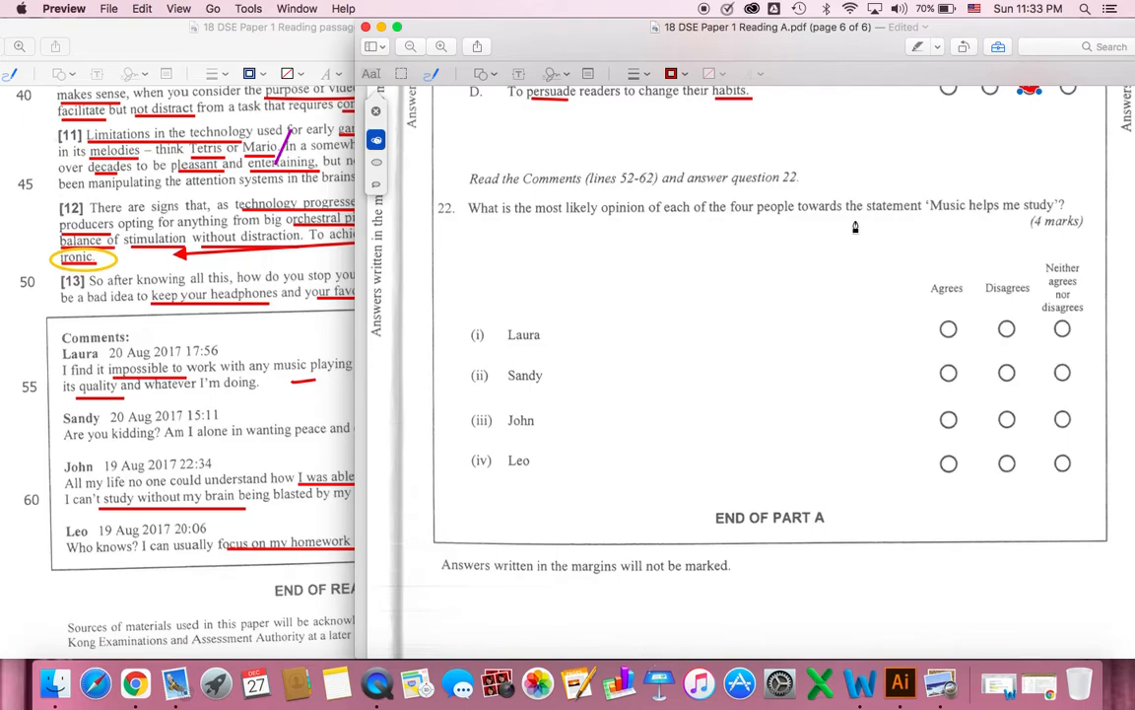
{"action": "mouse_move", "coordinate": [1033, 220]}
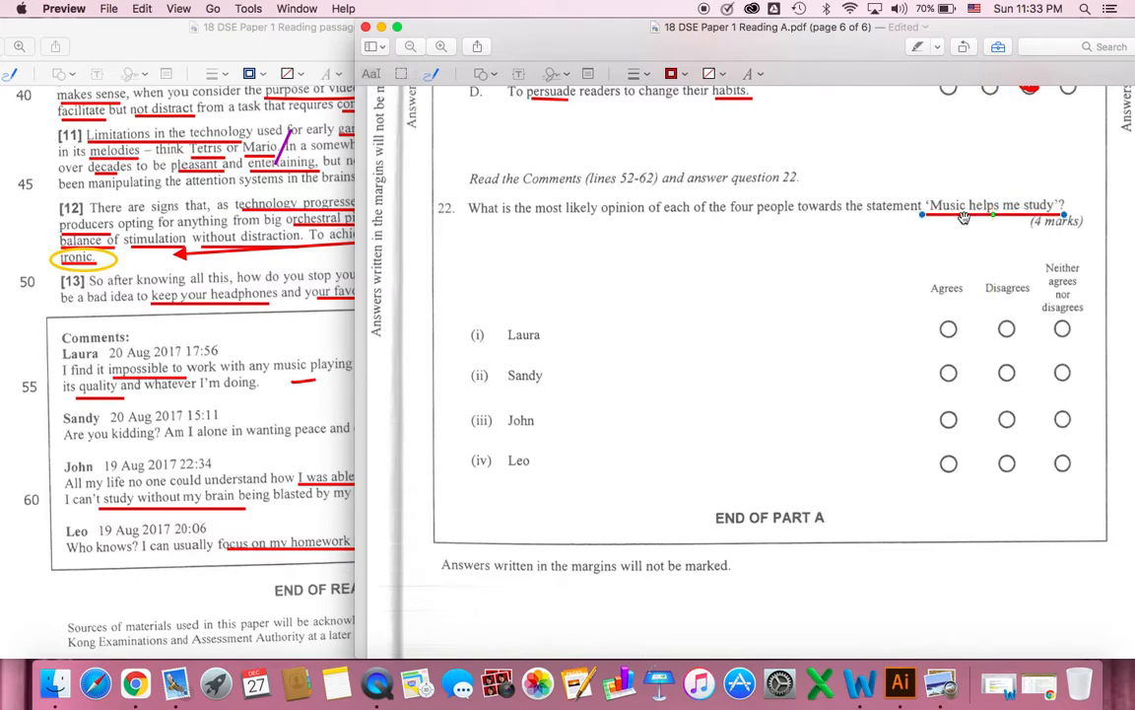
{"action": "mouse_move", "coordinate": [1021, 209]}
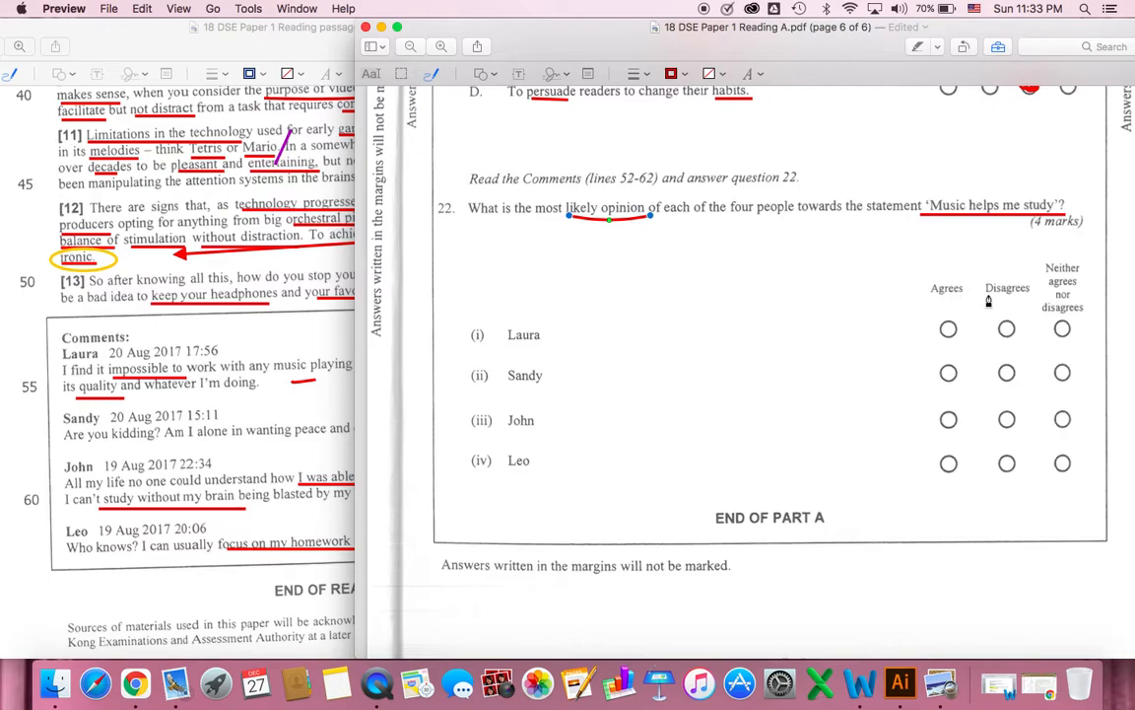
{"action": "mouse_move", "coordinate": [1068, 299]}
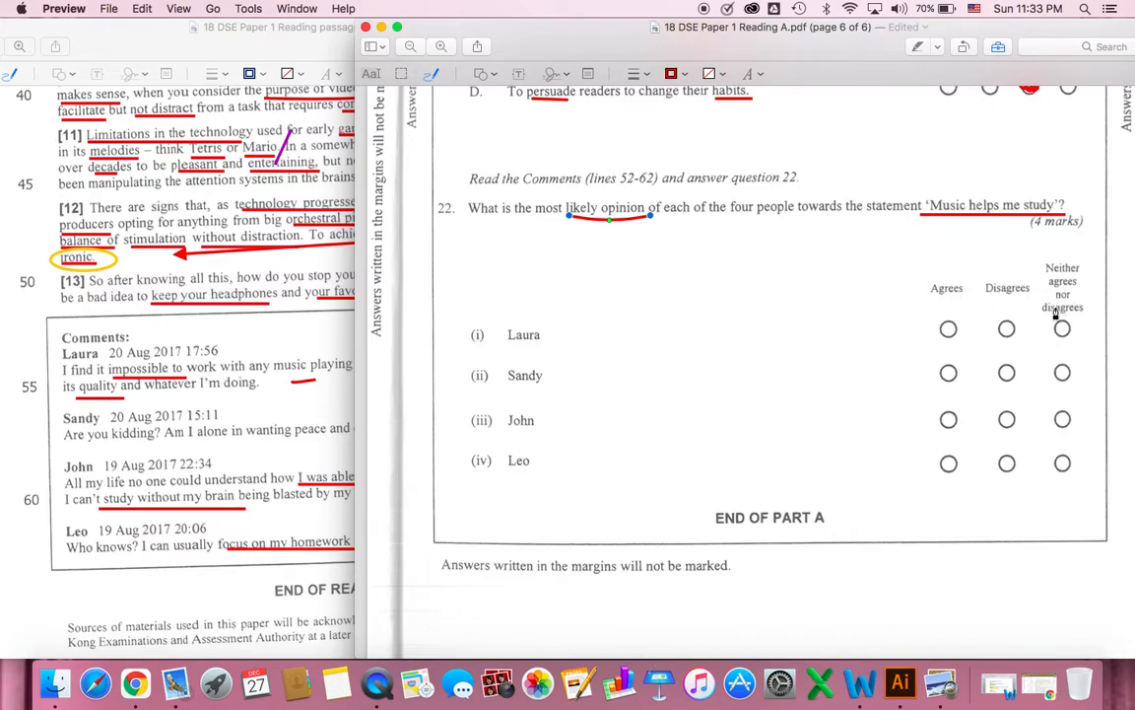
{"action": "mouse_move", "coordinate": [945, 276]}
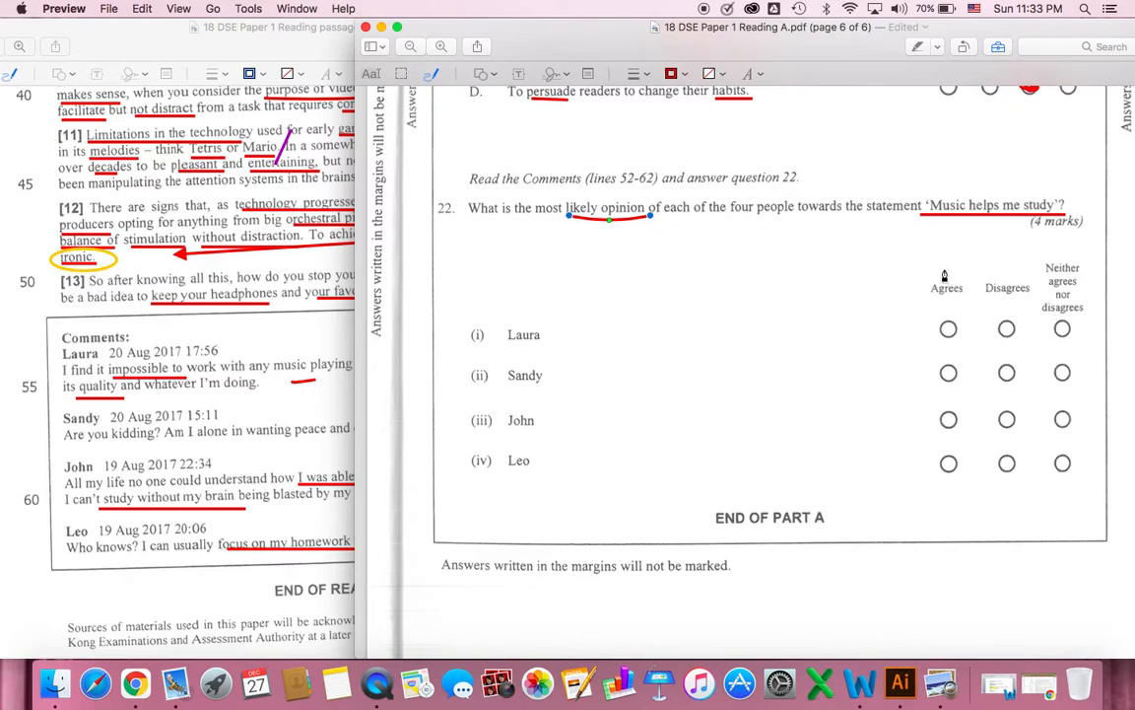
{"action": "mouse_move", "coordinate": [493, 300]}
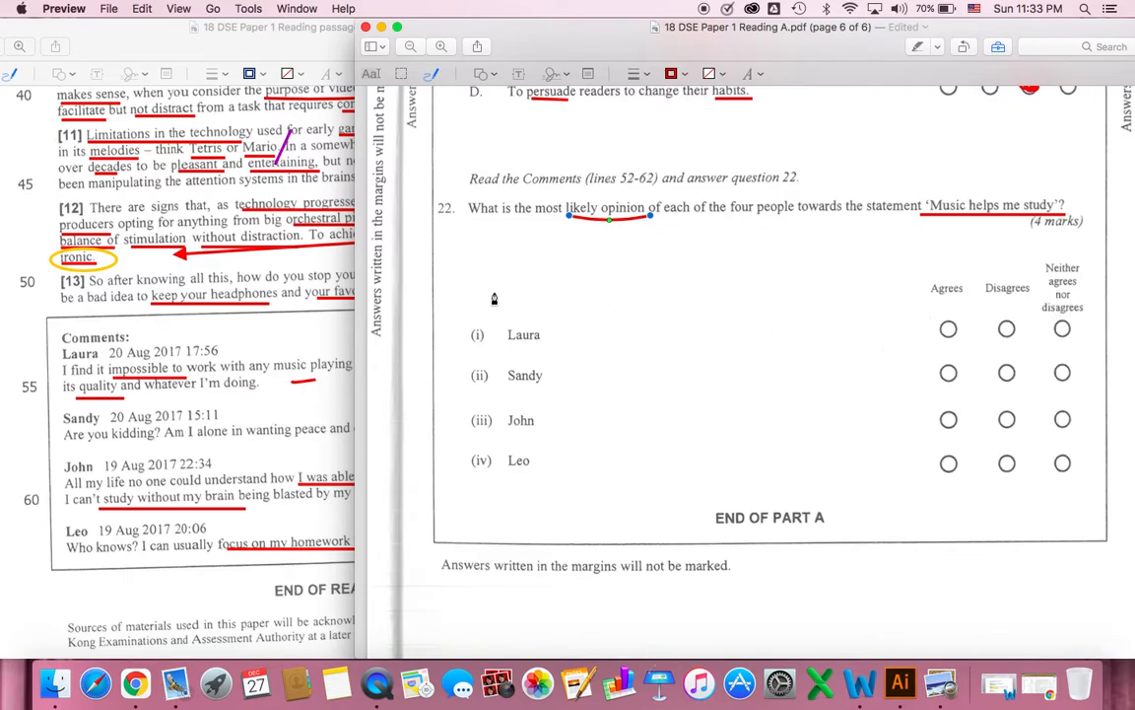
{"action": "mouse_move", "coordinate": [548, 333]}
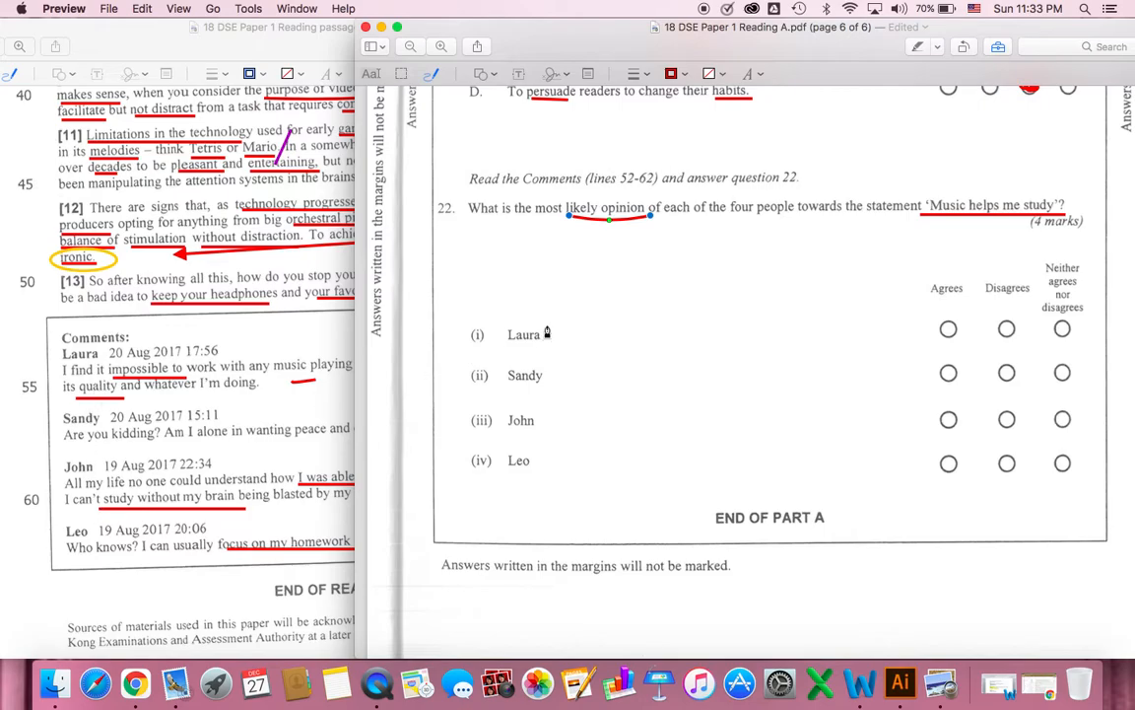
{"action": "mouse_move", "coordinate": [109, 414]}
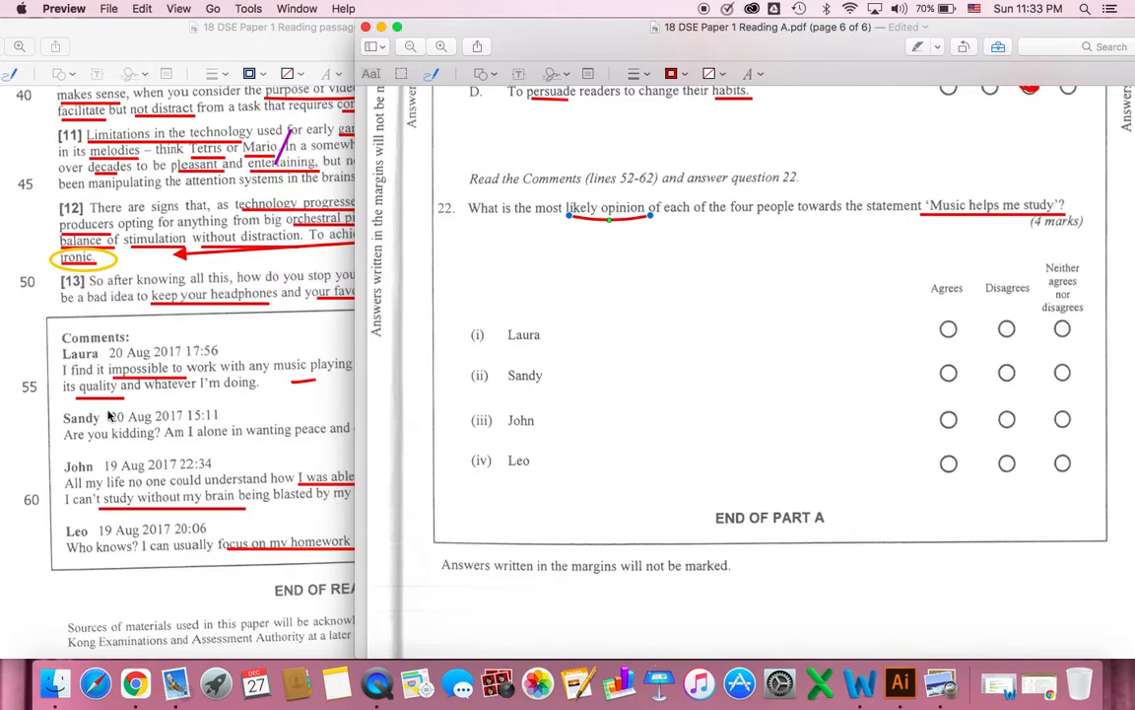
{"action": "mouse_move", "coordinate": [891, 345]}
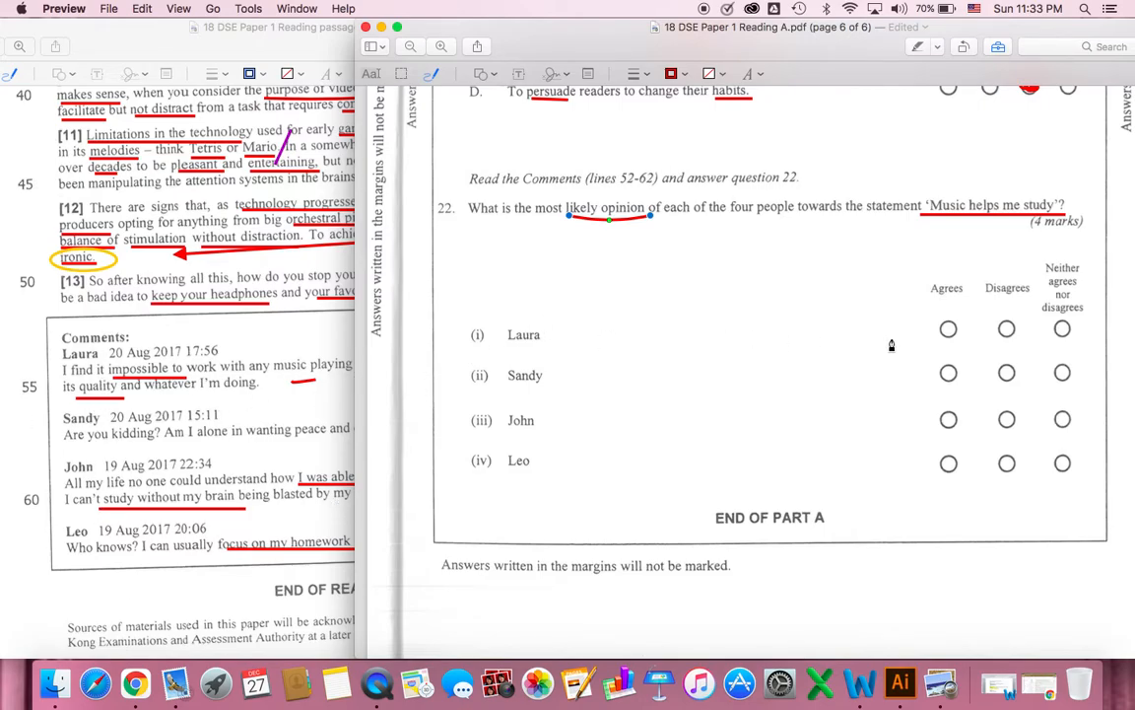
{"action": "mouse_move", "coordinate": [962, 182]}
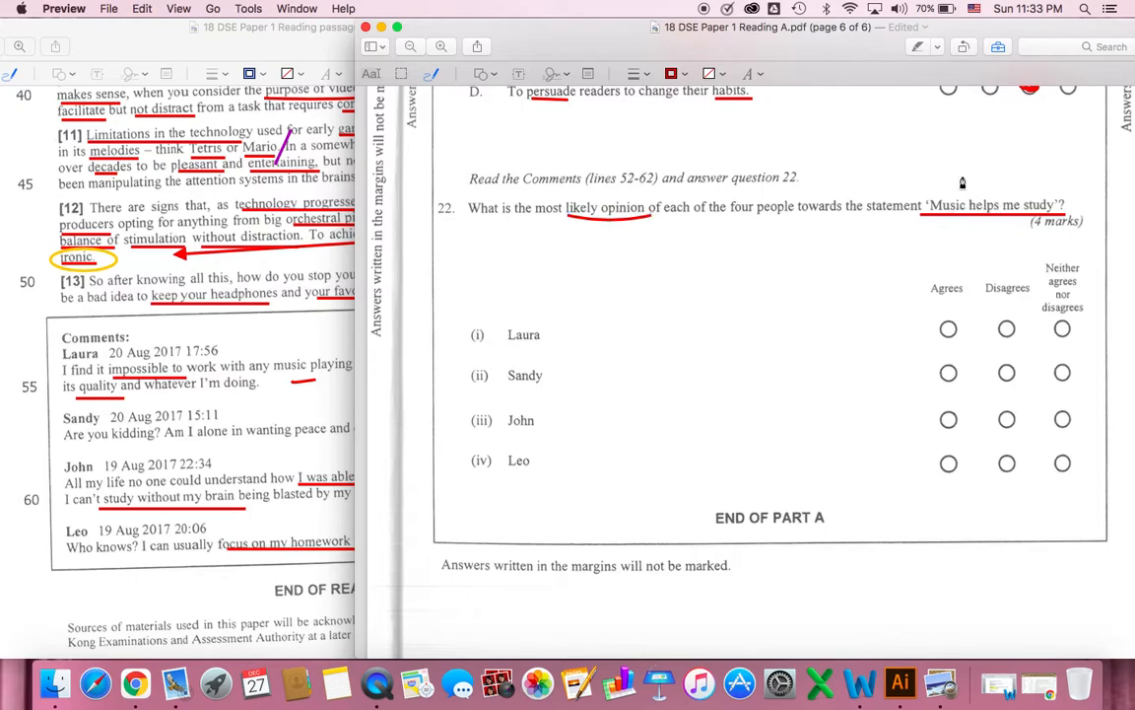
{"action": "left_click_drag", "start_coordinate": [899, 181], "coordinate": [1104, 256]}
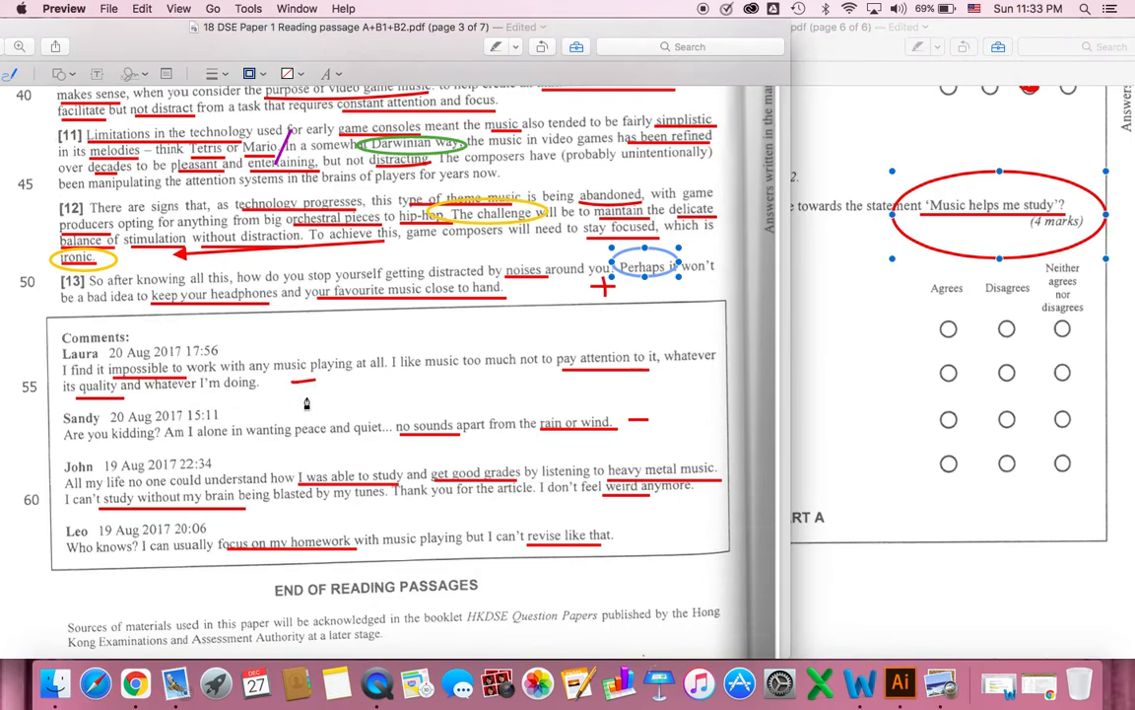
{"action": "mouse_move", "coordinate": [313, 394]}
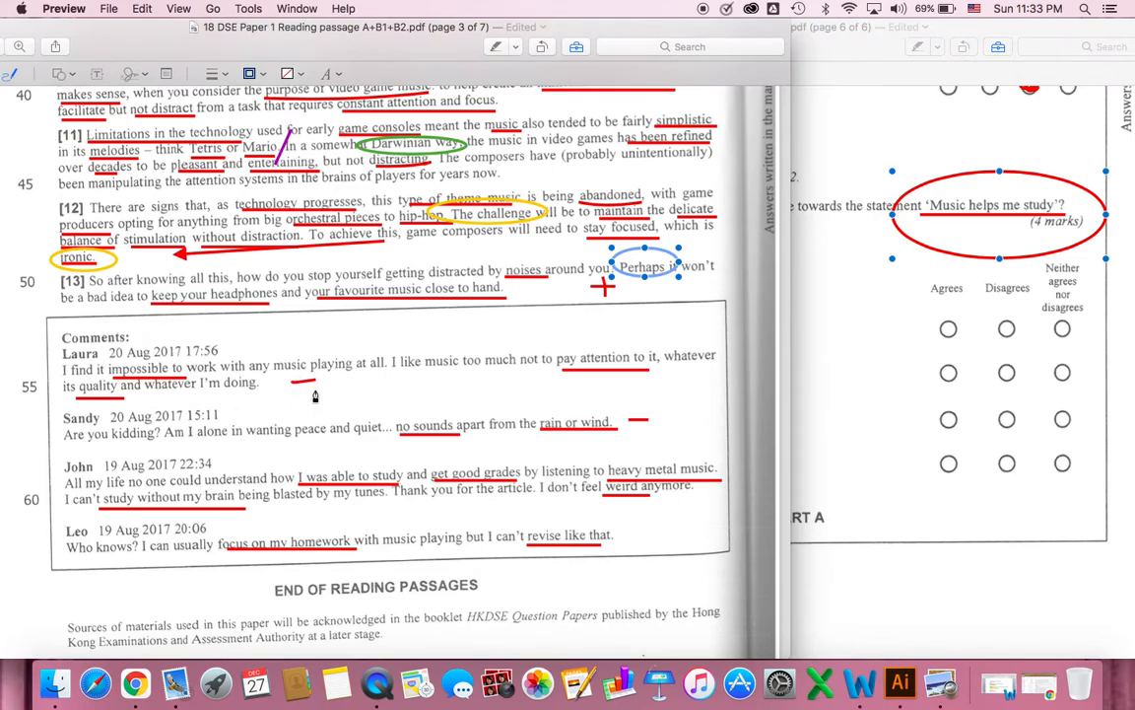
{"action": "mouse_move", "coordinate": [212, 382]}
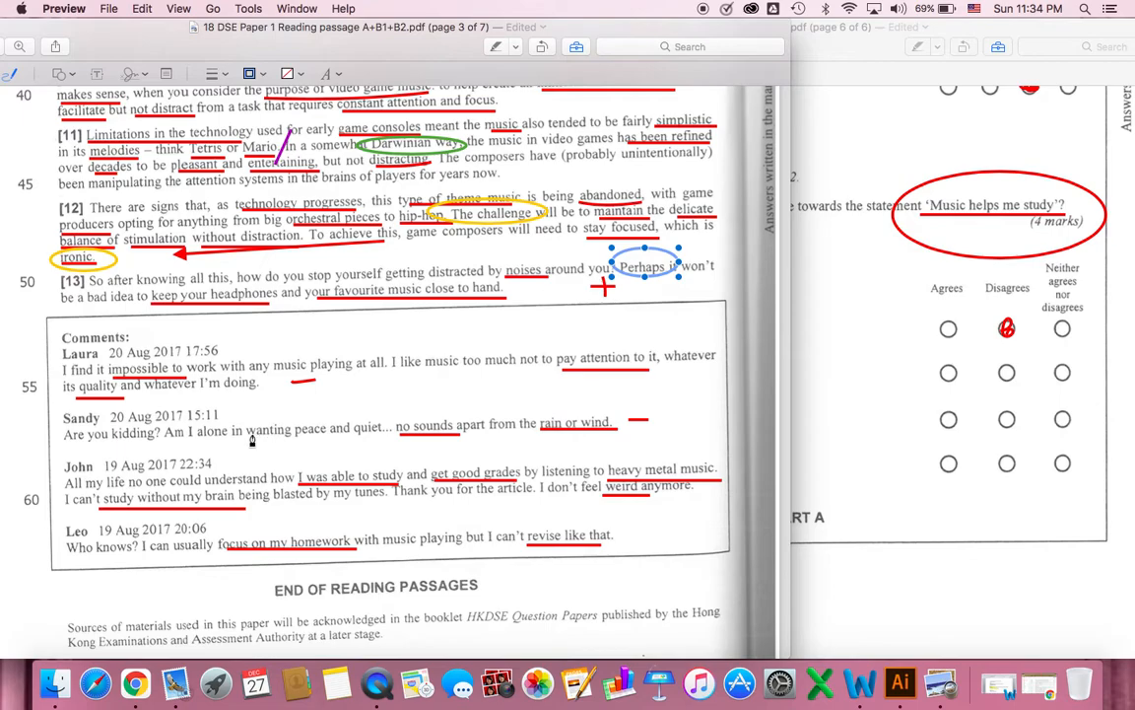
{"action": "mouse_move", "coordinate": [434, 440]}
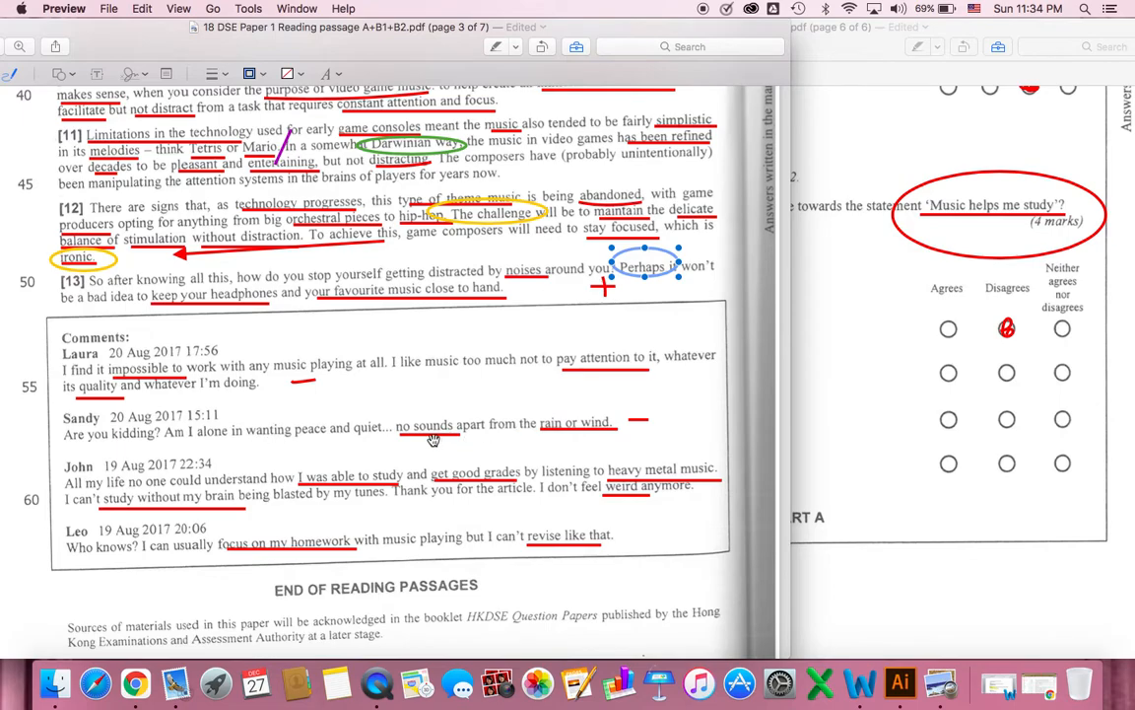
{"action": "mouse_move", "coordinate": [641, 437]}
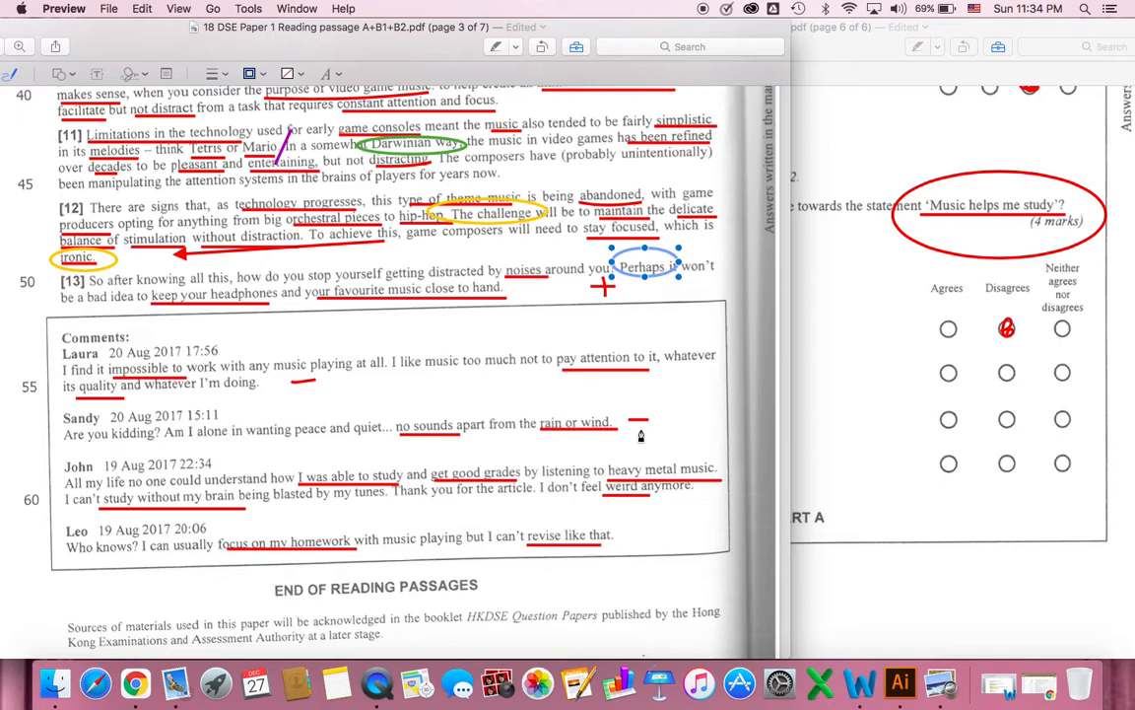
{"action": "mouse_move", "coordinate": [852, 396]}
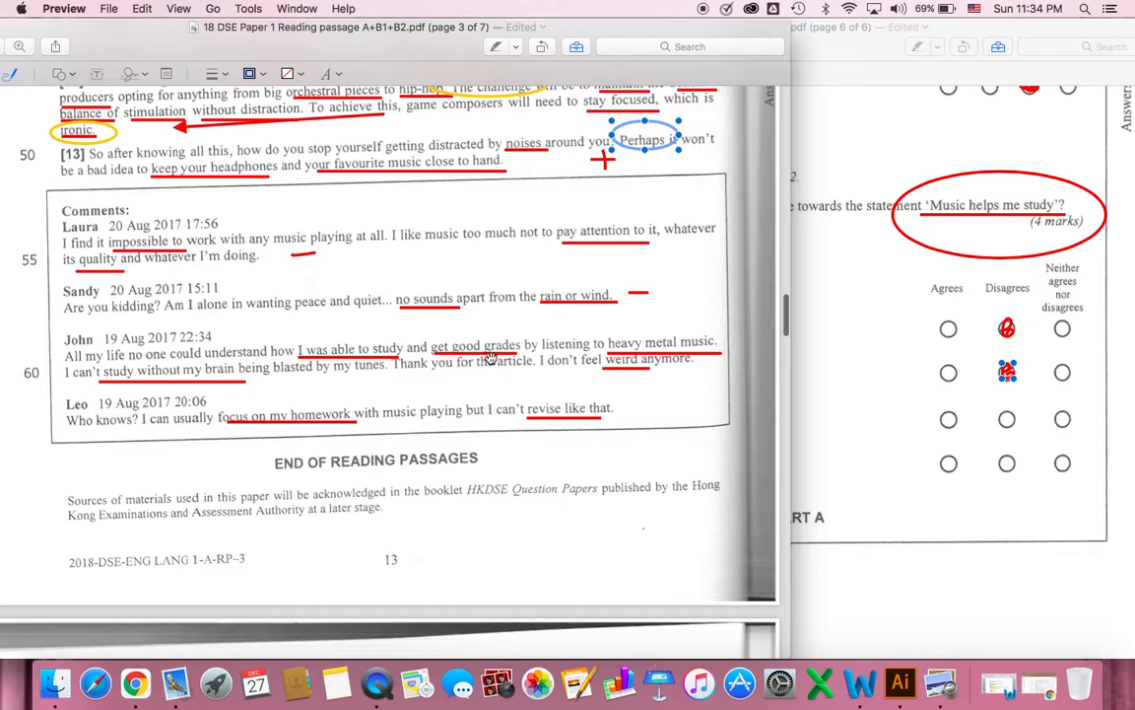
{"action": "mouse_move", "coordinate": [646, 351]}
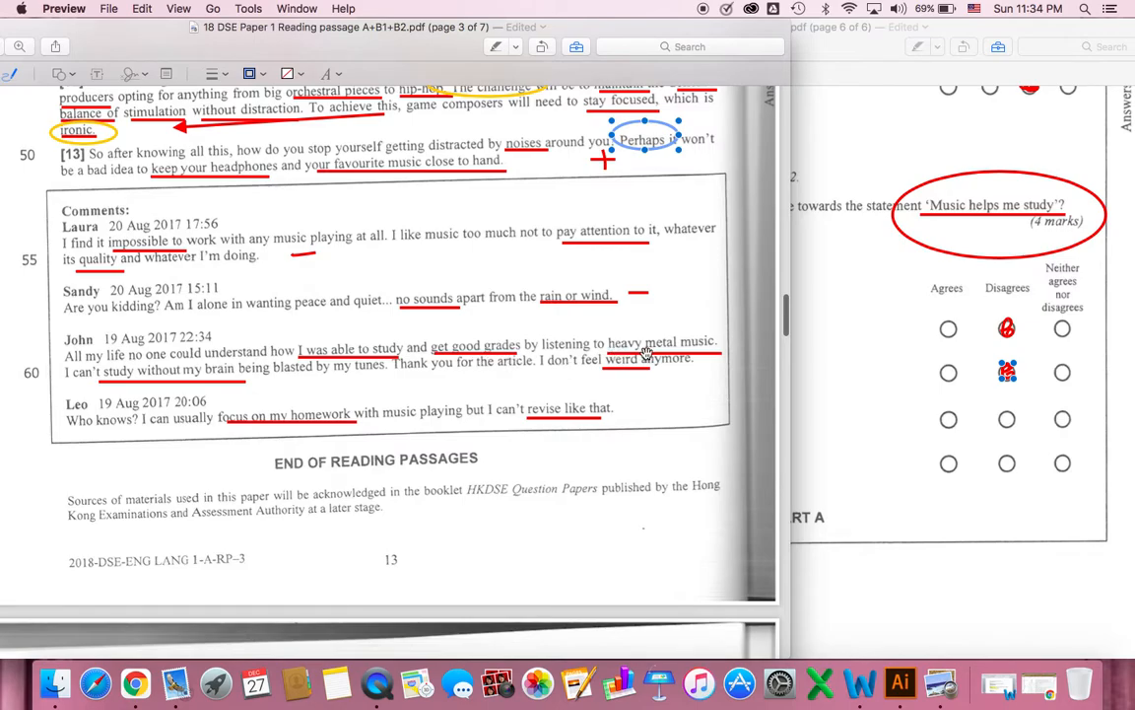
{"action": "mouse_move", "coordinate": [869, 382]}
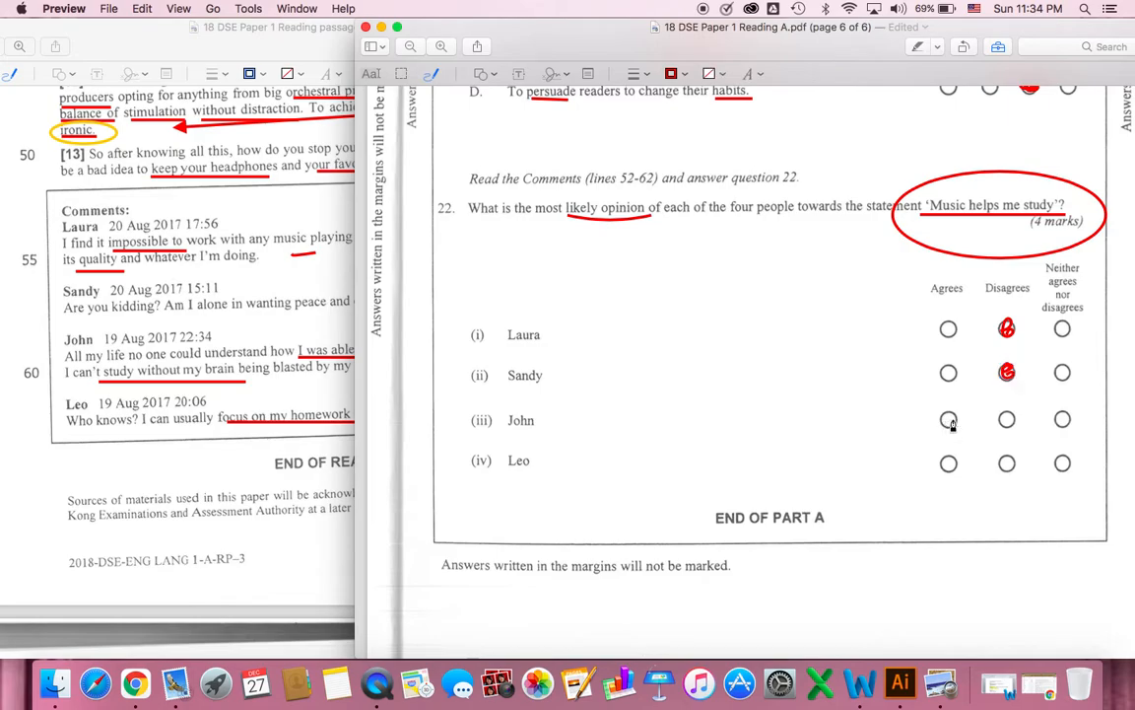
Mark John's opinion as Agrees with a red mark in the question 22 table
{"action": "left_click", "coordinate": [948, 418]}
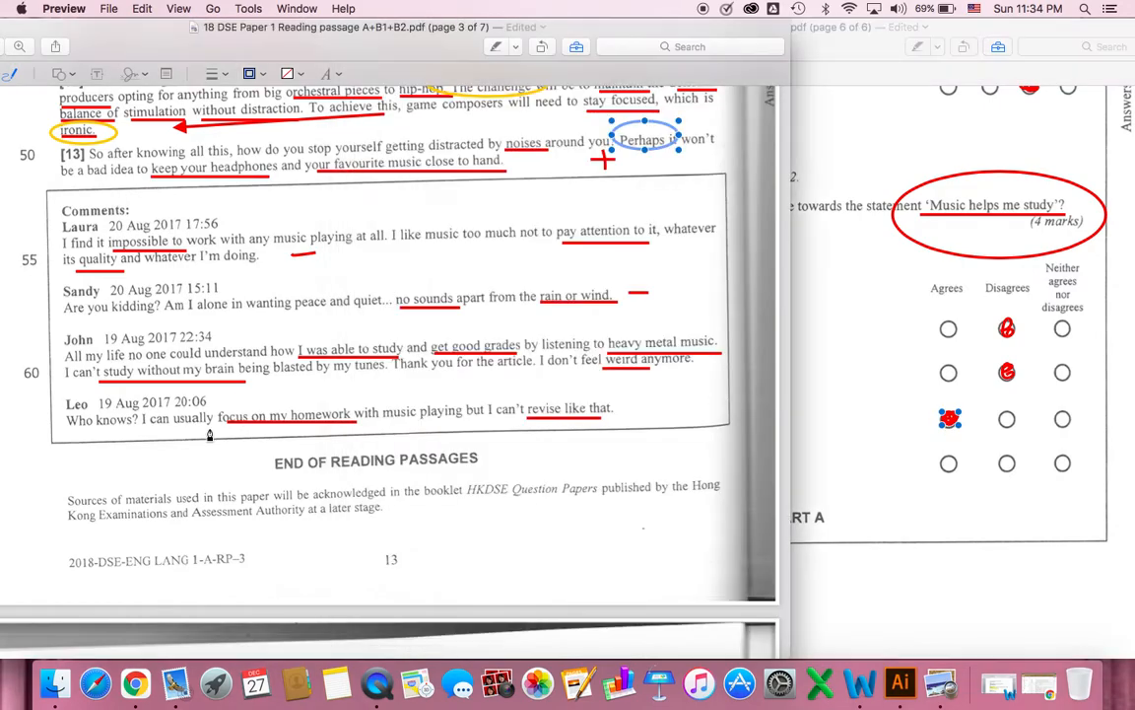
{"action": "mouse_move", "coordinate": [385, 437]}
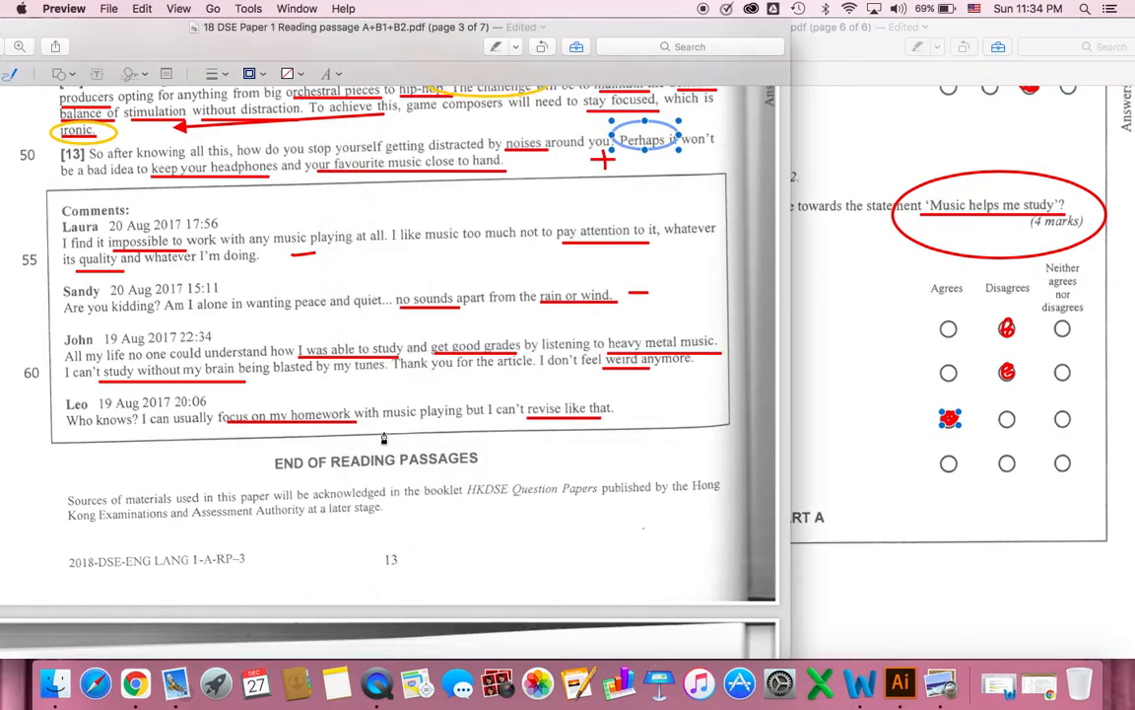
{"action": "mouse_move", "coordinate": [495, 418]}
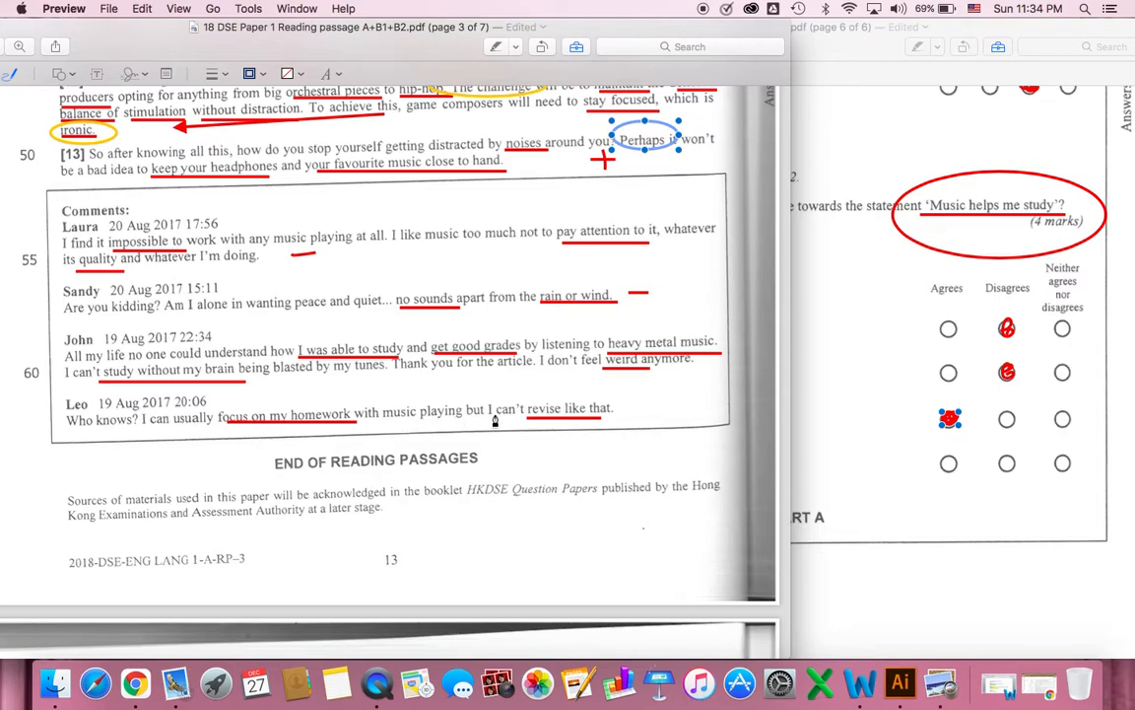
{"action": "mouse_move", "coordinate": [619, 426]}
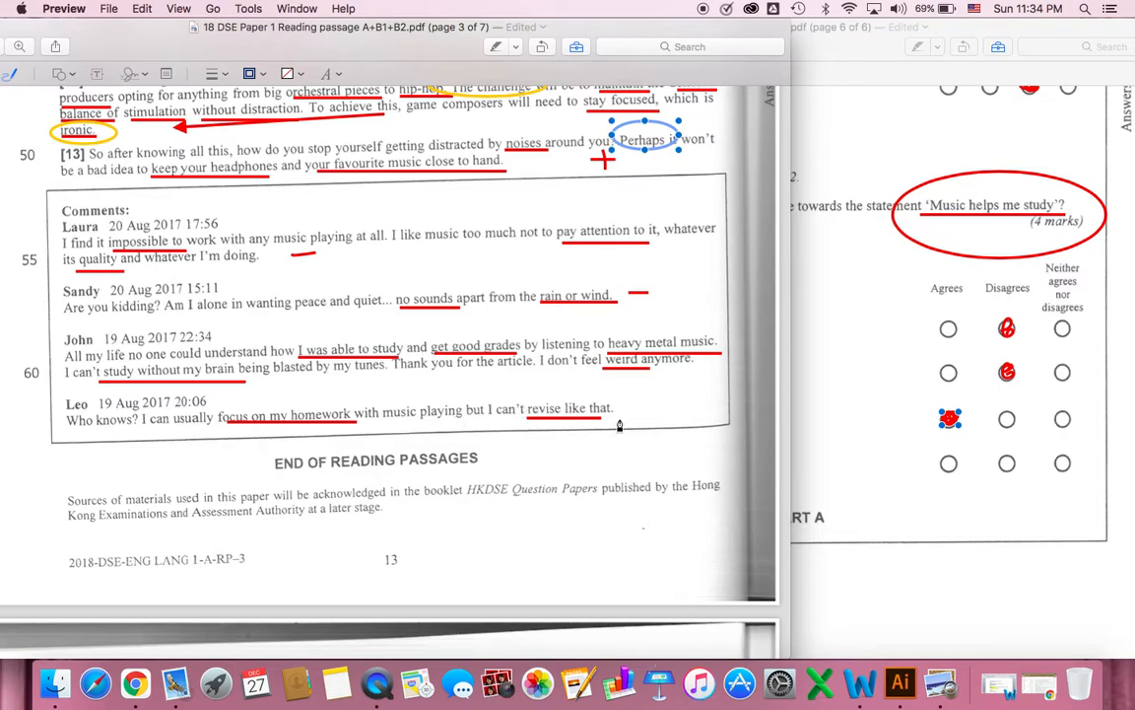
{"action": "mouse_move", "coordinate": [747, 450]}
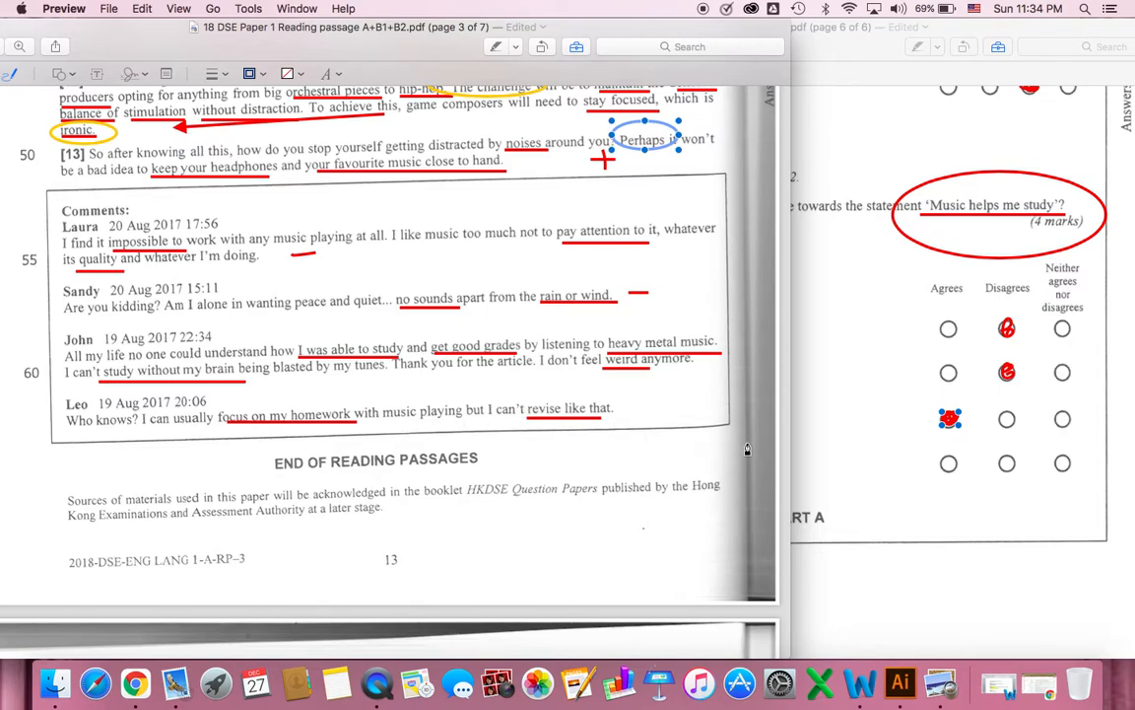
{"action": "mouse_move", "coordinate": [306, 406]}
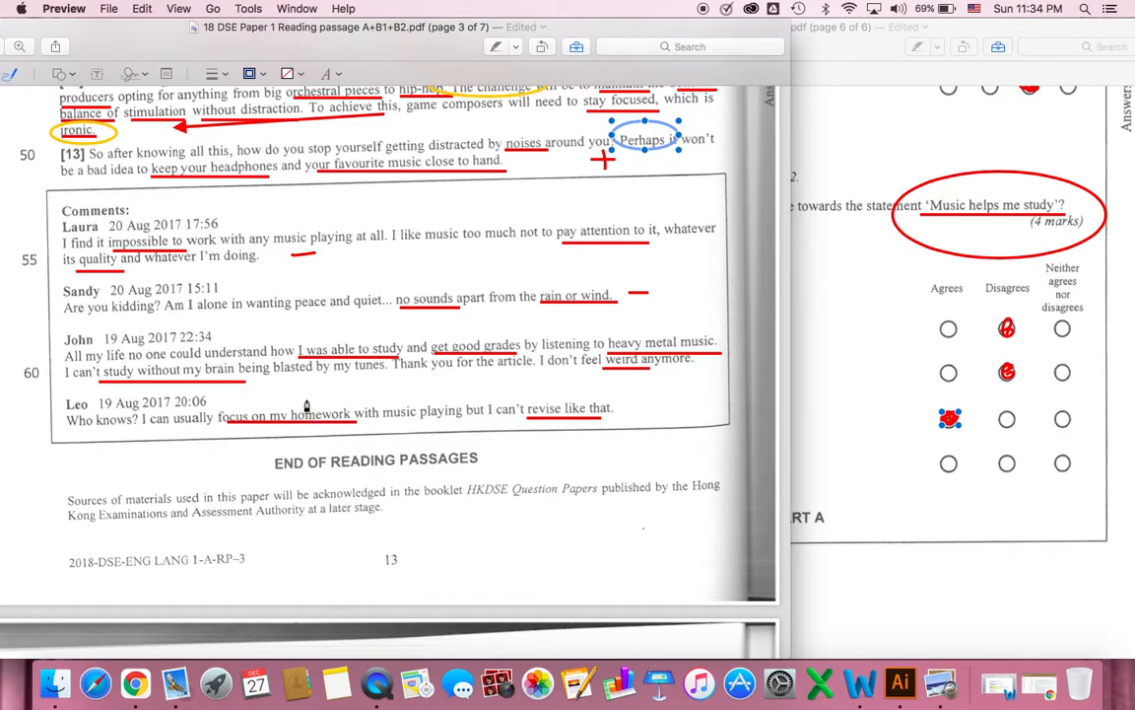
{"action": "mouse_move", "coordinate": [572, 404]}
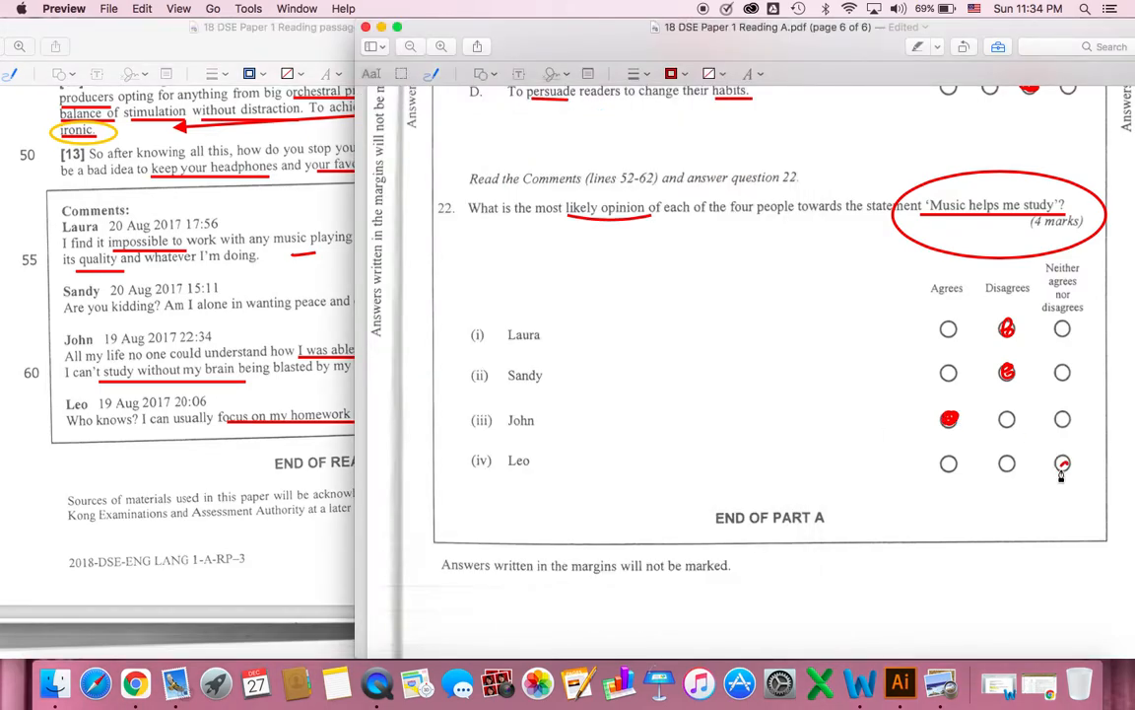
Place a red mark on Leo's 'Neither agrees nor disagrees' circle, completing all four rows
{"action": "left_click", "coordinate": [1063, 463]}
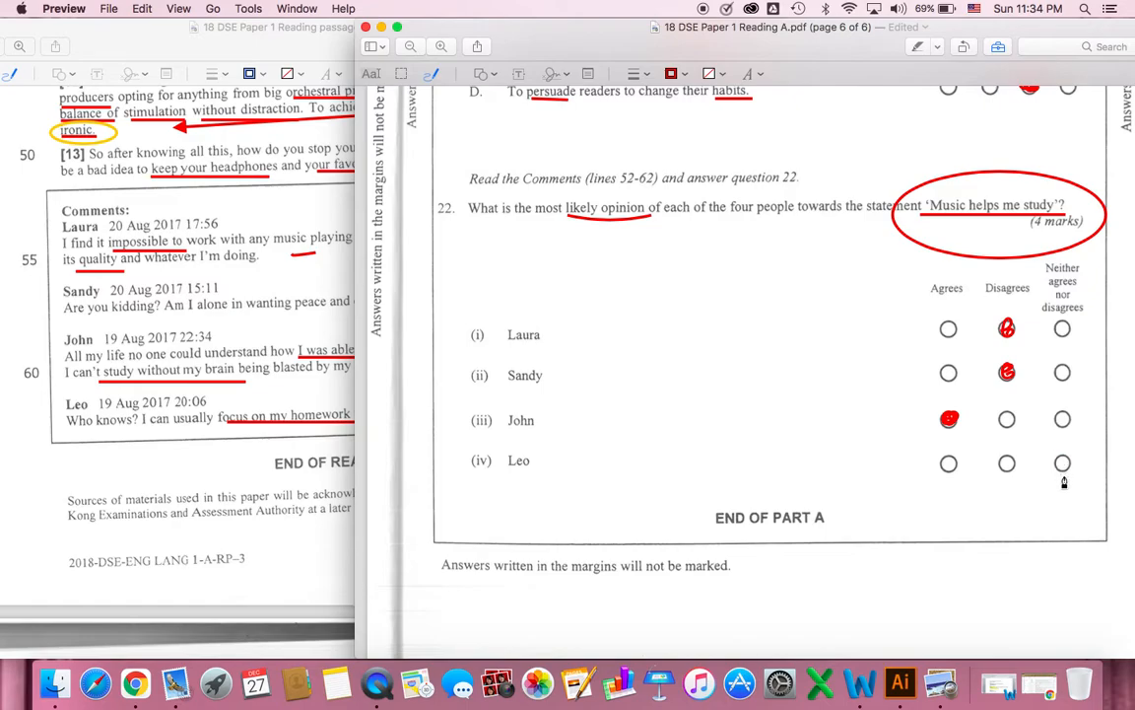
{"action": "left_click", "coordinate": [1062, 463]}
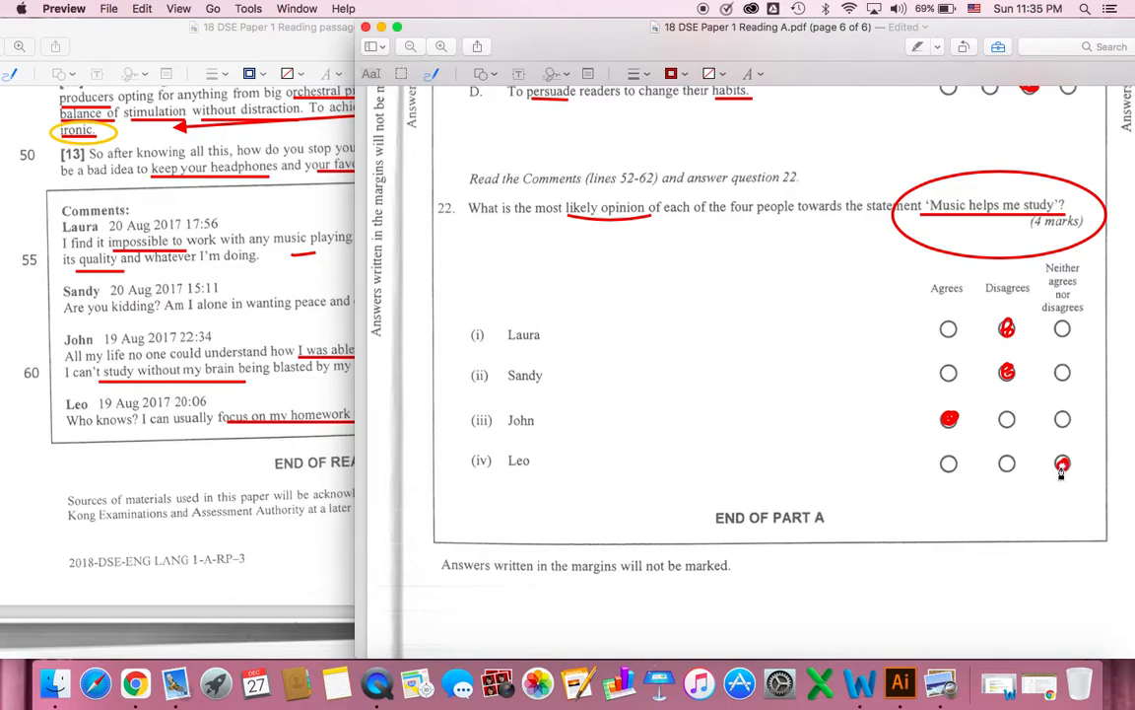
{"action": "left_click", "coordinate": [1063, 463]}
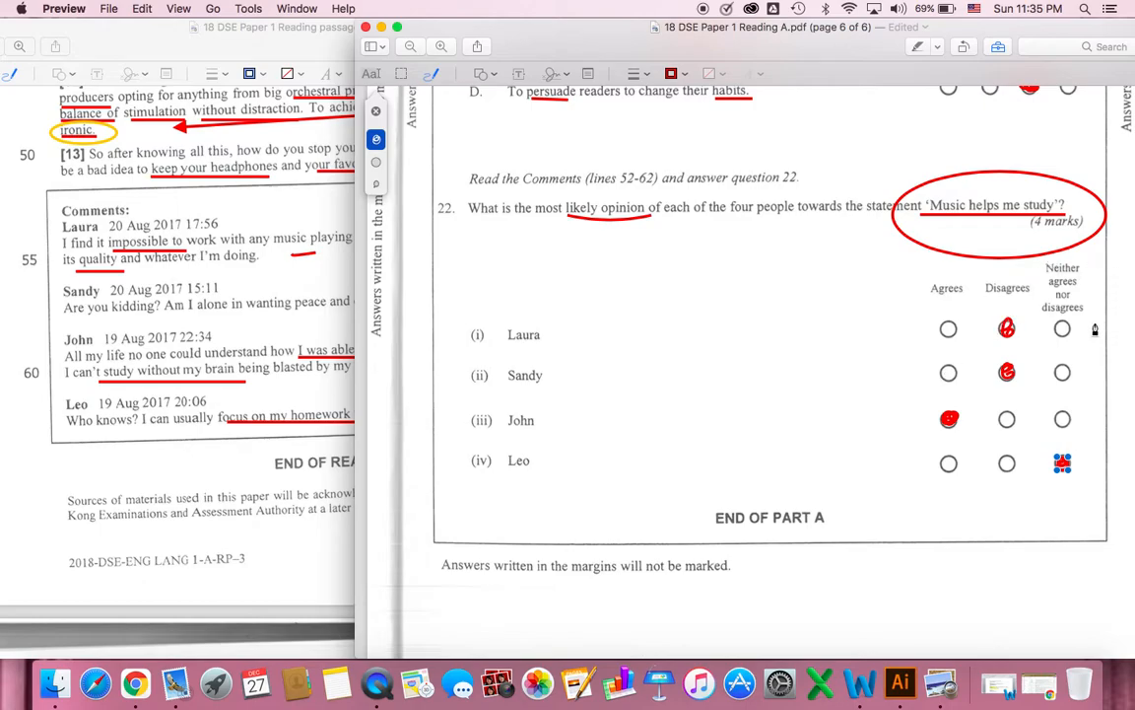
{"action": "mouse_move", "coordinate": [1041, 303]}
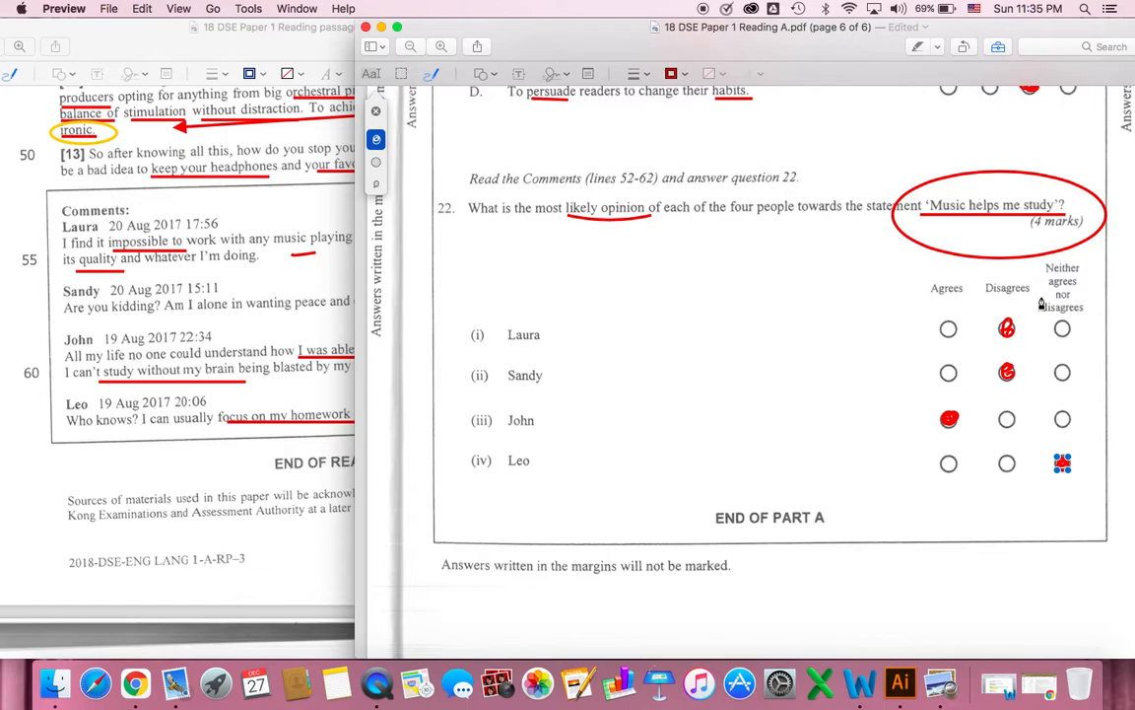
{"action": "mouse_move", "coordinate": [643, 394]}
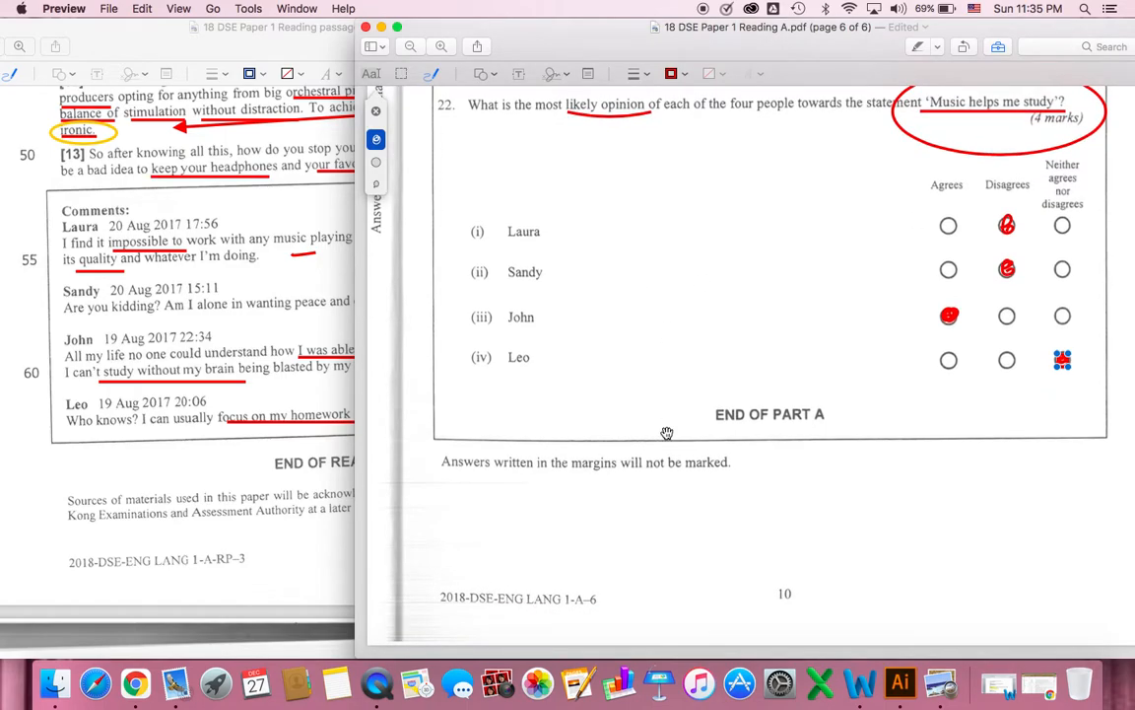
{"action": "scroll", "scroll_direction": "down", "scroll_amount": 3}
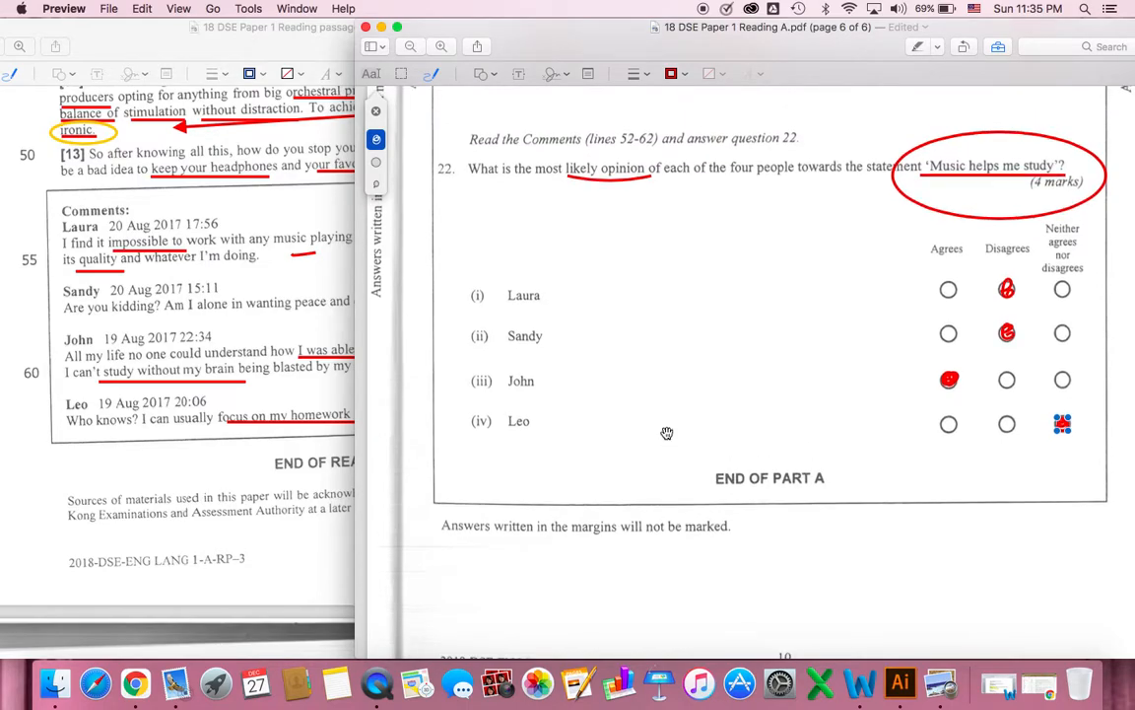